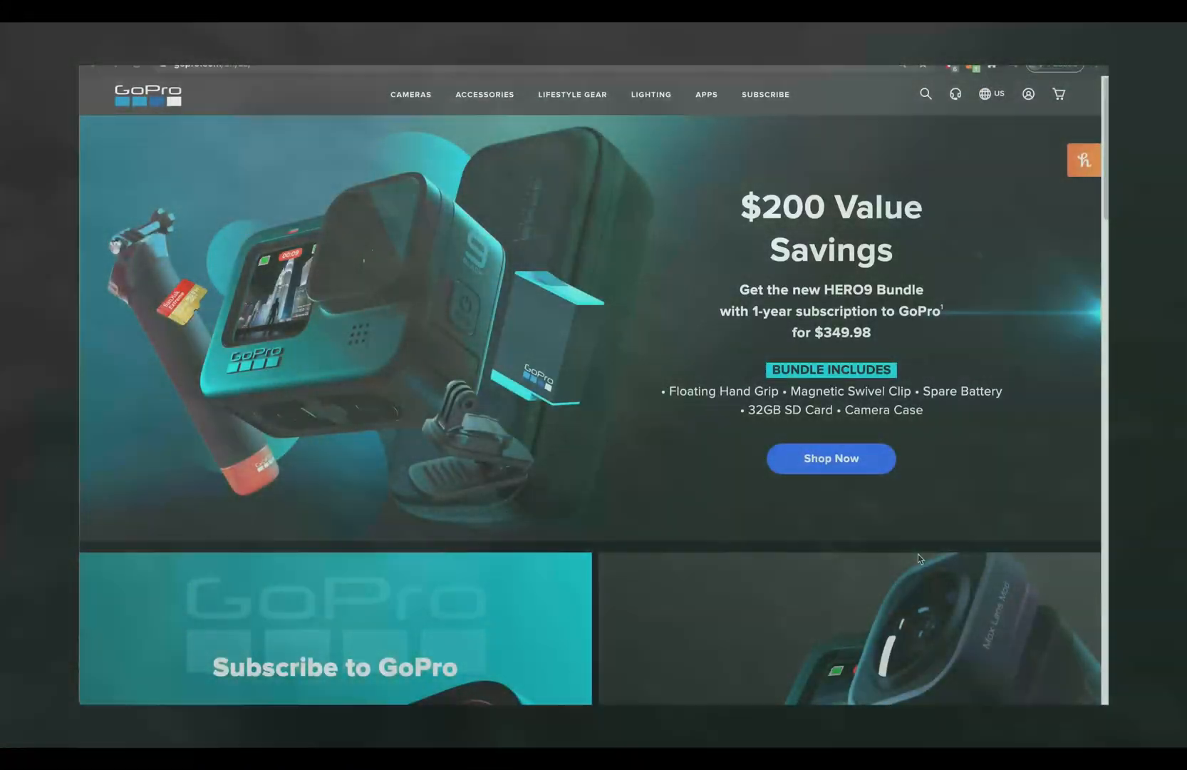
Show the GoPro cameras list from the top navigation on gopro.com.
click(411, 94)
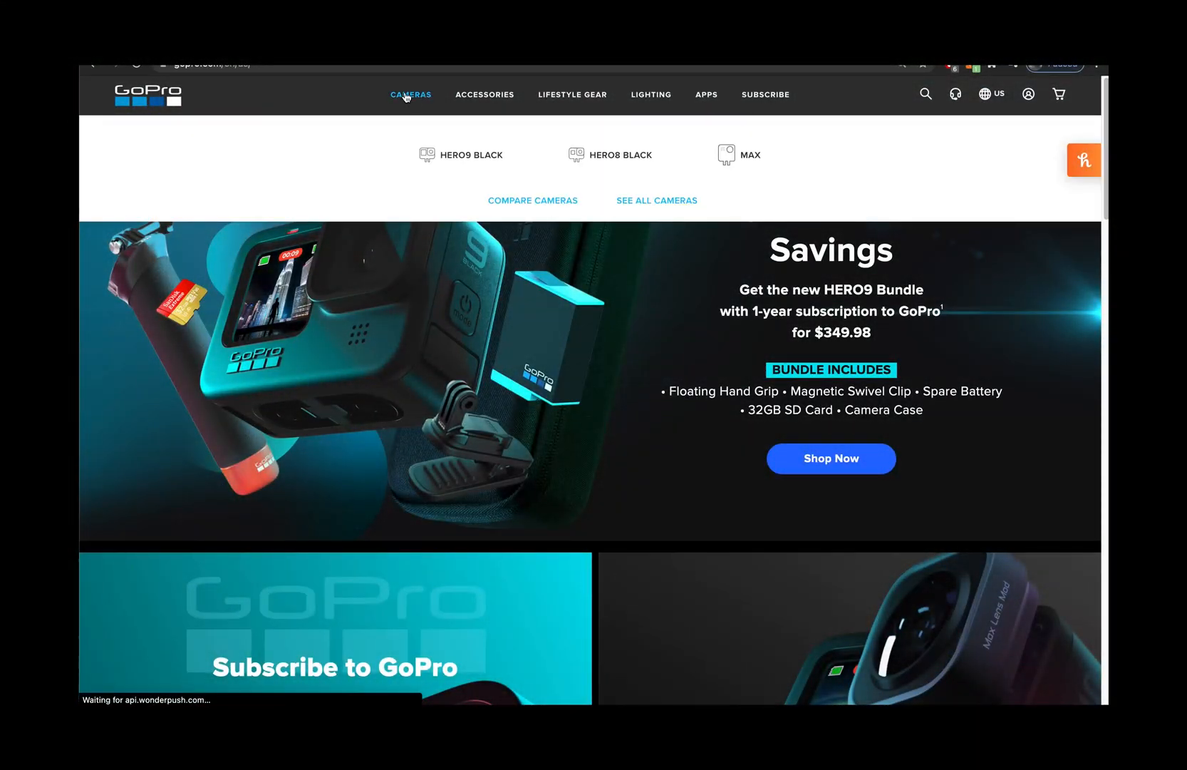
click(411, 94)
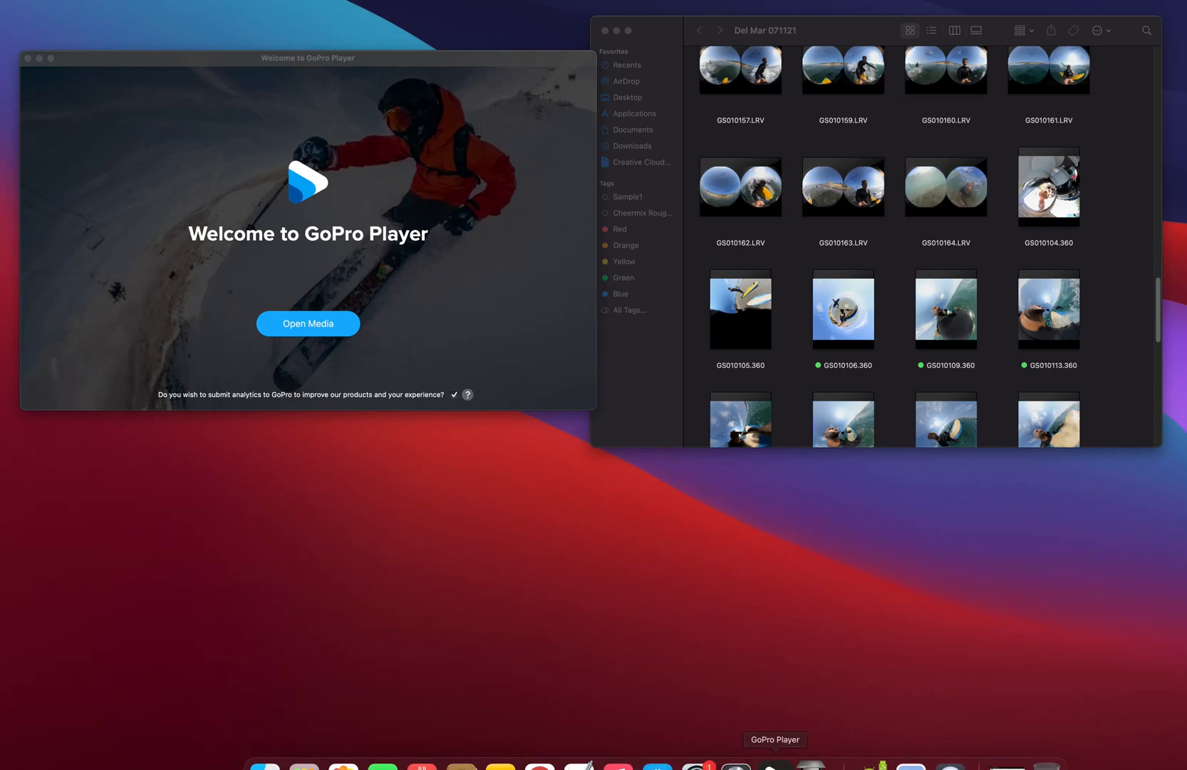
mouse_move(431, 230)
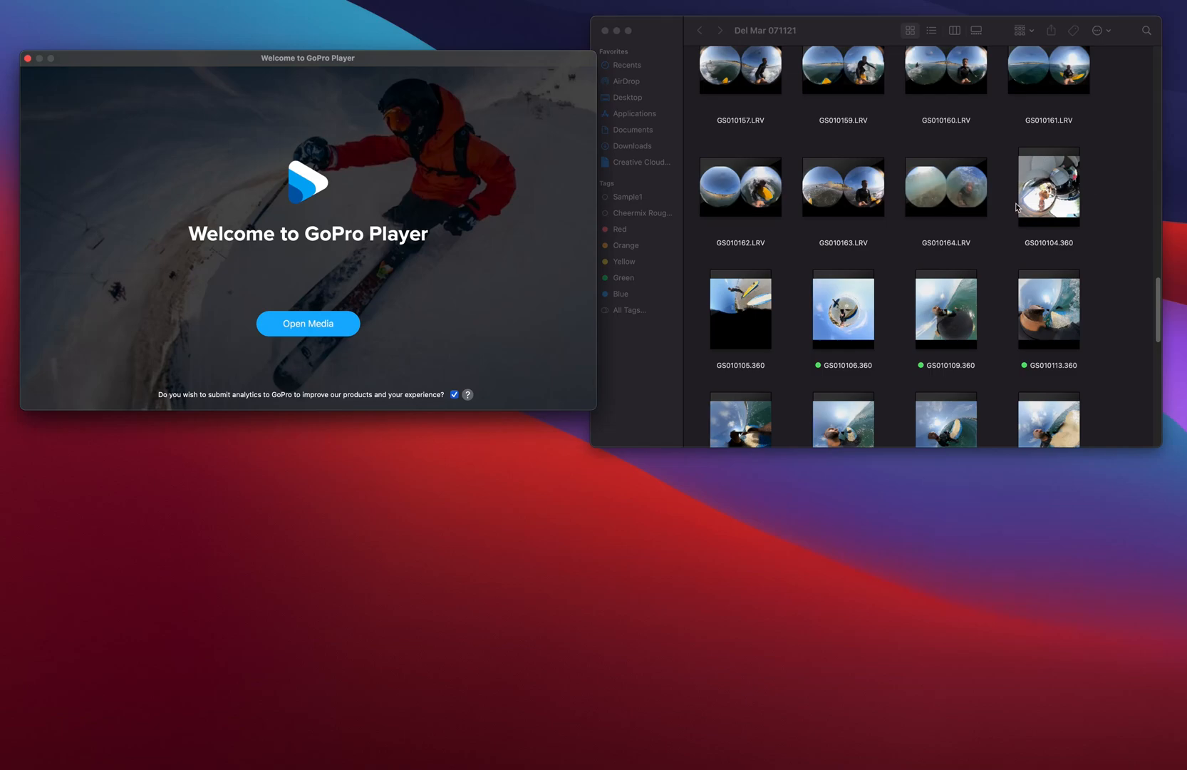
mouse_move(939, 288)
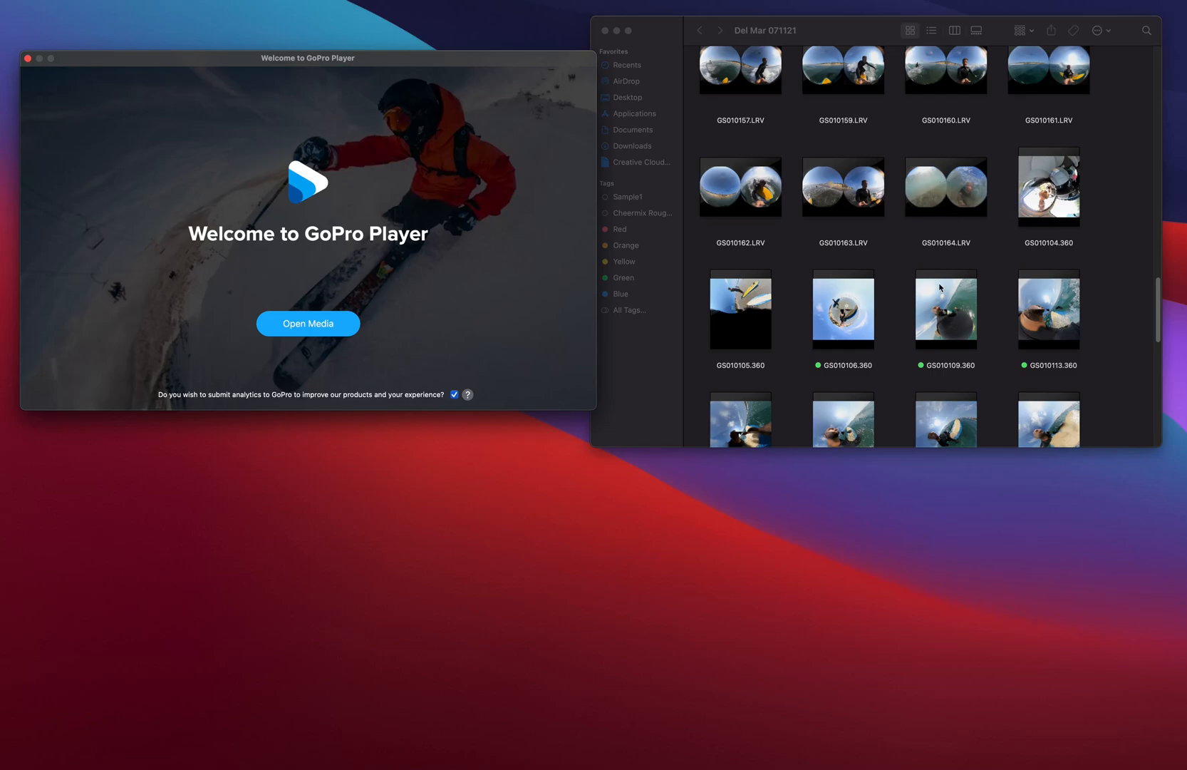
mouse_move(851, 334)
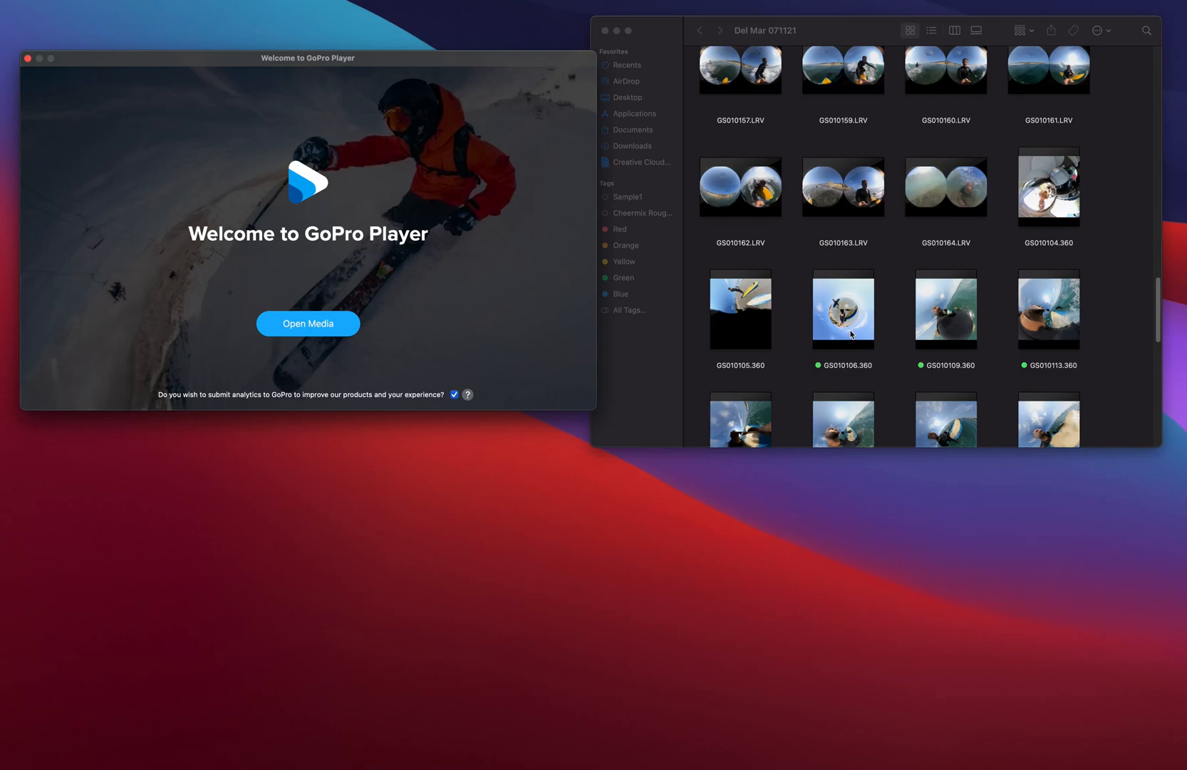
Check which programs open GS010106.360, dismiss the GoPro Player welcome, and scroll to GS010125.360.
right_click(842, 310)
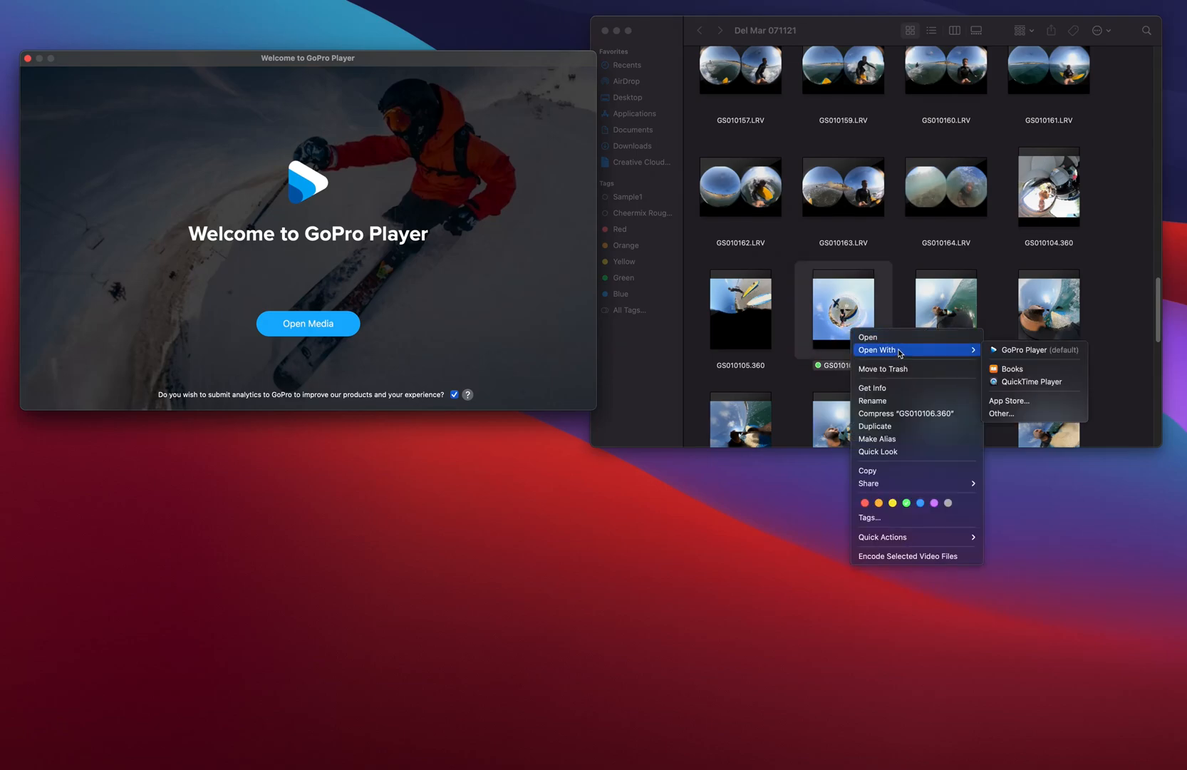
mouse_move(1048, 349)
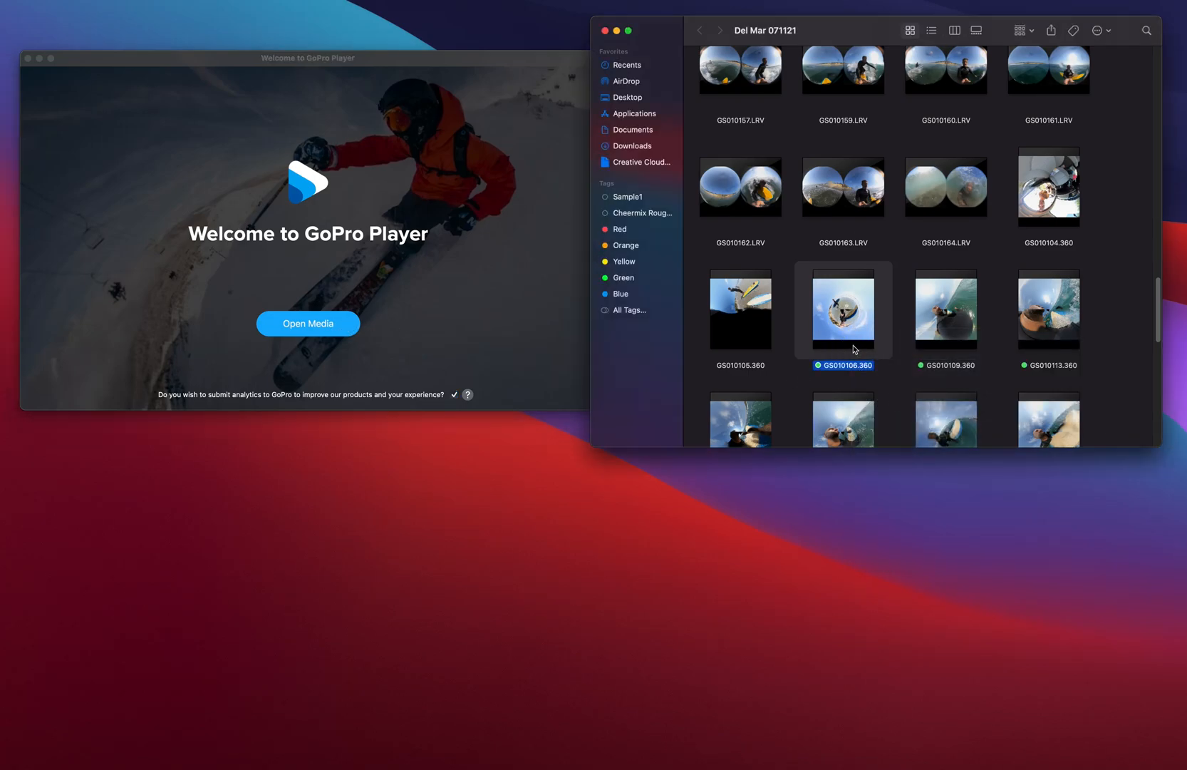
double_click(842, 309)
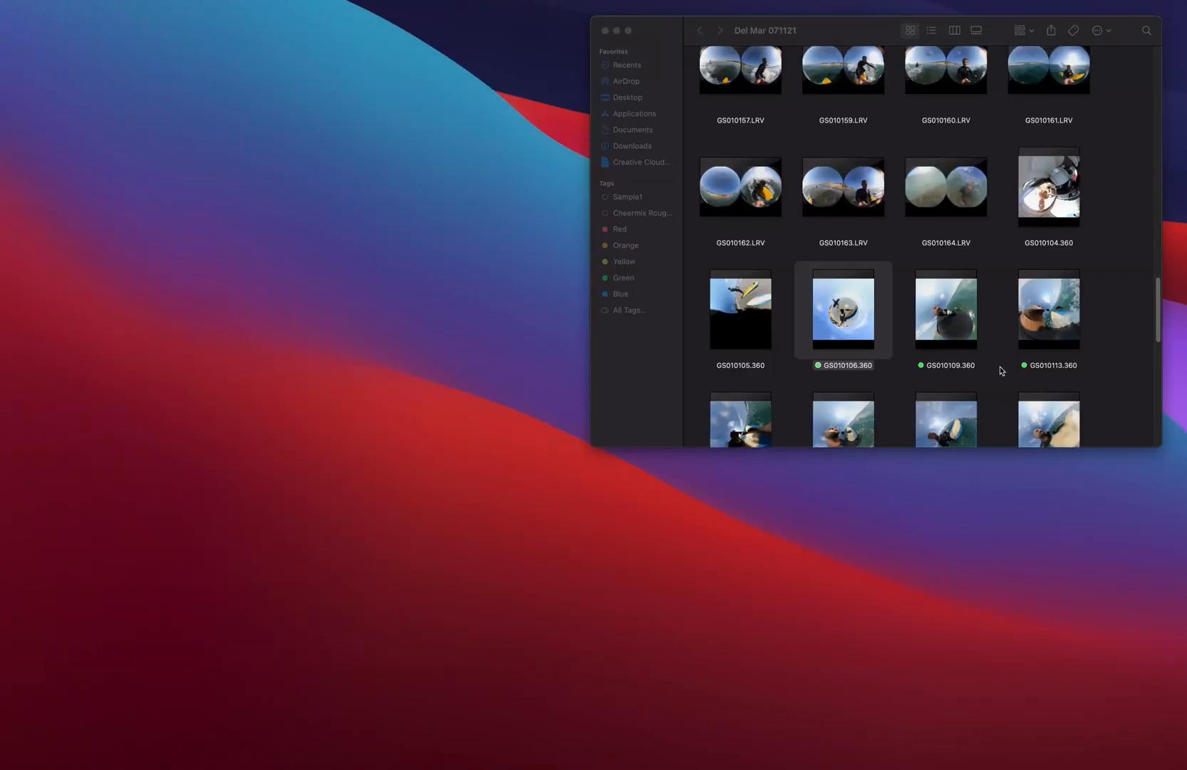
scroll(down, 3)
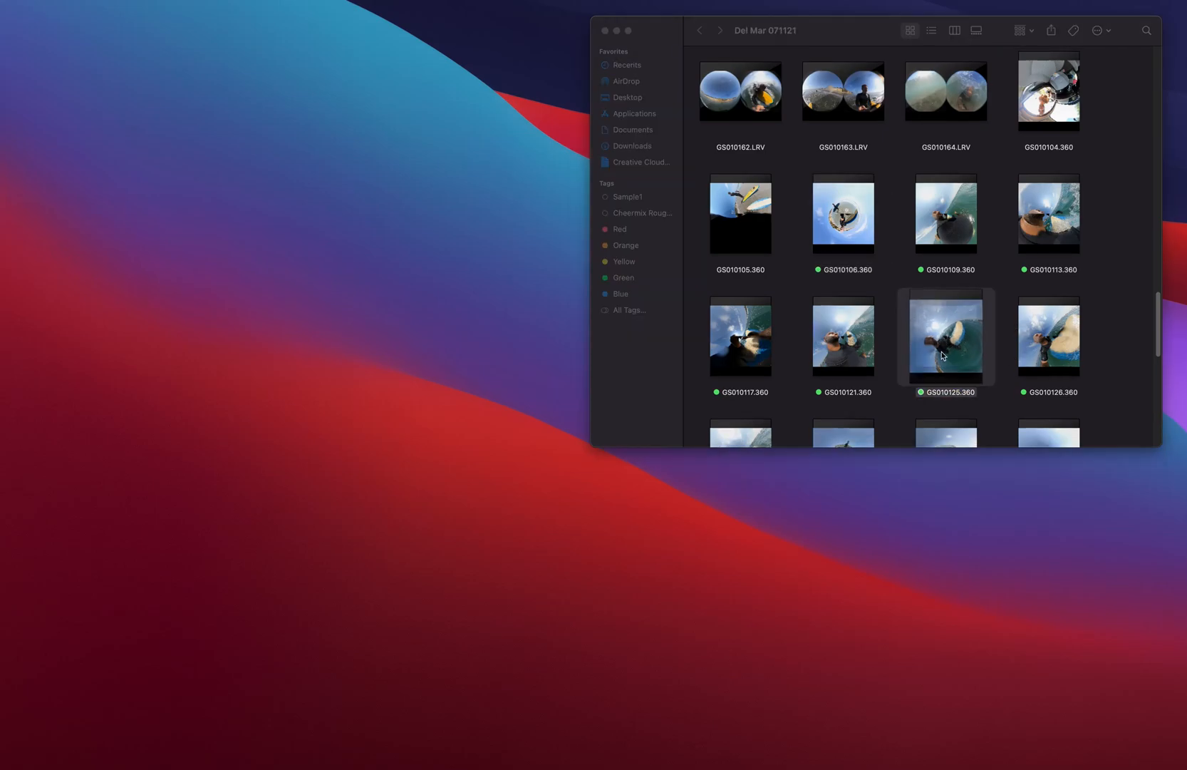
Open GS010125.360 in GoPro Player and start trimming it to 00:25.
double_click(945, 338)
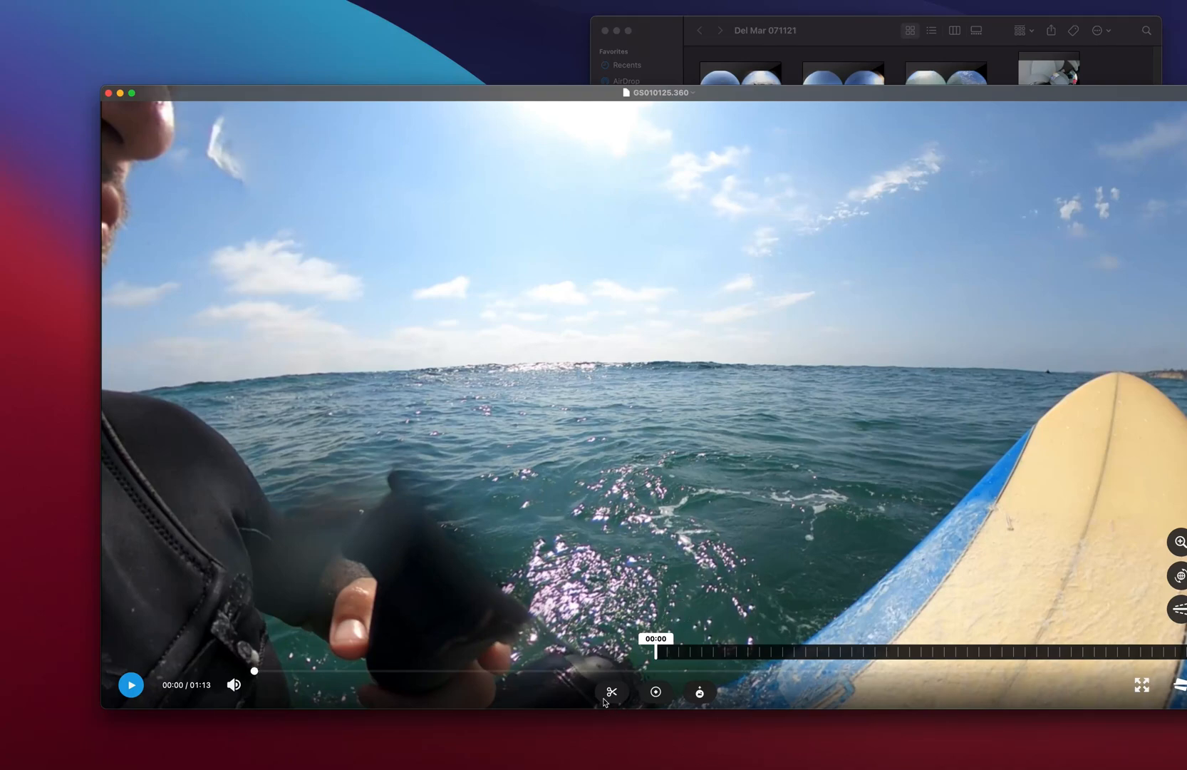
click(611, 691)
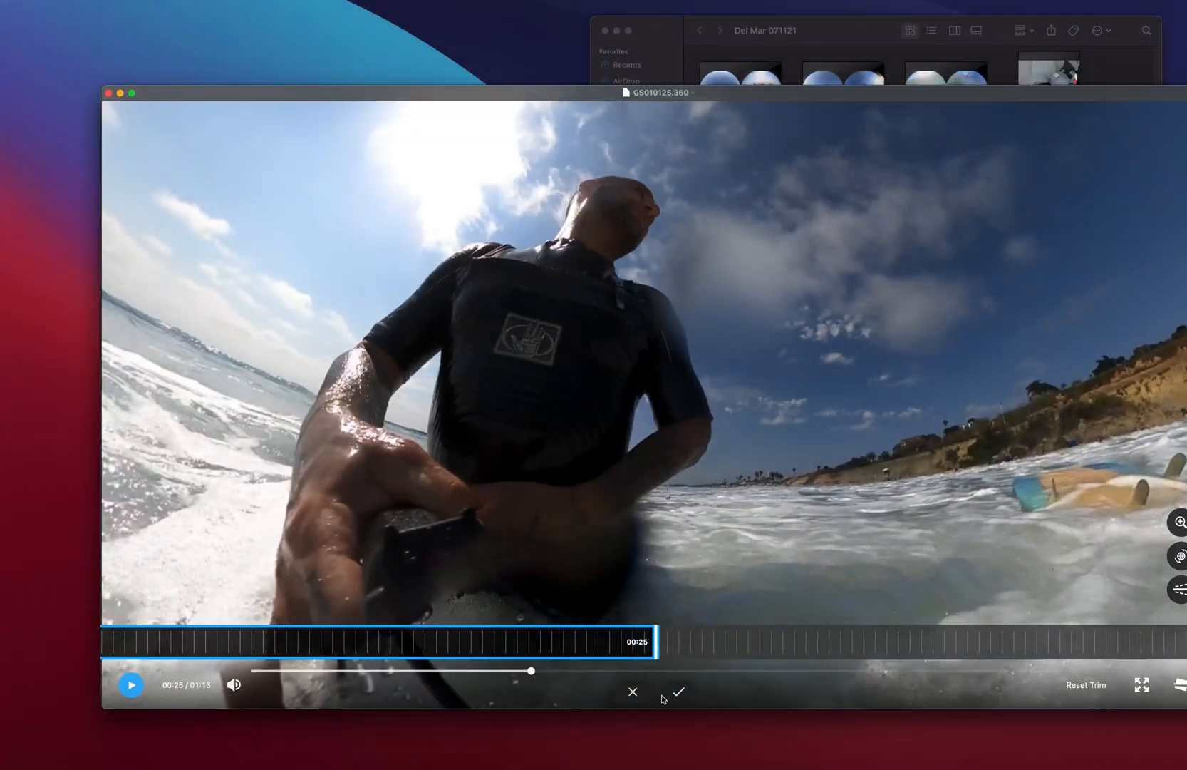
Finish the trim with Export Trim and accept the 5.6K ProRes 422 export settings.
click(678, 692)
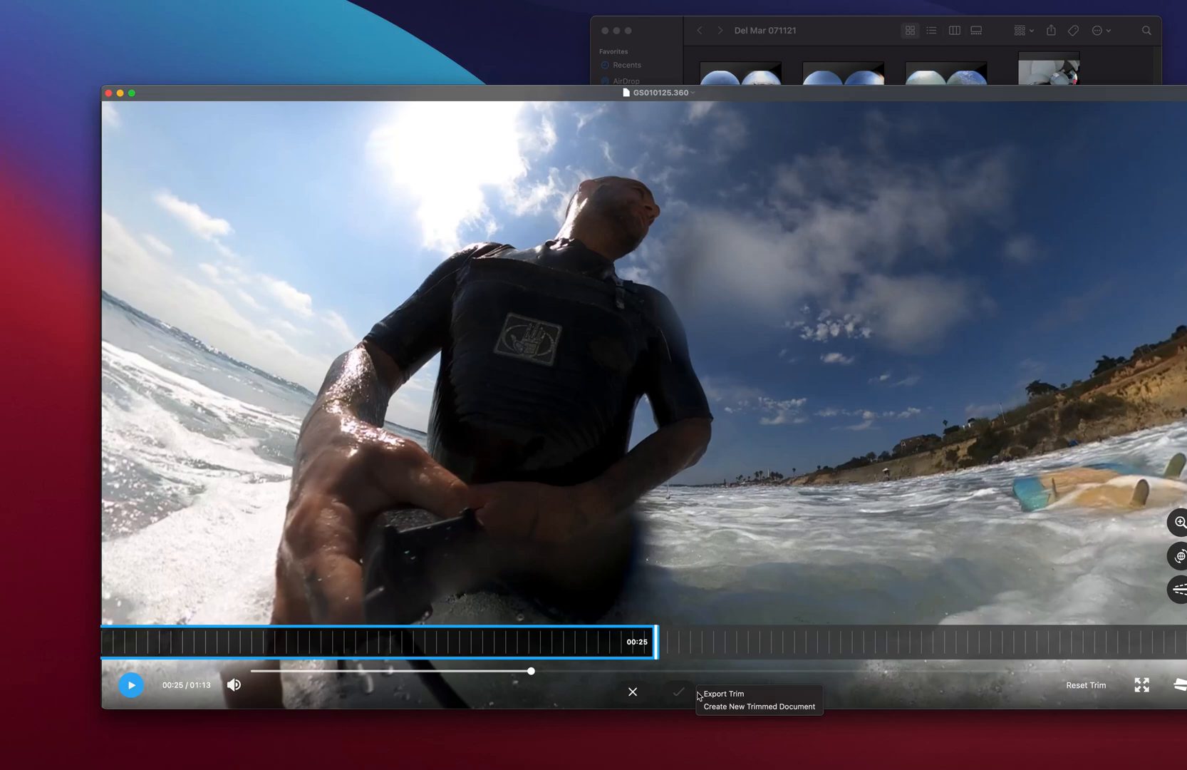
mouse_move(731, 693)
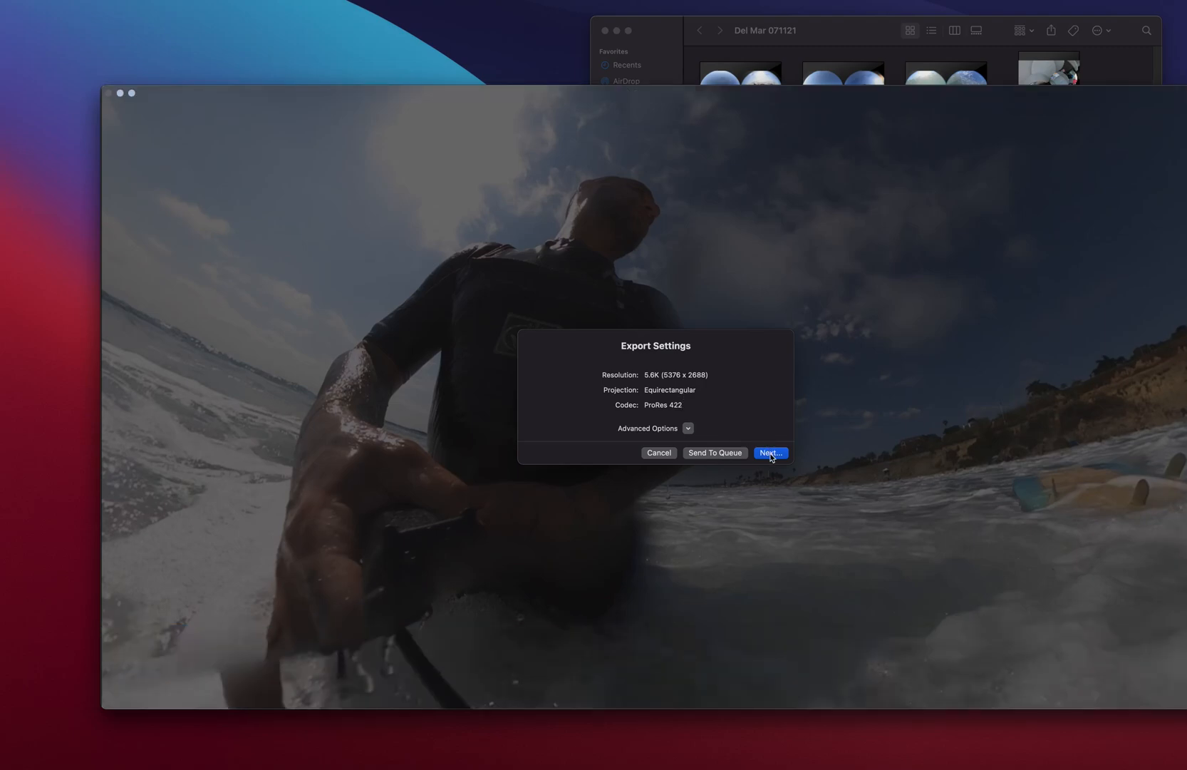
click(770, 452)
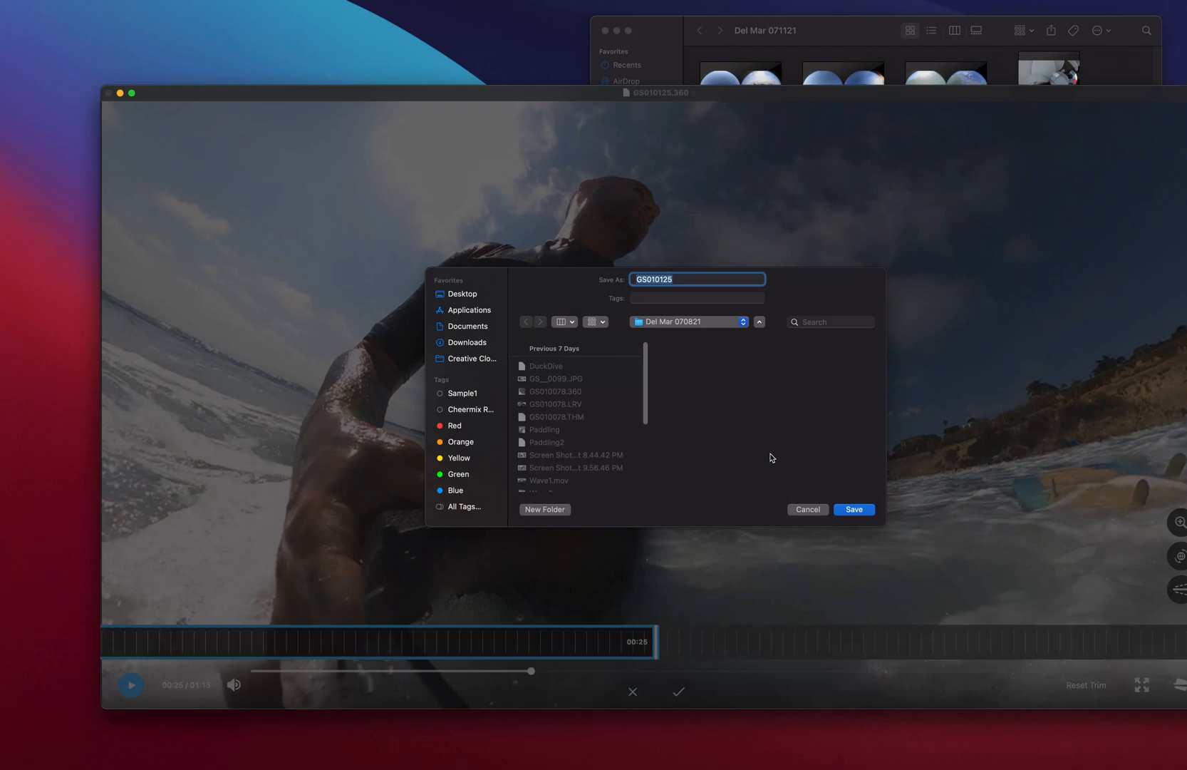
mouse_move(788, 497)
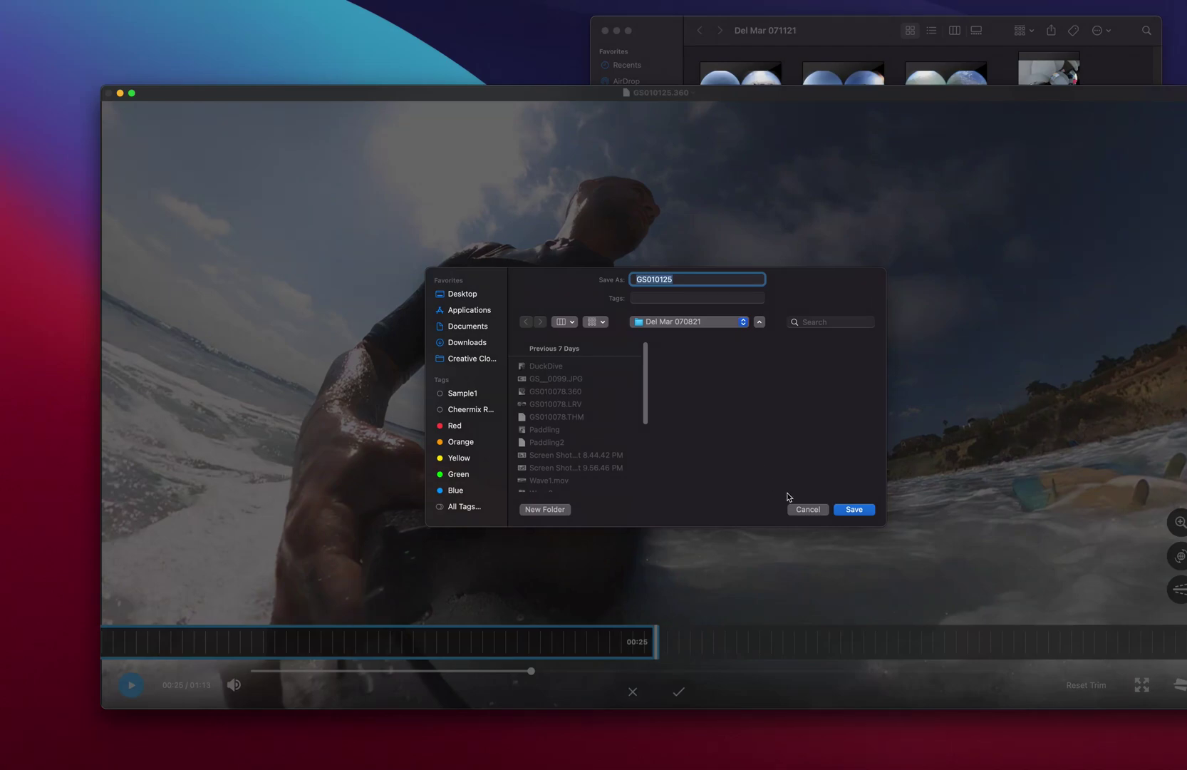
Save the trimmed export as JoelWave01 and search for Premiere Pro.
text(Joel)
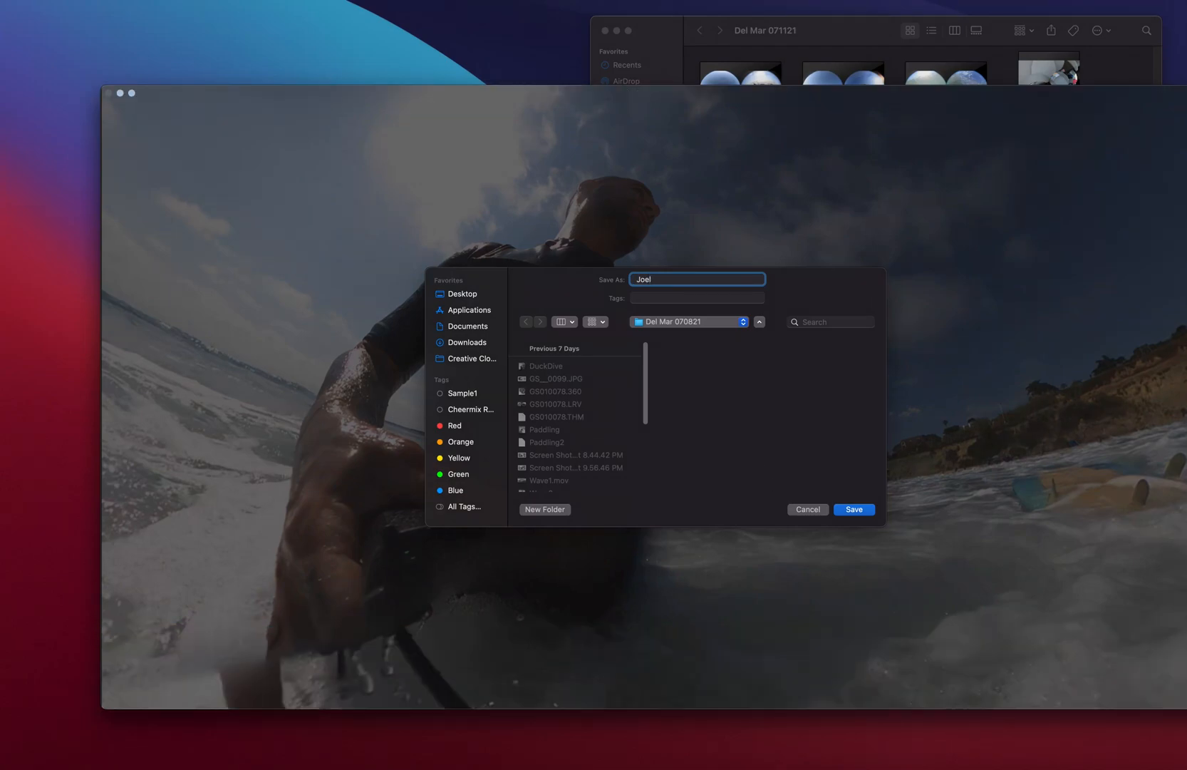
text(Wave)
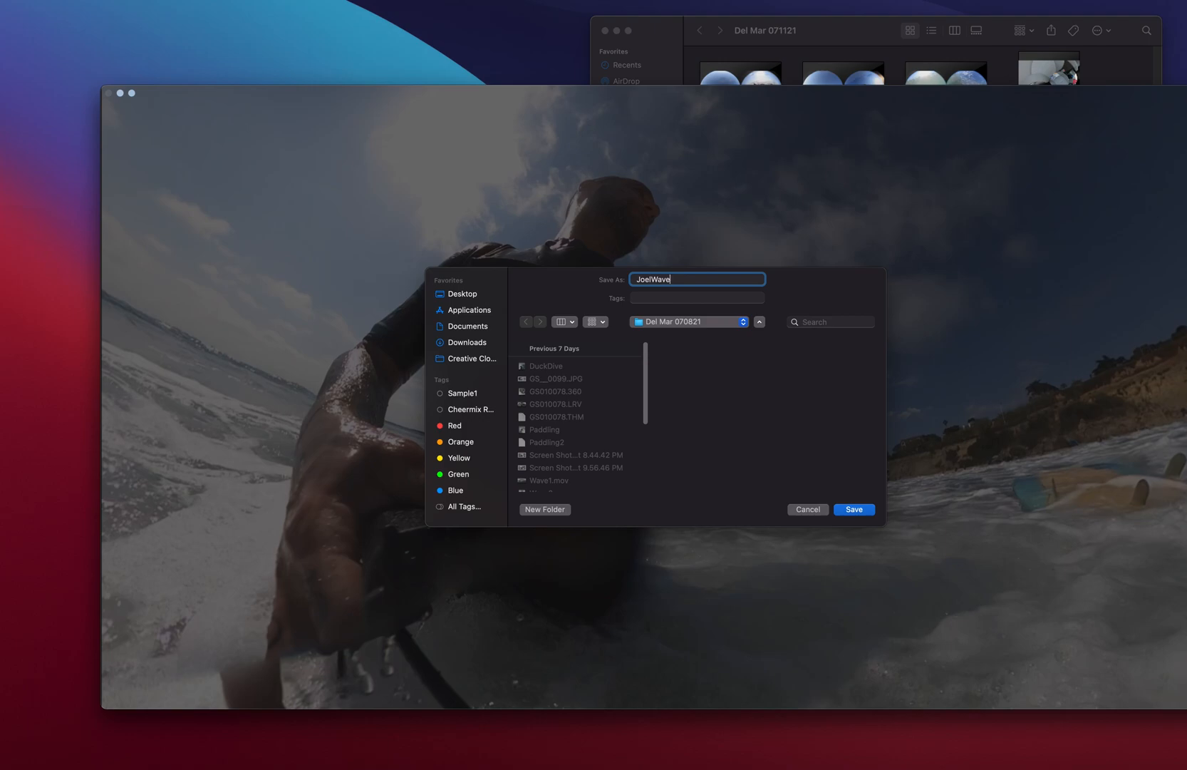
text(01)
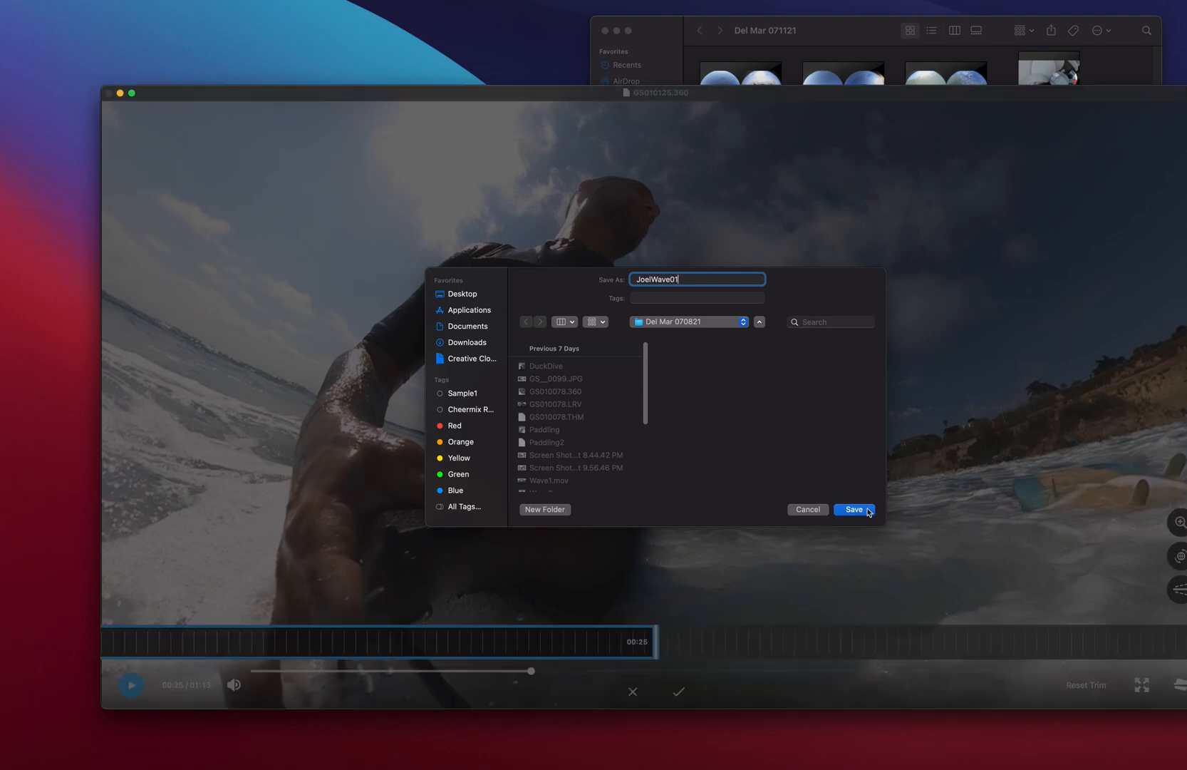
click(854, 509)
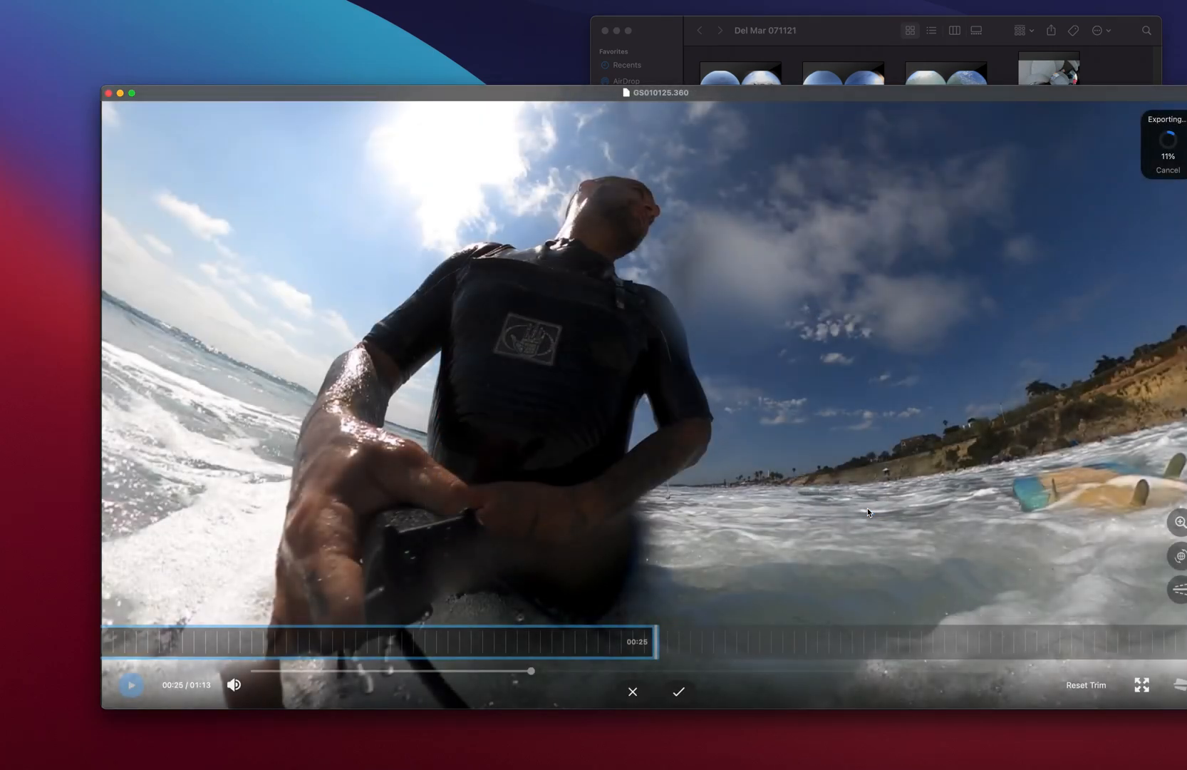
text(prem)
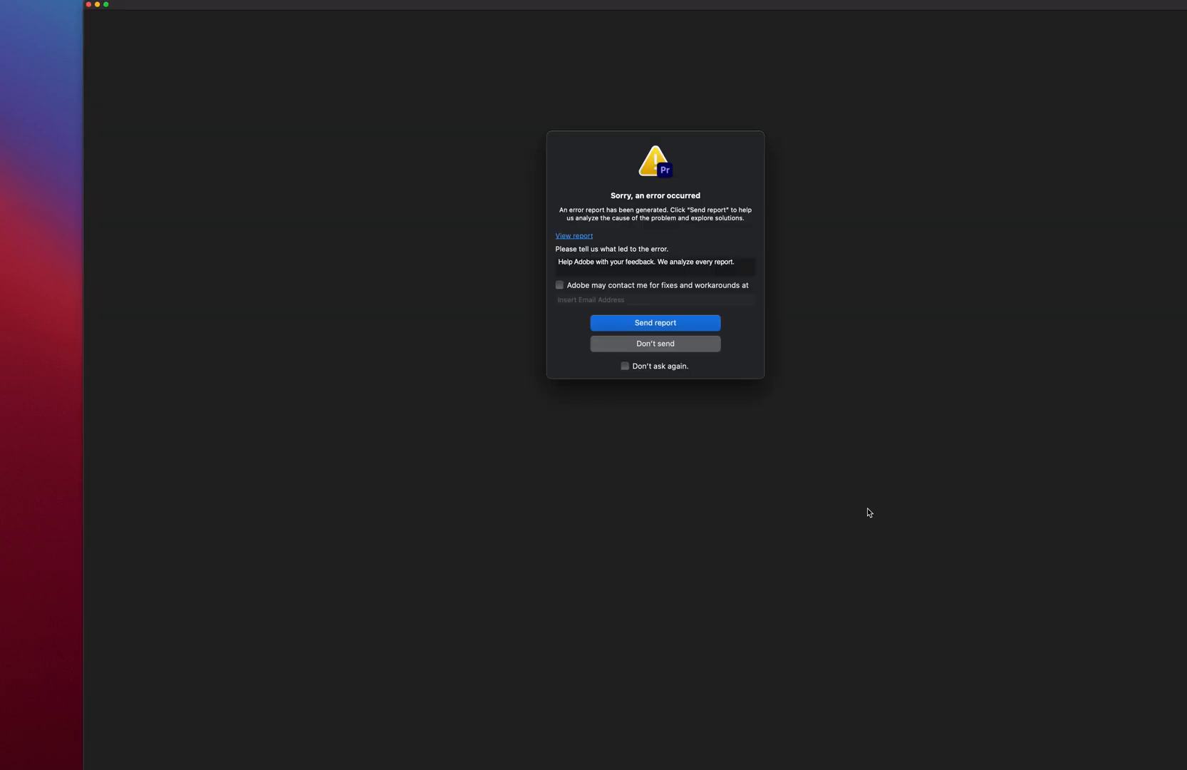
mouse_move(712, 219)
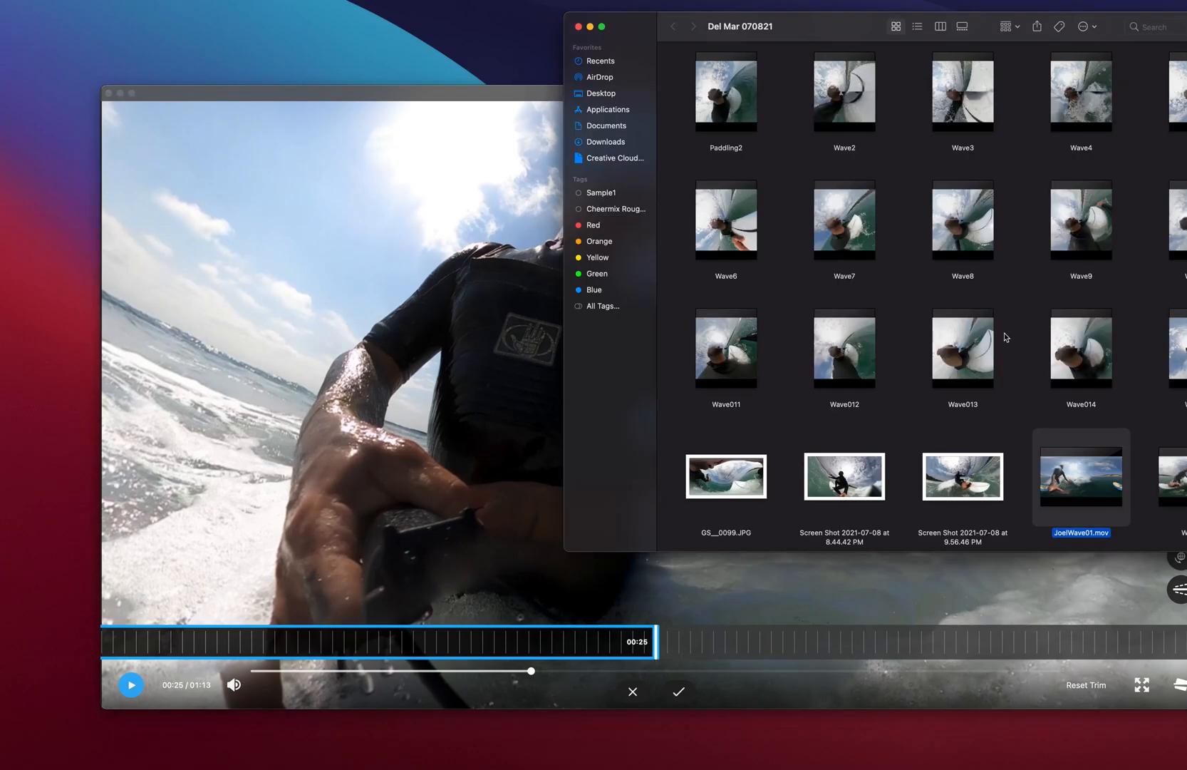
mouse_move(334, 107)
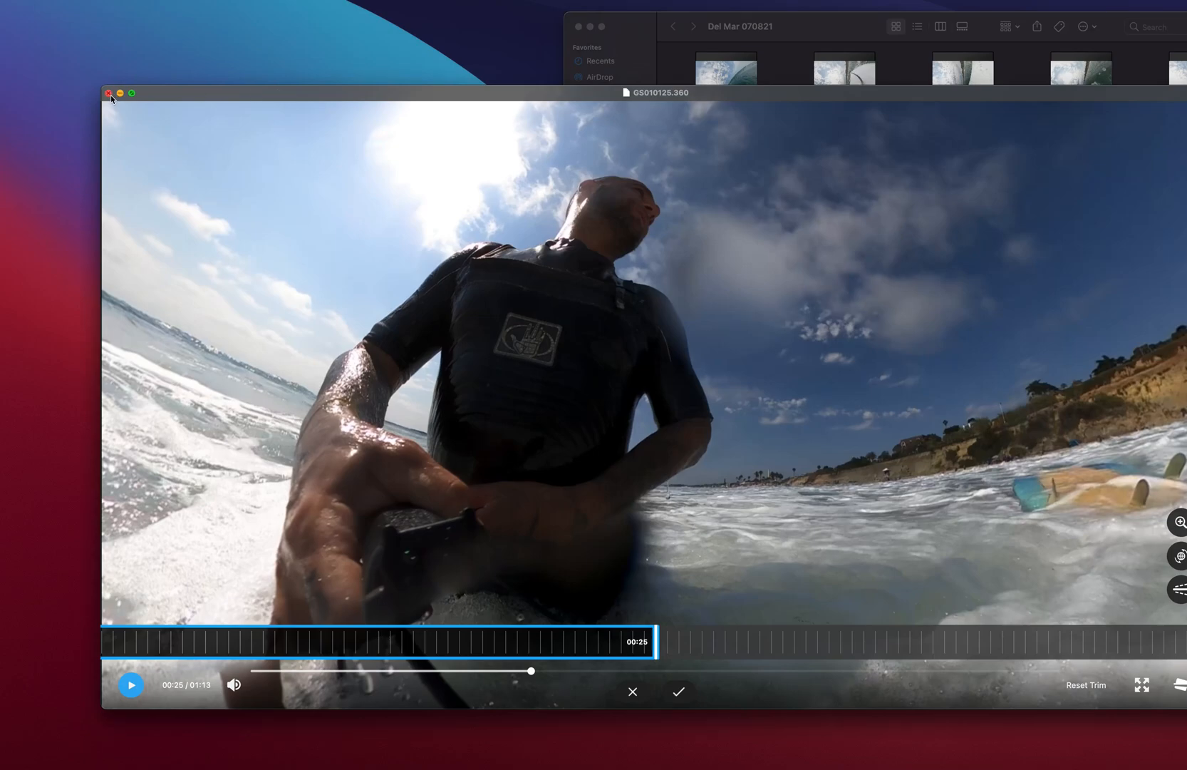
Start a new Premiere Pro project located in the Del Mar 071121 desktop folder.
click(108, 93)
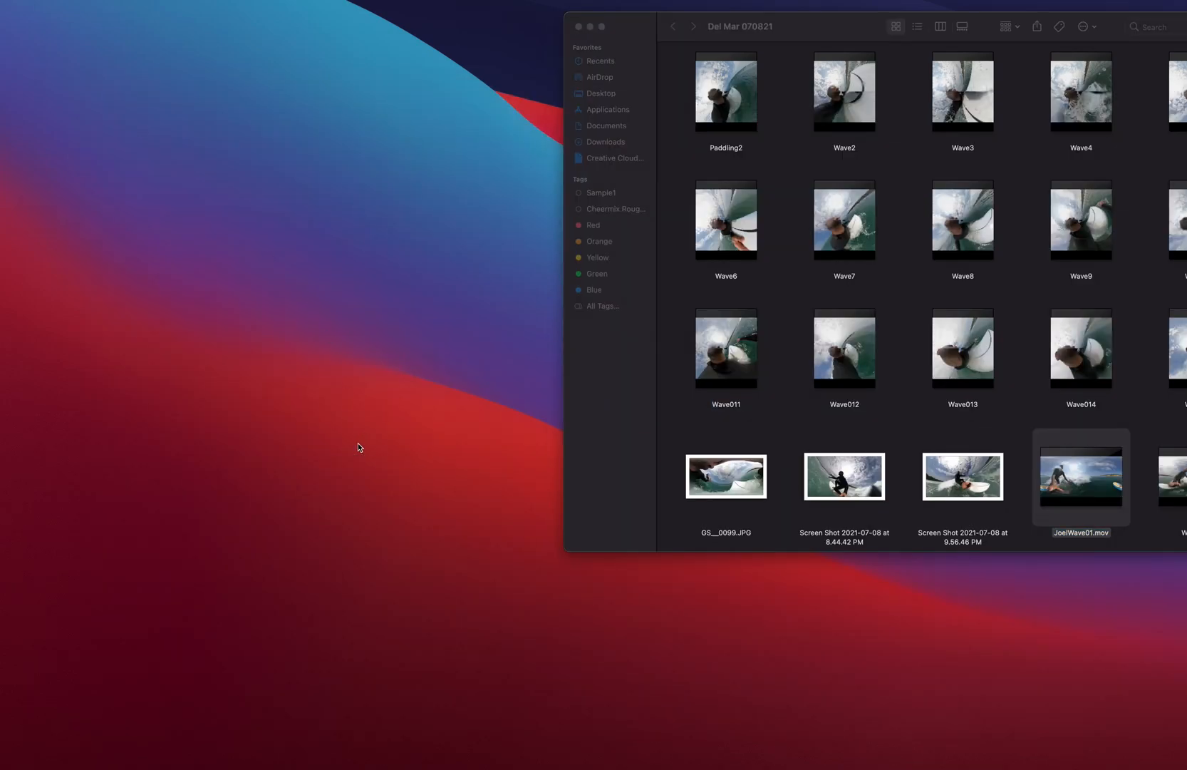
mouse_move(323, 423)
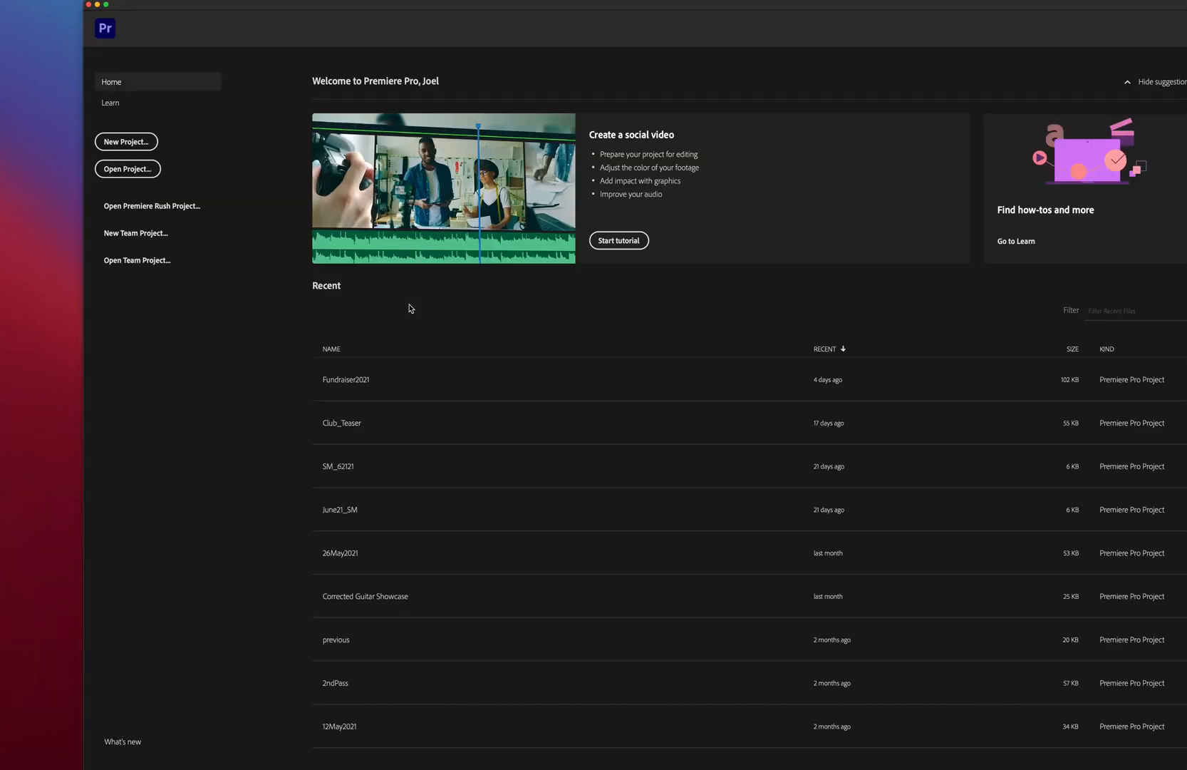
click(125, 141)
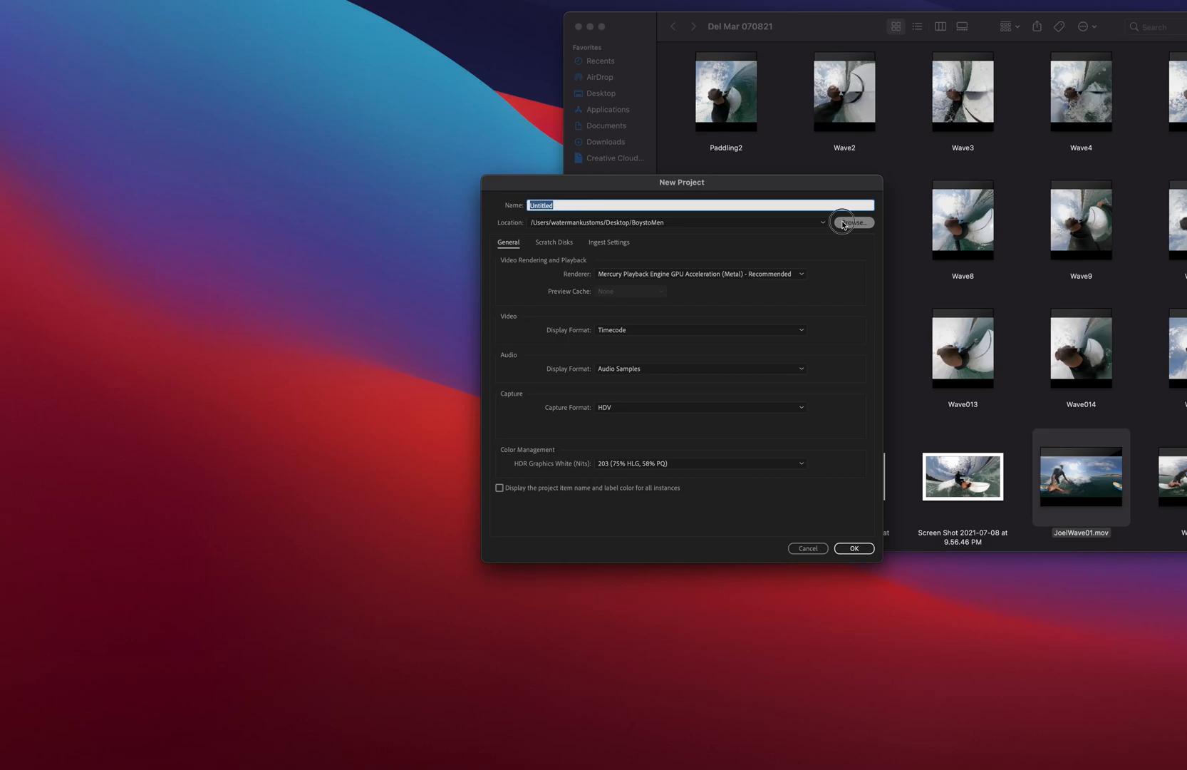
click(854, 222)
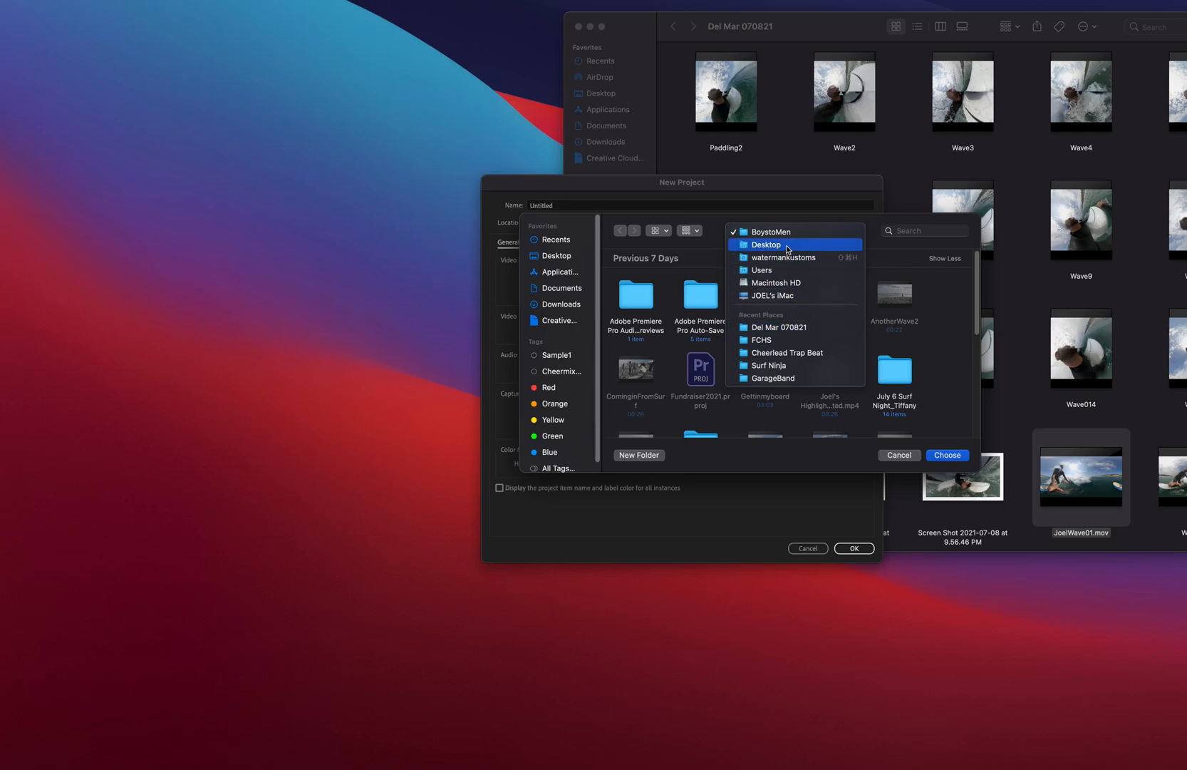
click(765, 245)
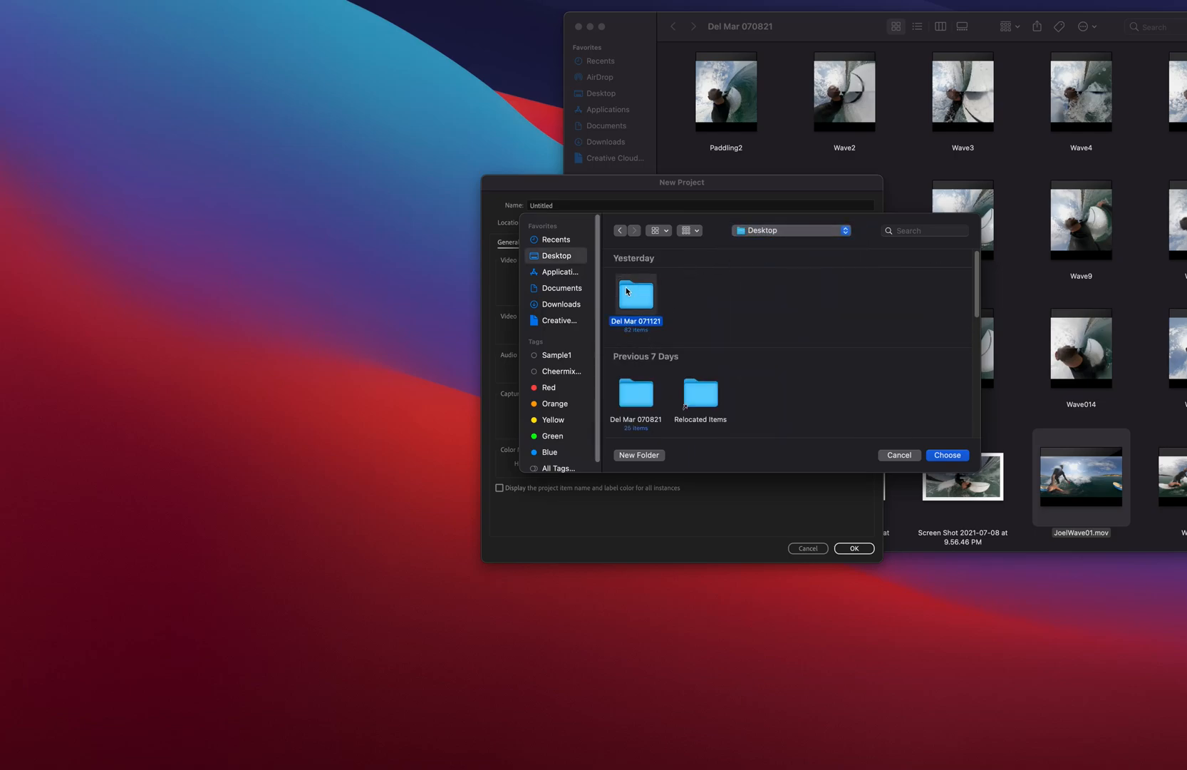
double_click(636, 292)
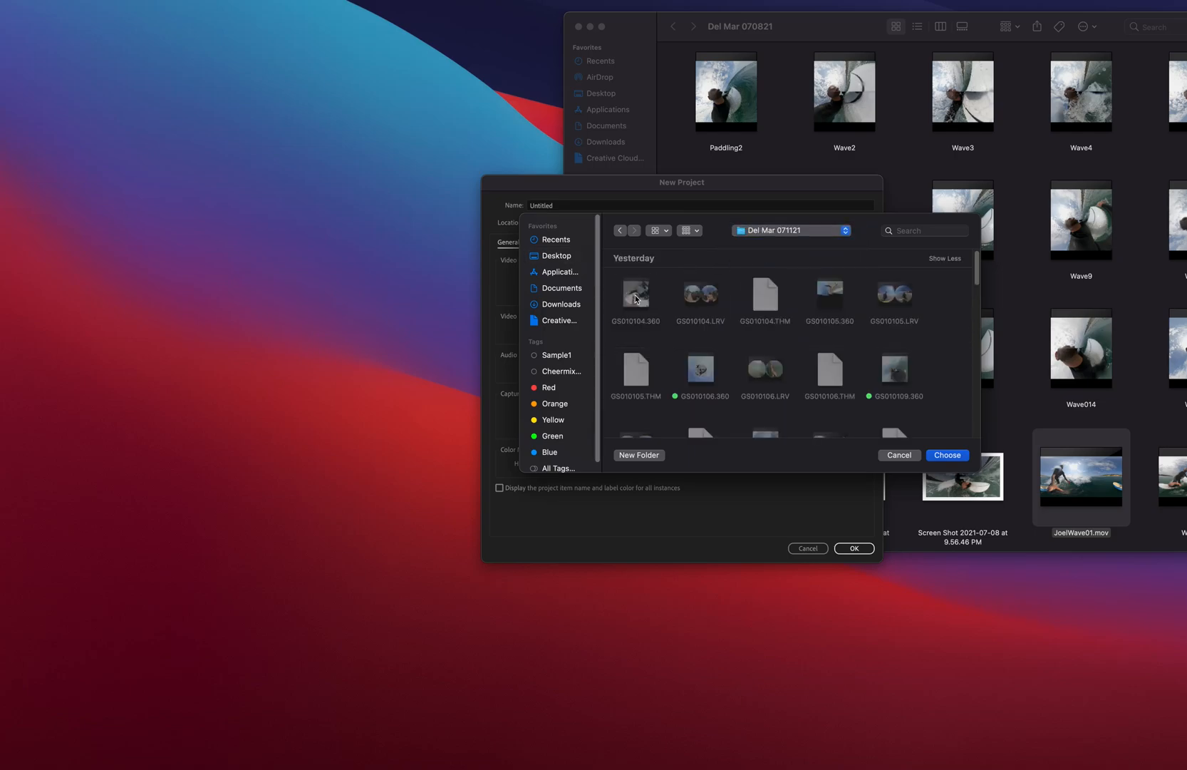
click(946, 455)
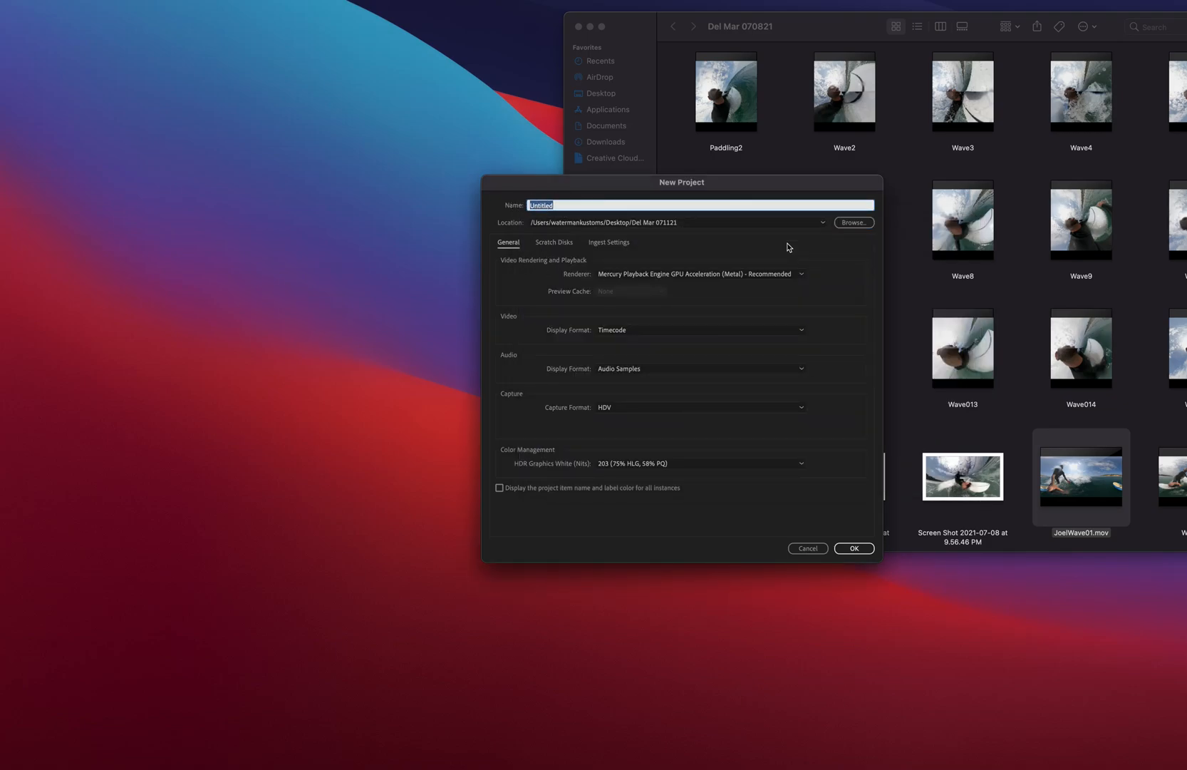
Name the project Edit_Example and create it.
text(Edit)
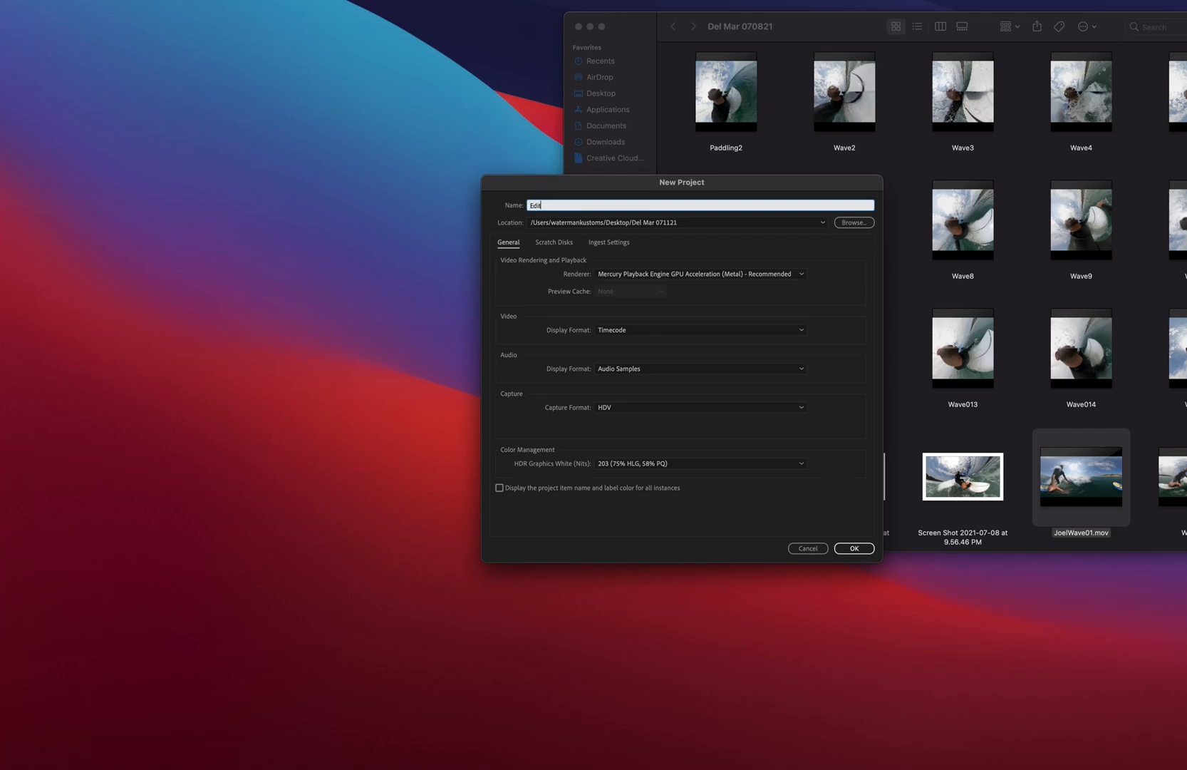
text(_Example)
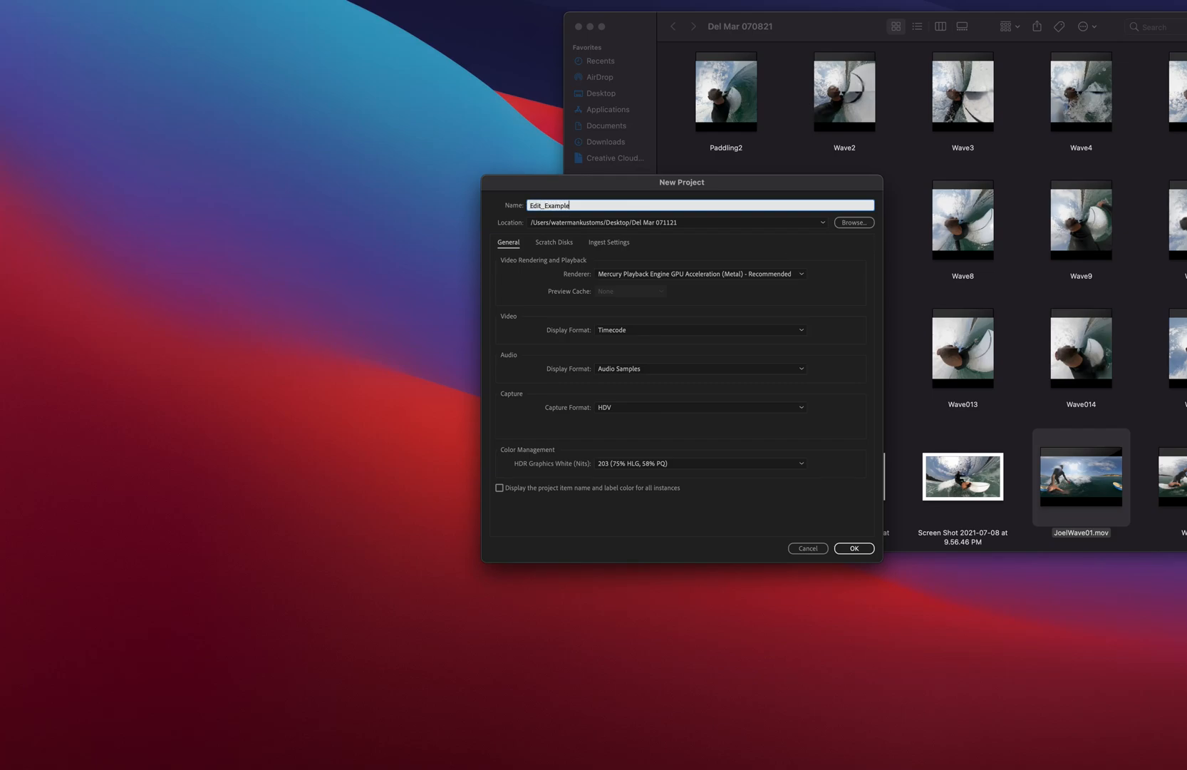
click(854, 547)
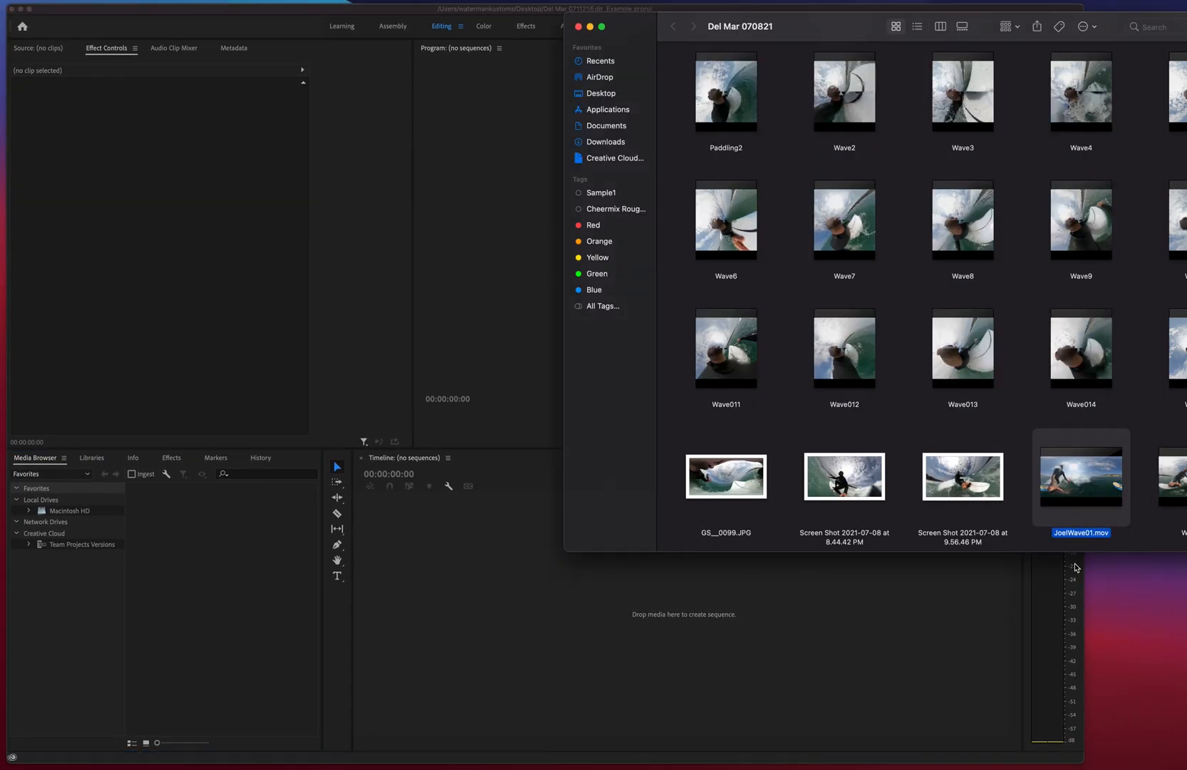
mouse_move(32, 47)
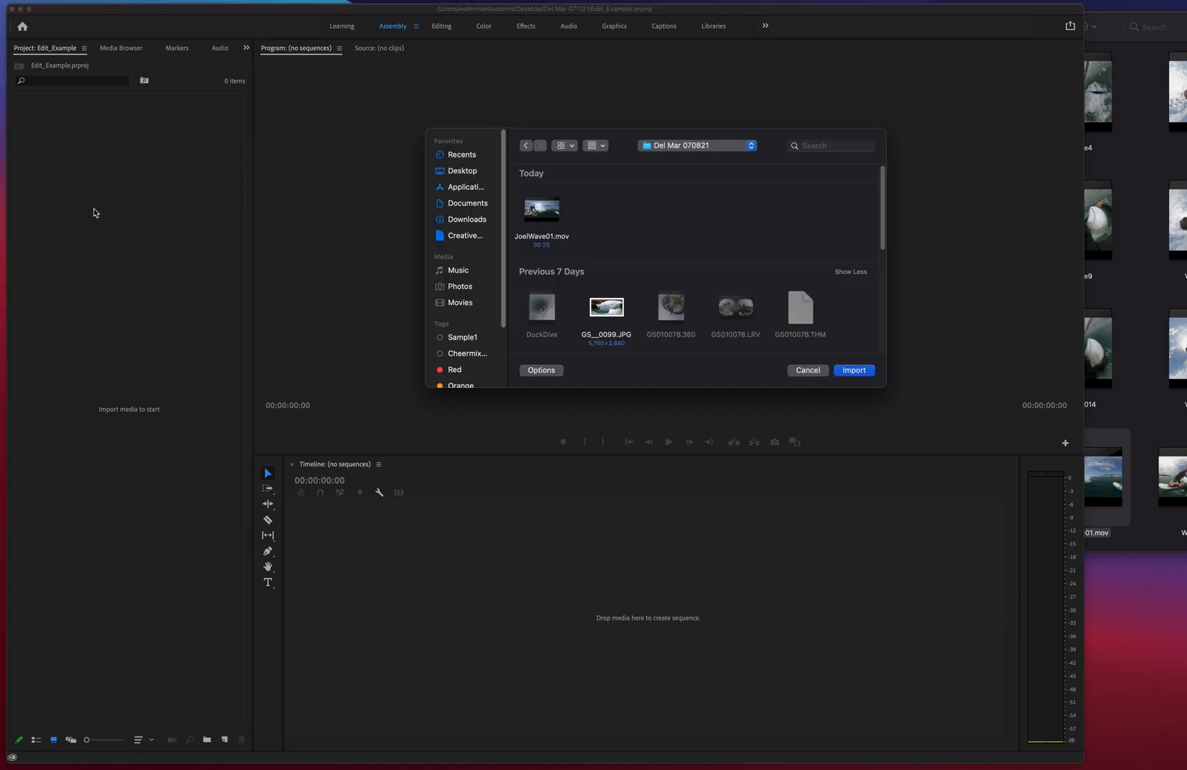
Import JoelWave01.mov into the Edit_Example project.
click(540, 209)
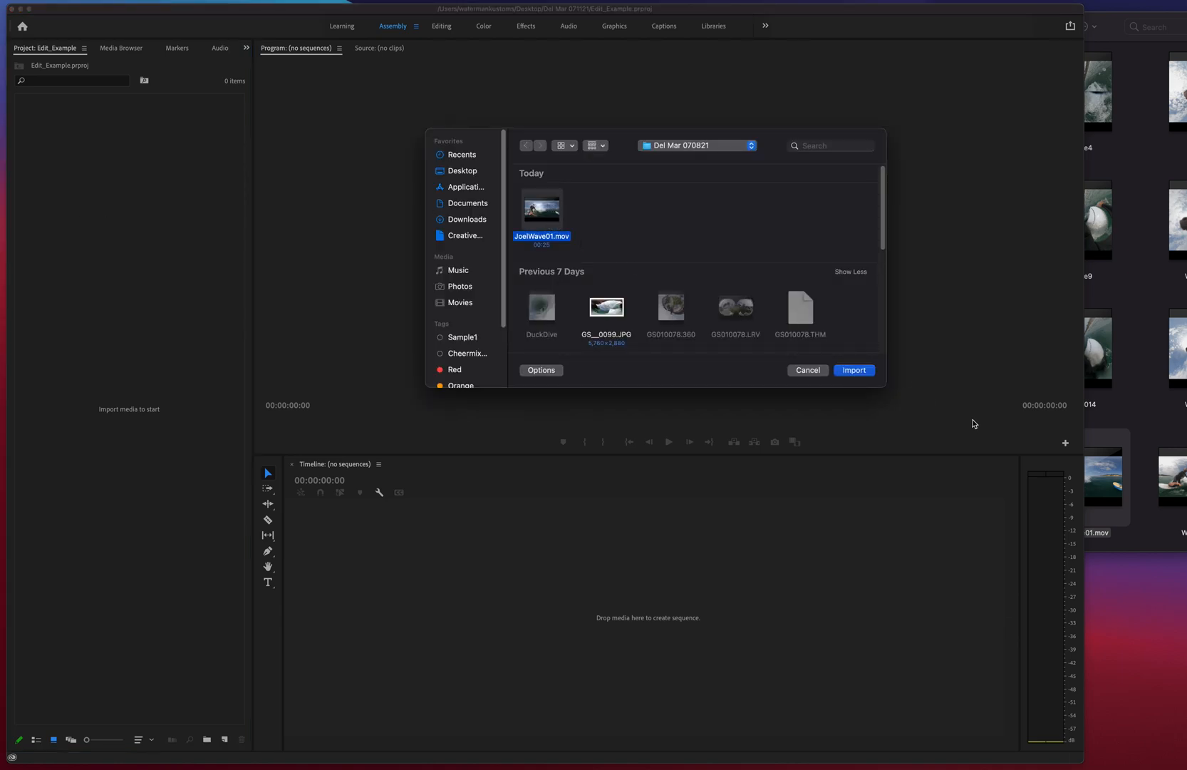
click(854, 371)
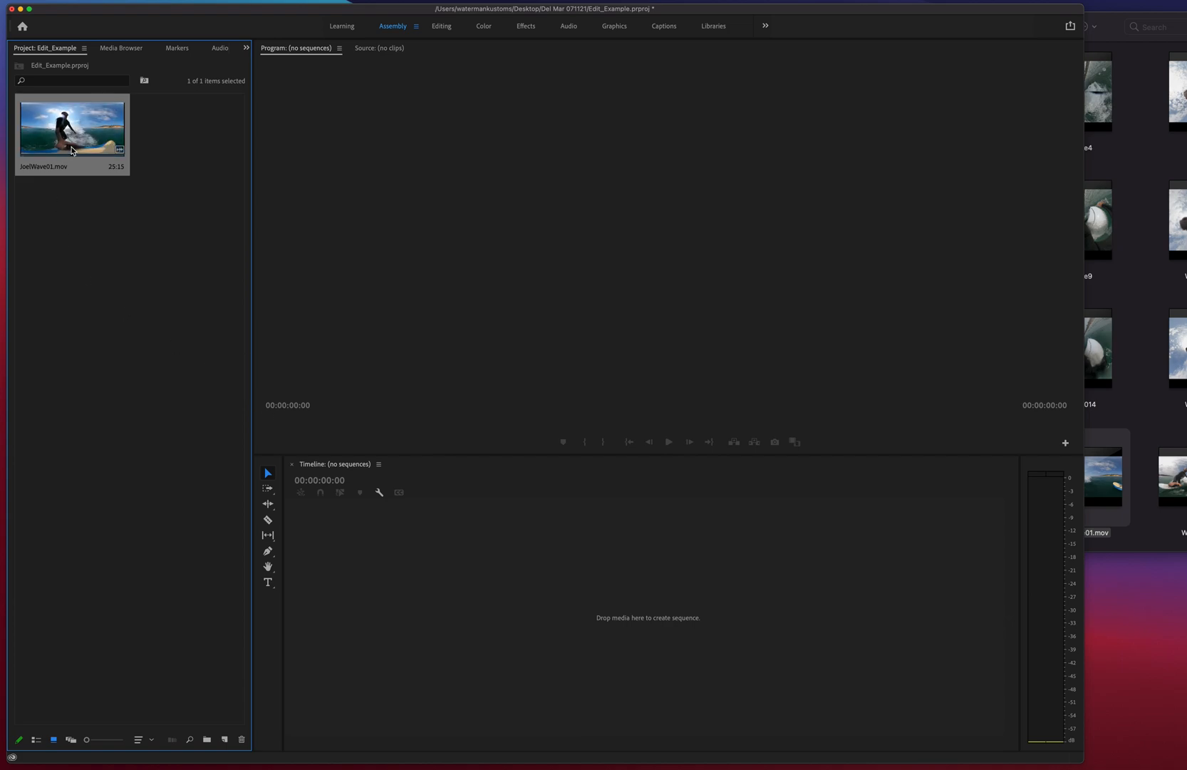
mouse_move(90, 148)
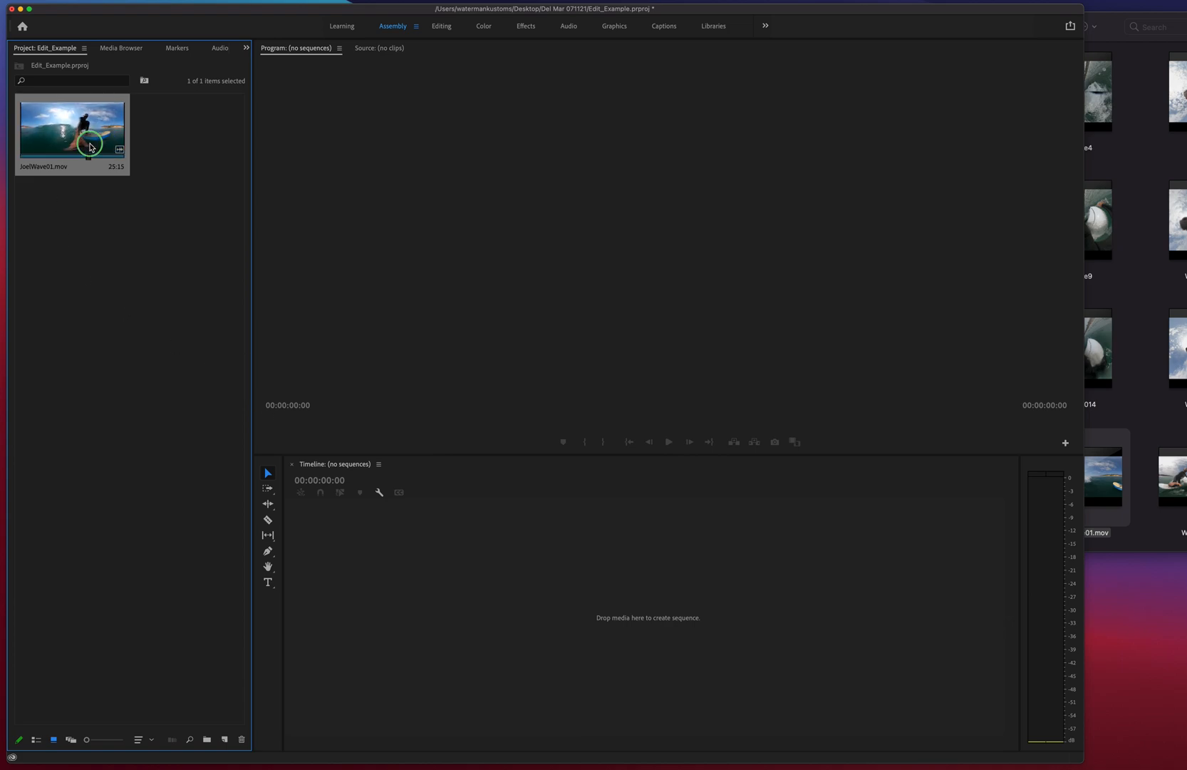
Create a sequence from the JoelWave01 clip, switch to the Editing workspace and select the clip.
right_click(71, 121)
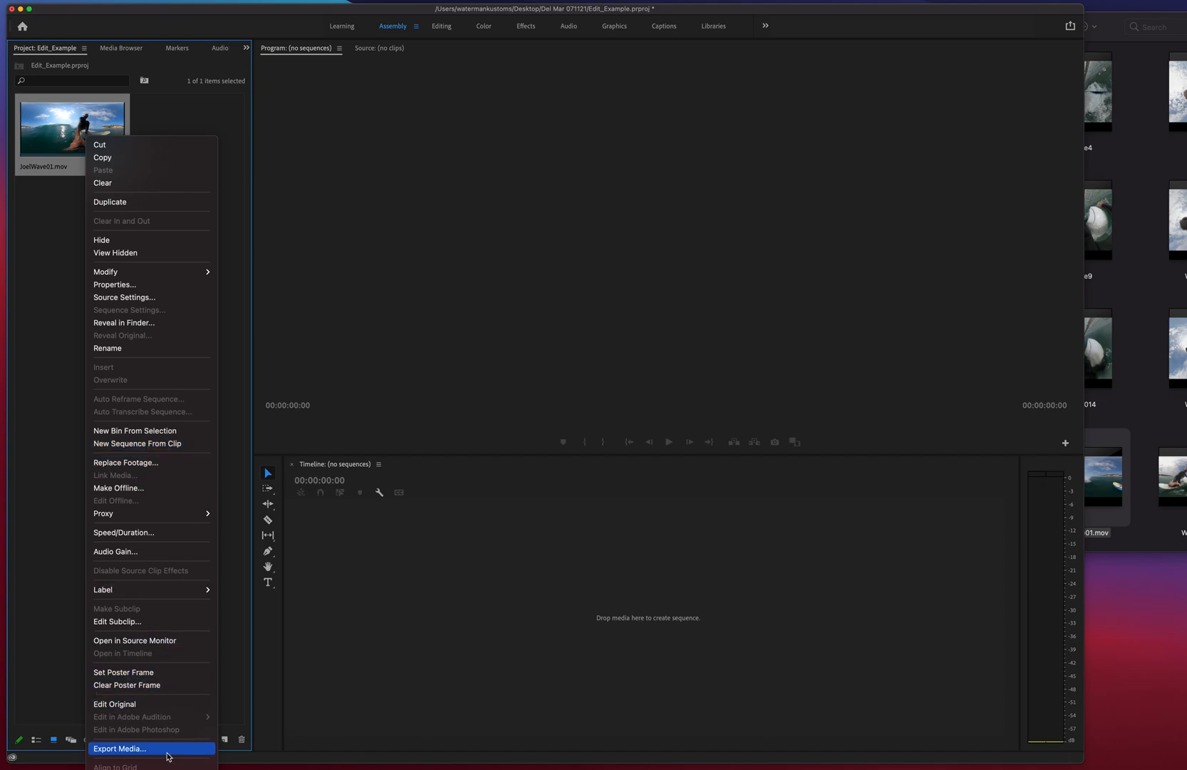
mouse_move(138, 297)
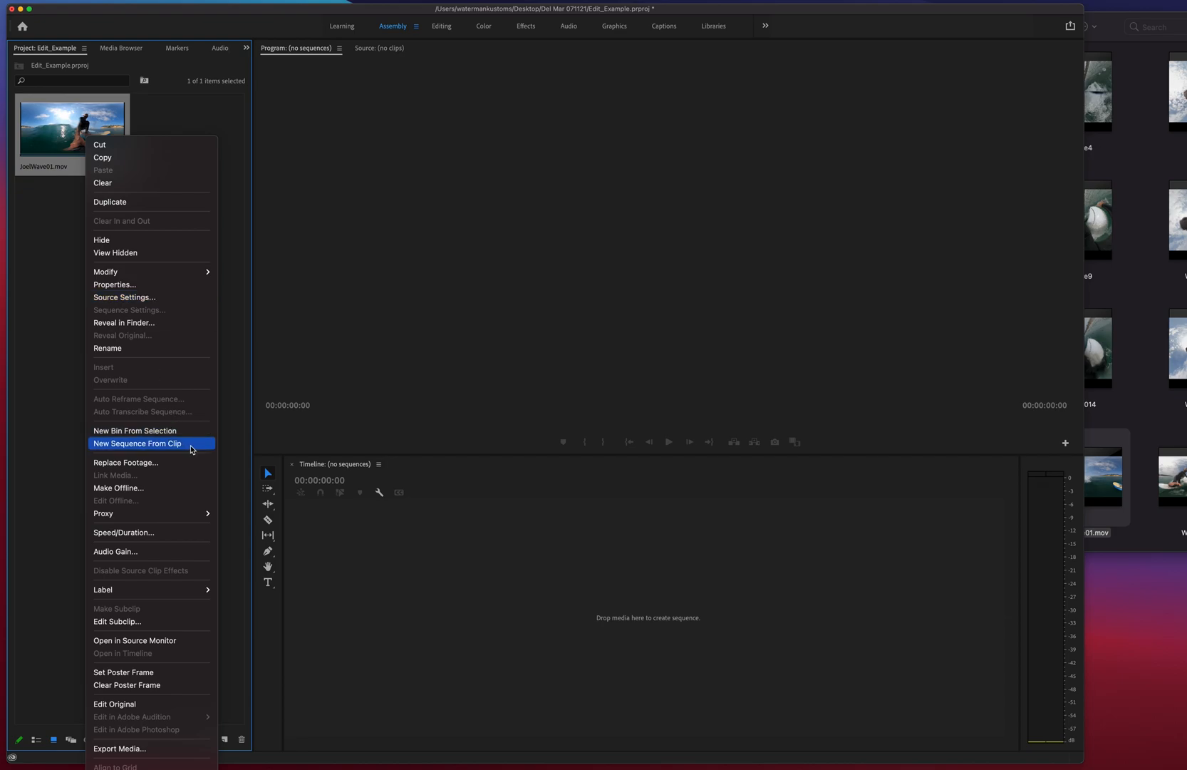
click(138, 443)
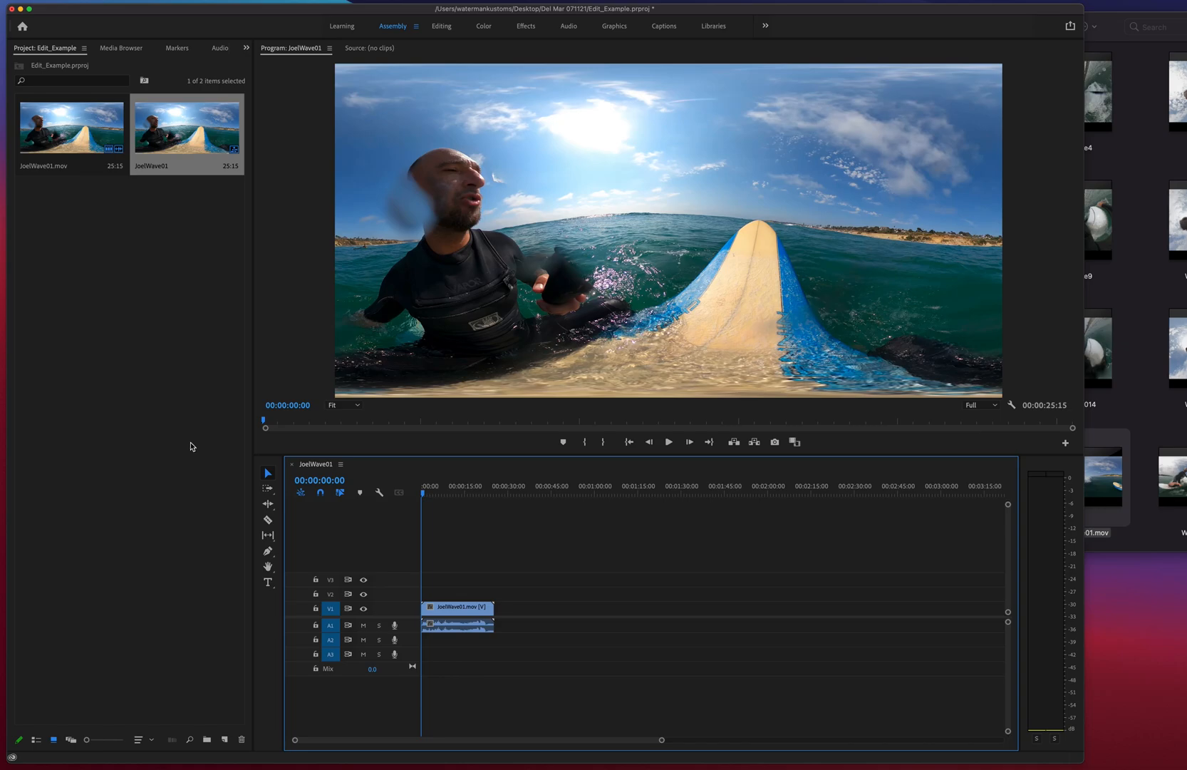
click(430, 493)
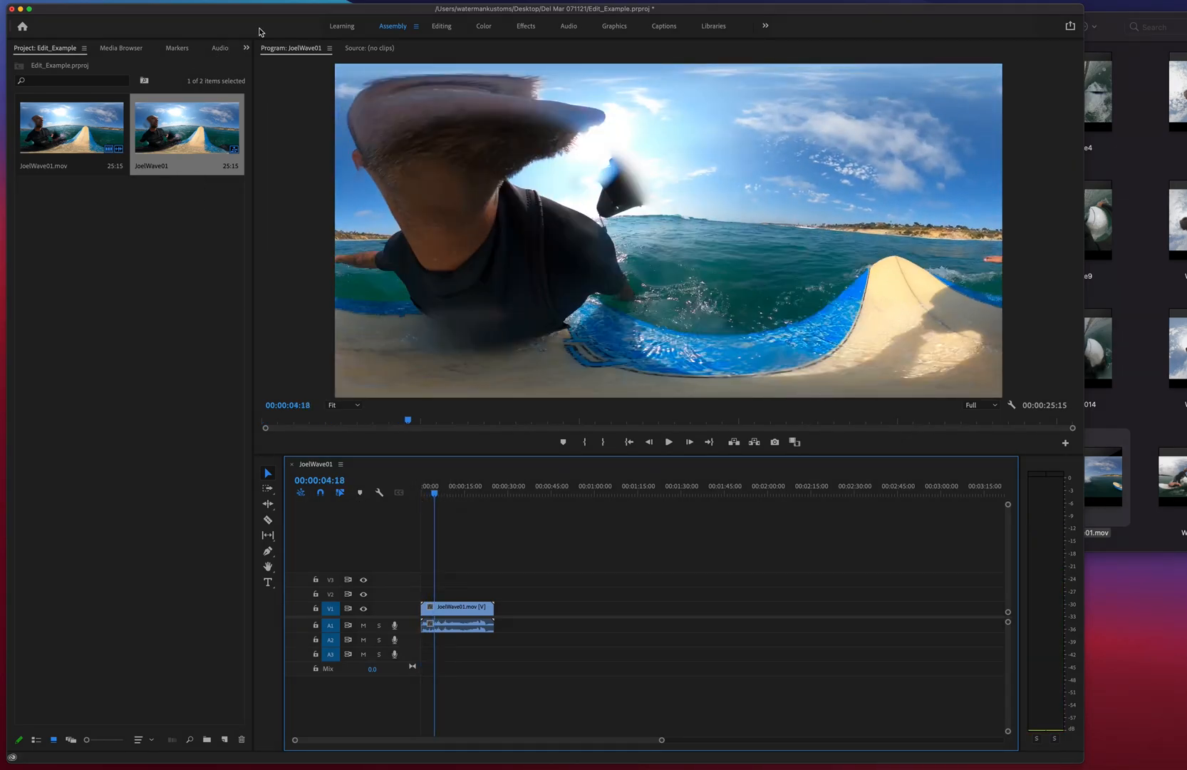
click(442, 25)
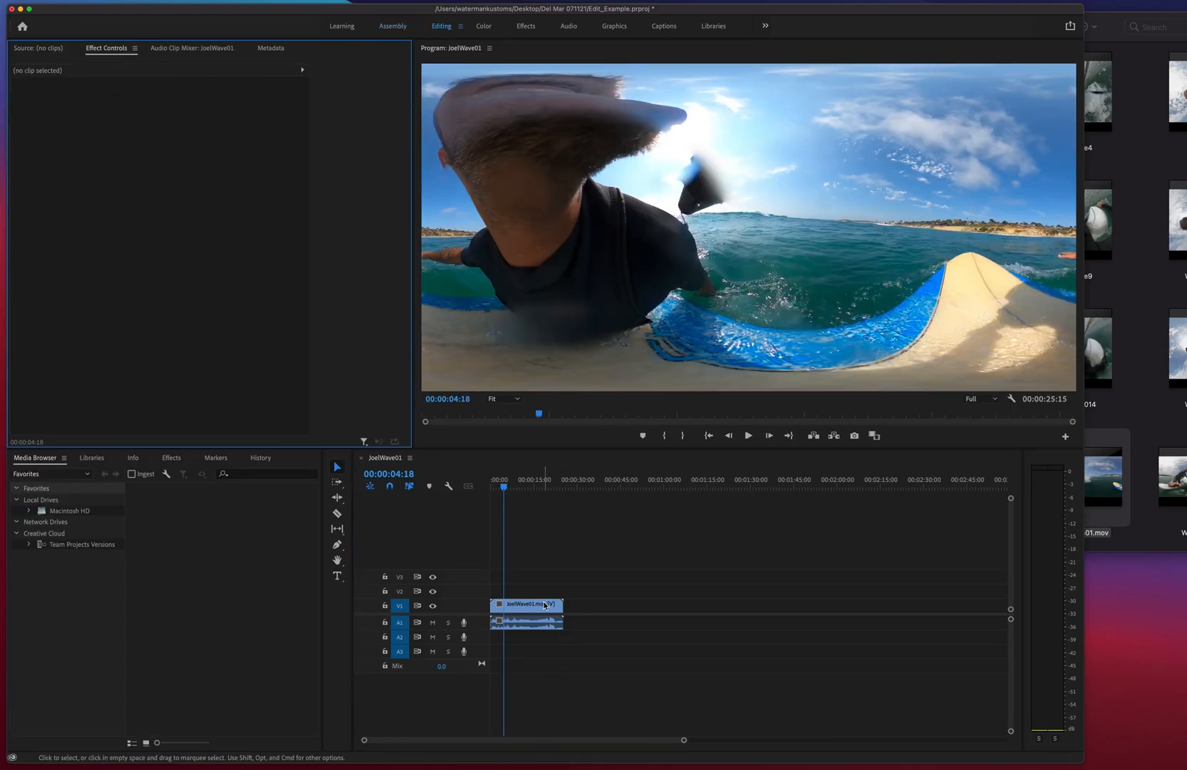
click(526, 605)
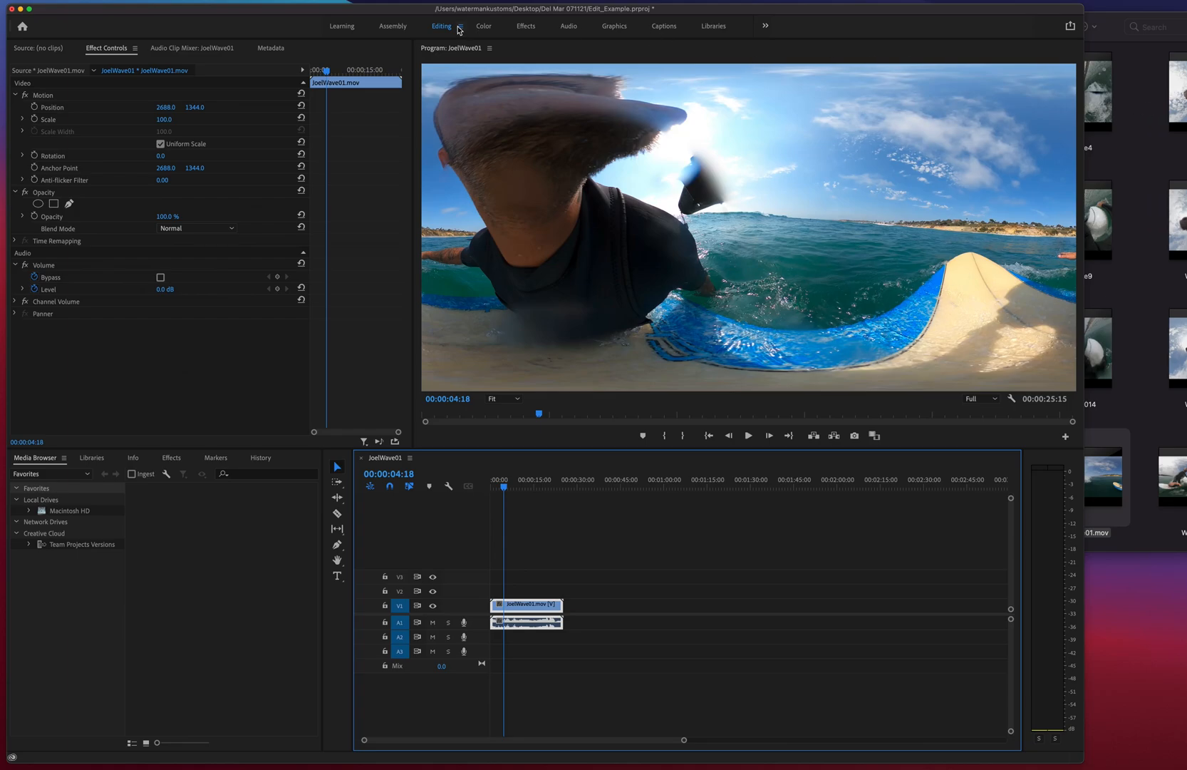
Search 'Gopro Re' in the Effects workspace and apply GoPro FX Reframe to the clip.
click(526, 26)
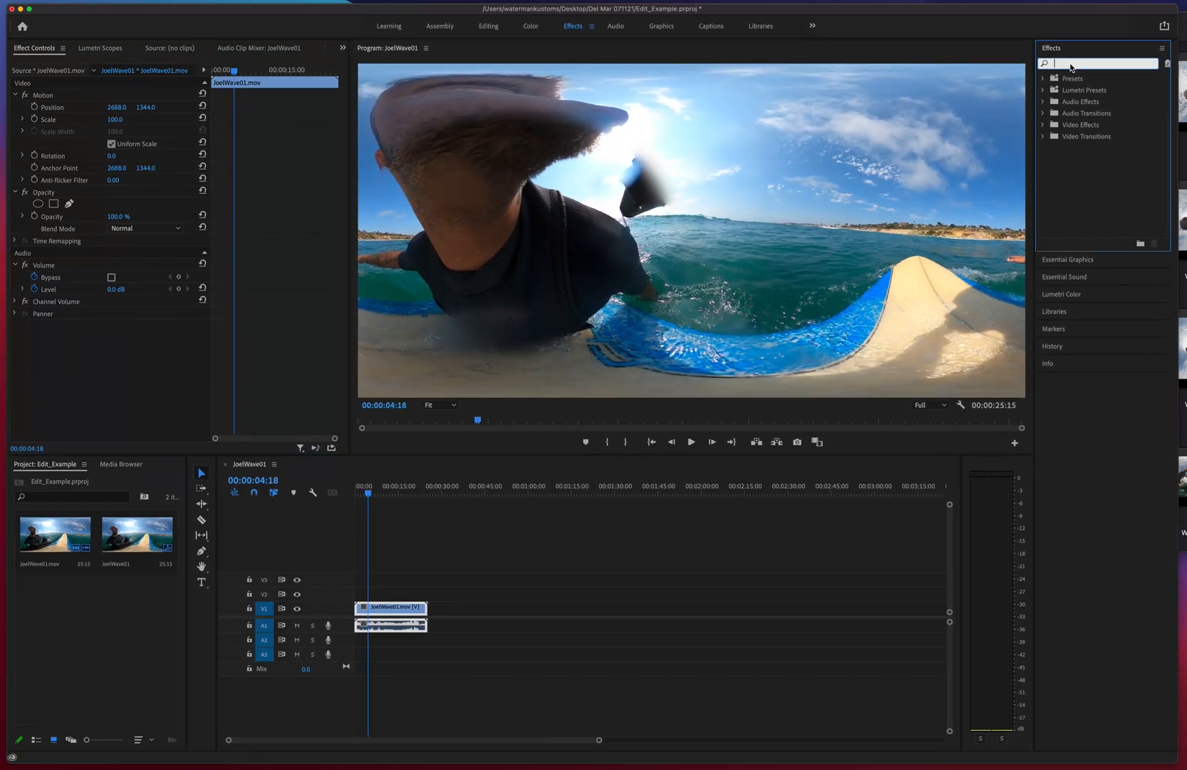
text(Go)
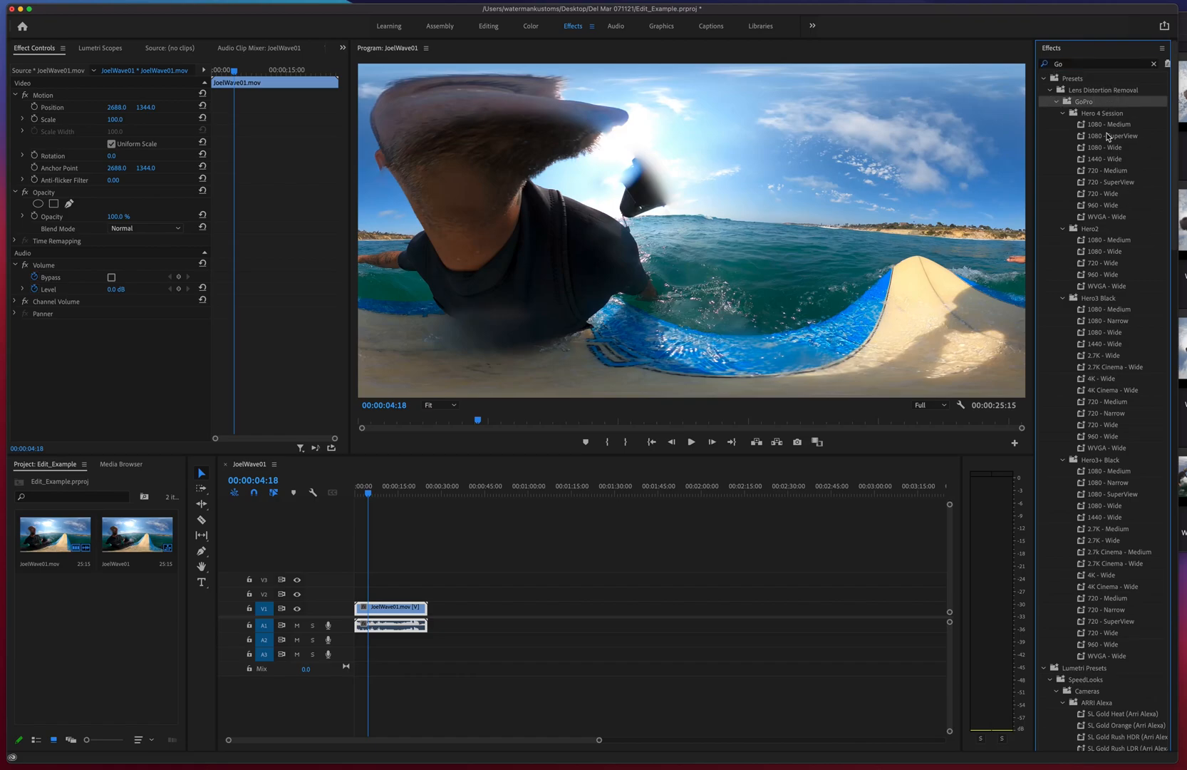
click(1057, 102)
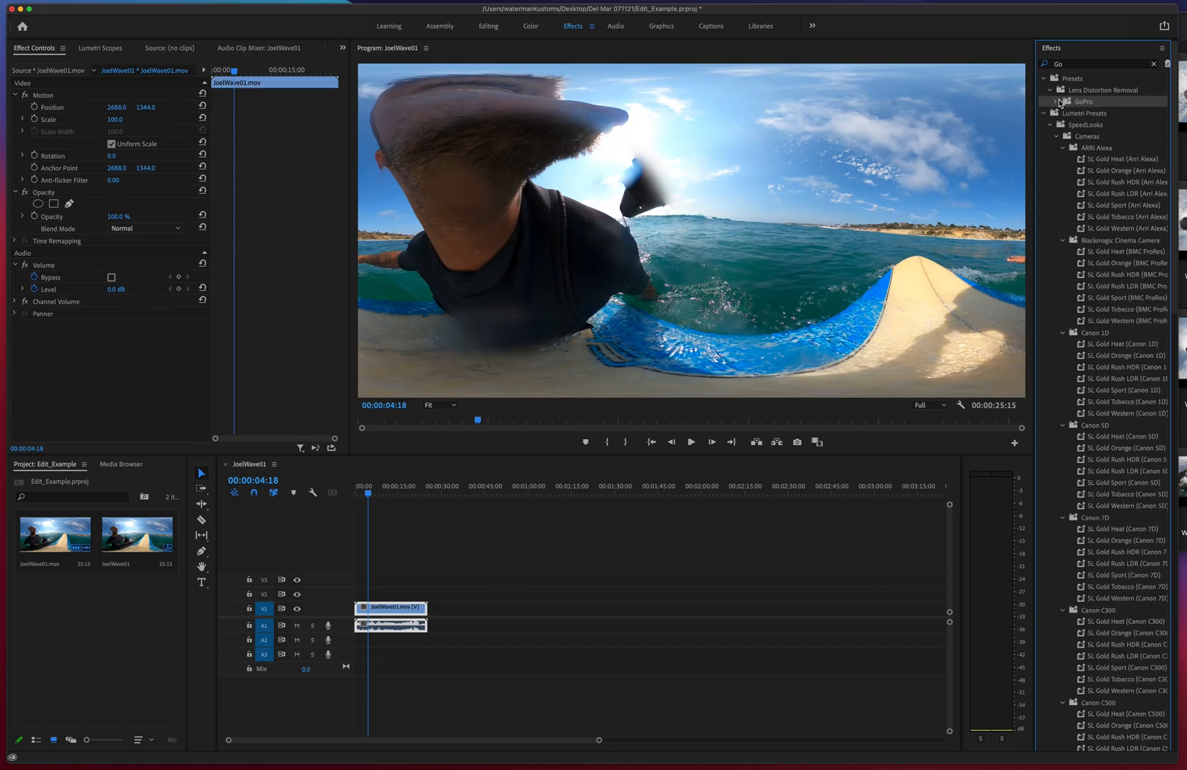
click(1098, 64)
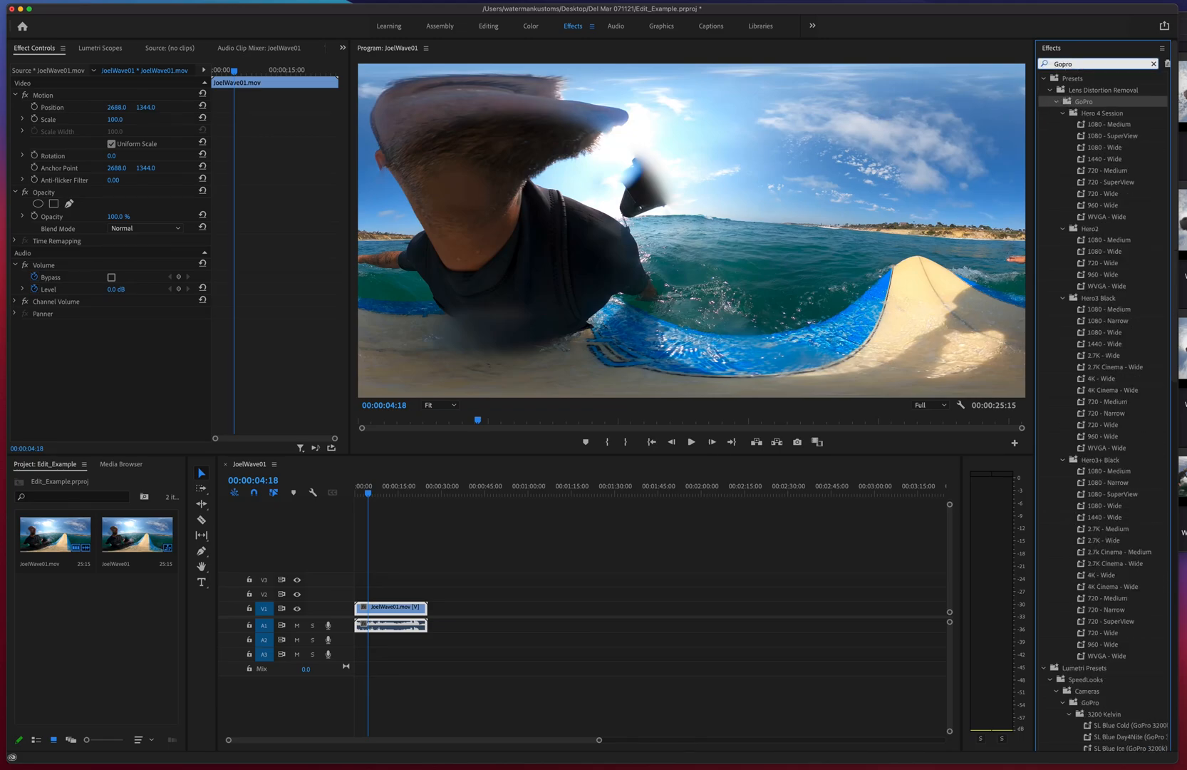
text(Re)
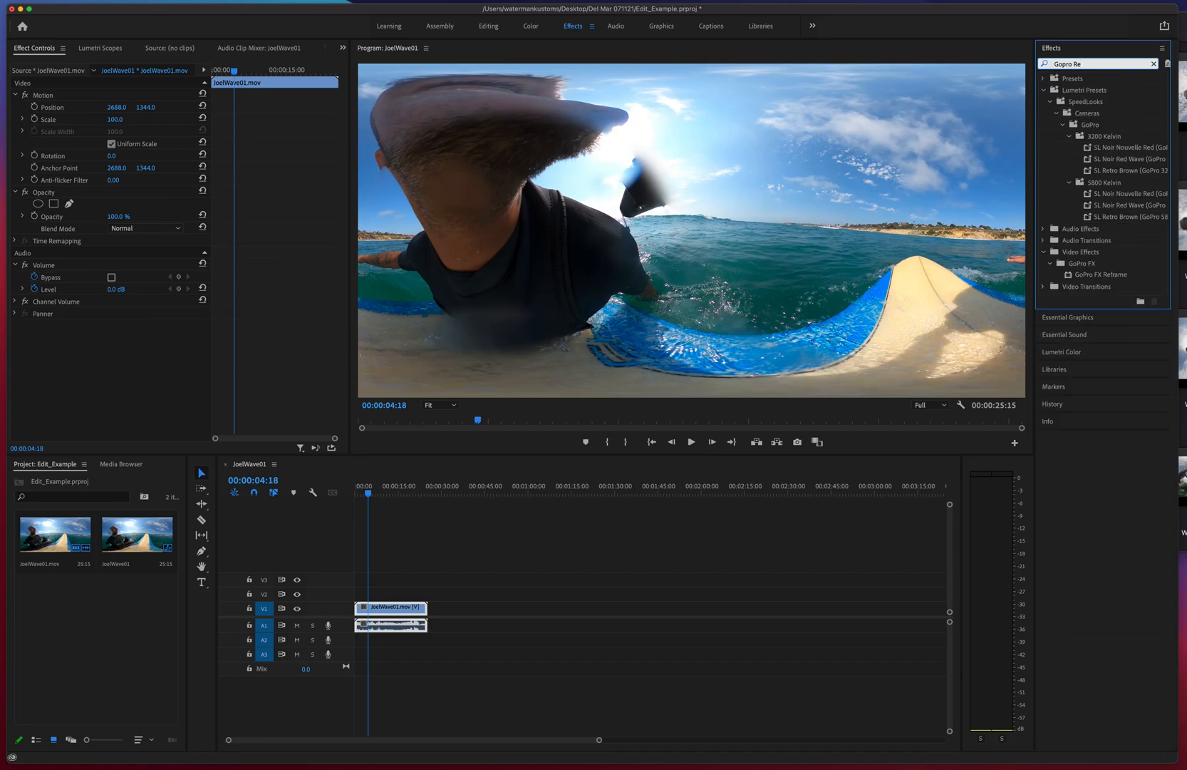
click(1106, 273)
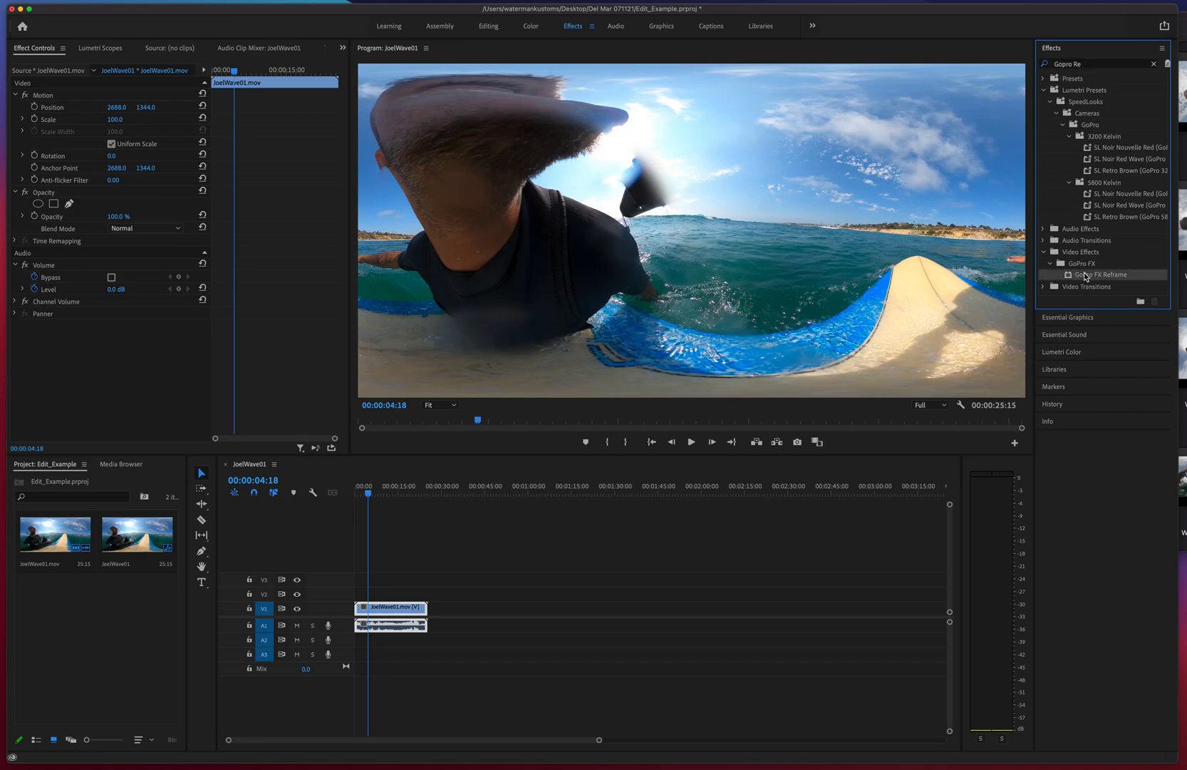
double_click(1109, 274)
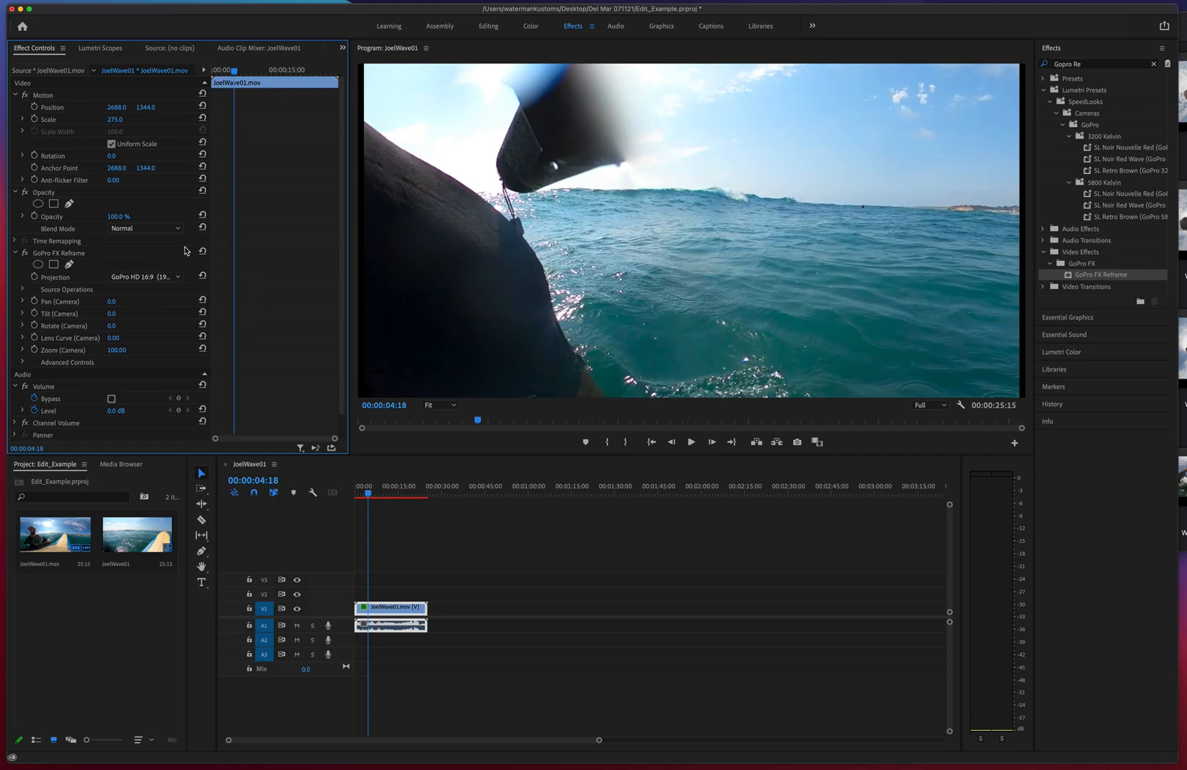
mouse_move(342, 308)
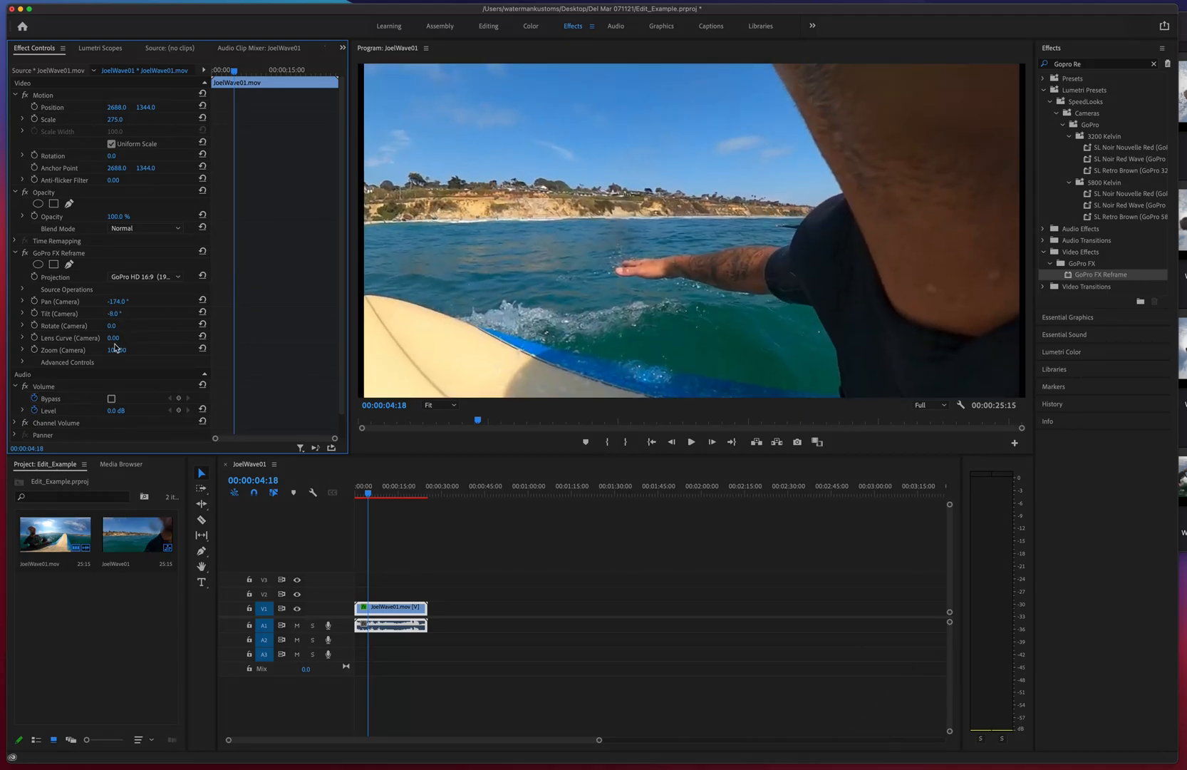
Set the reframe zoom to 17, move later in the clip and reset the camera tilt to 0.
click(116, 349)
text(17)
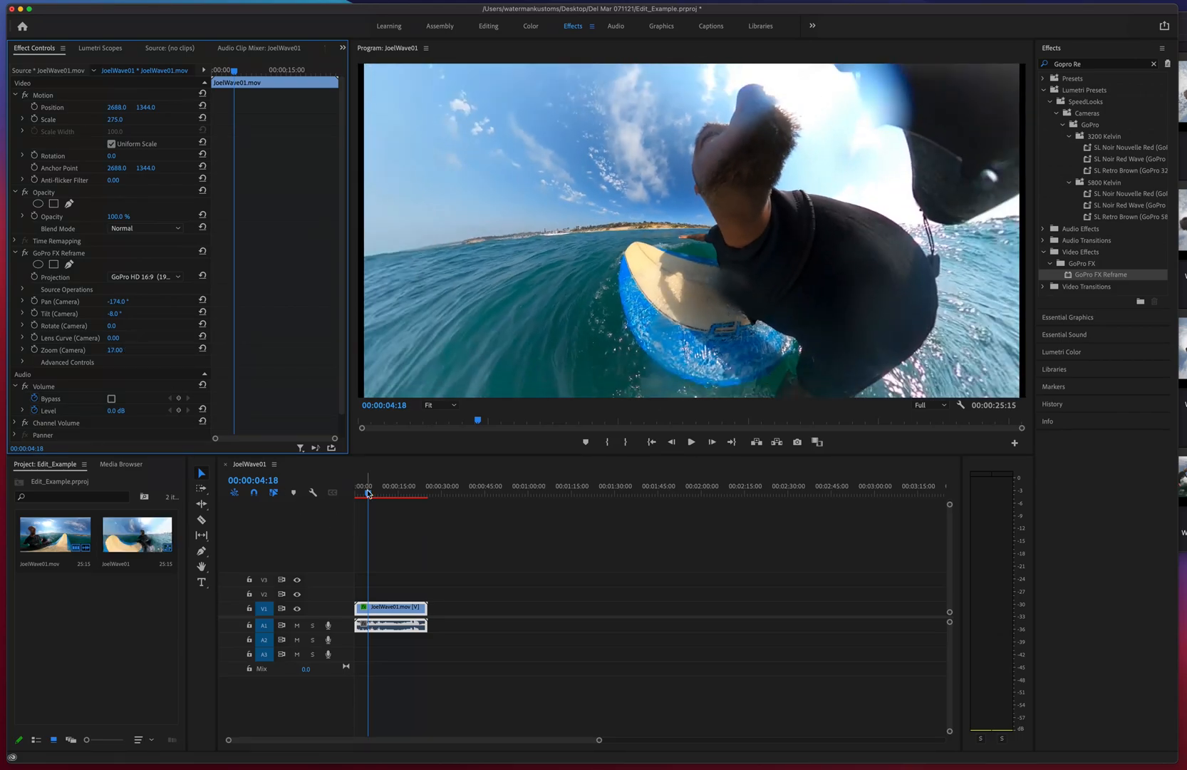
click(378, 493)
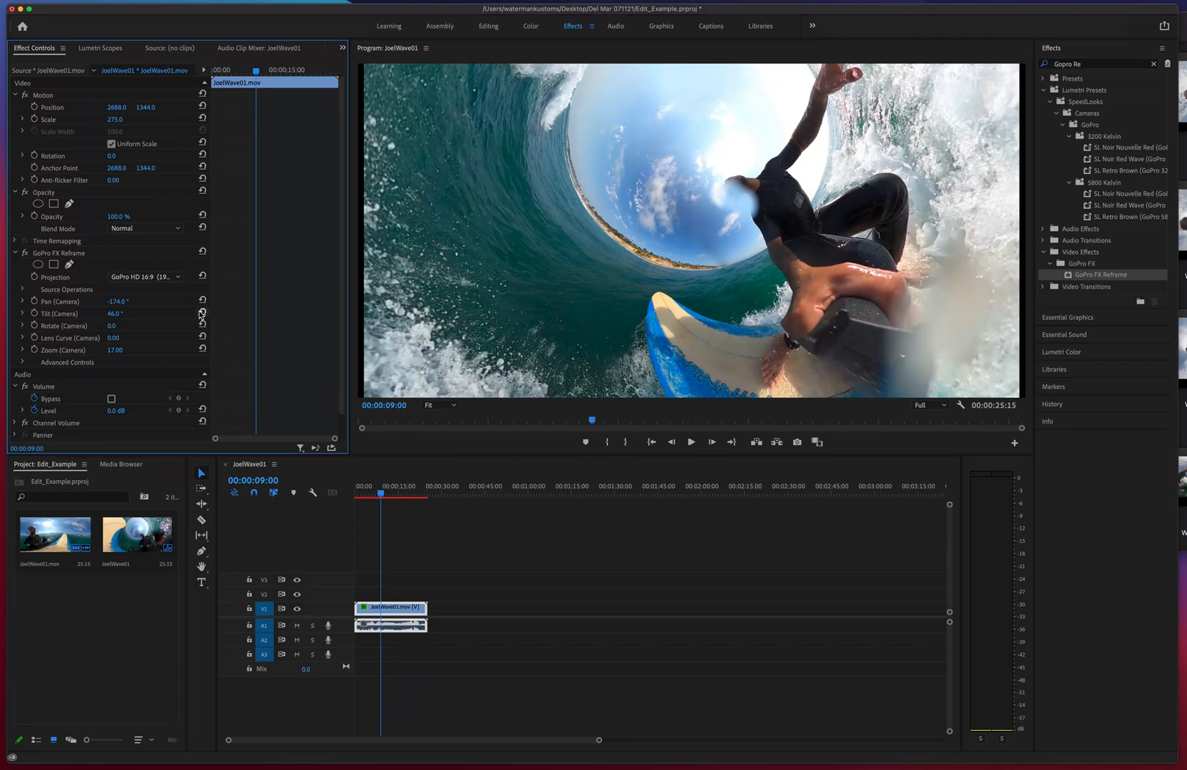
click(201, 301)
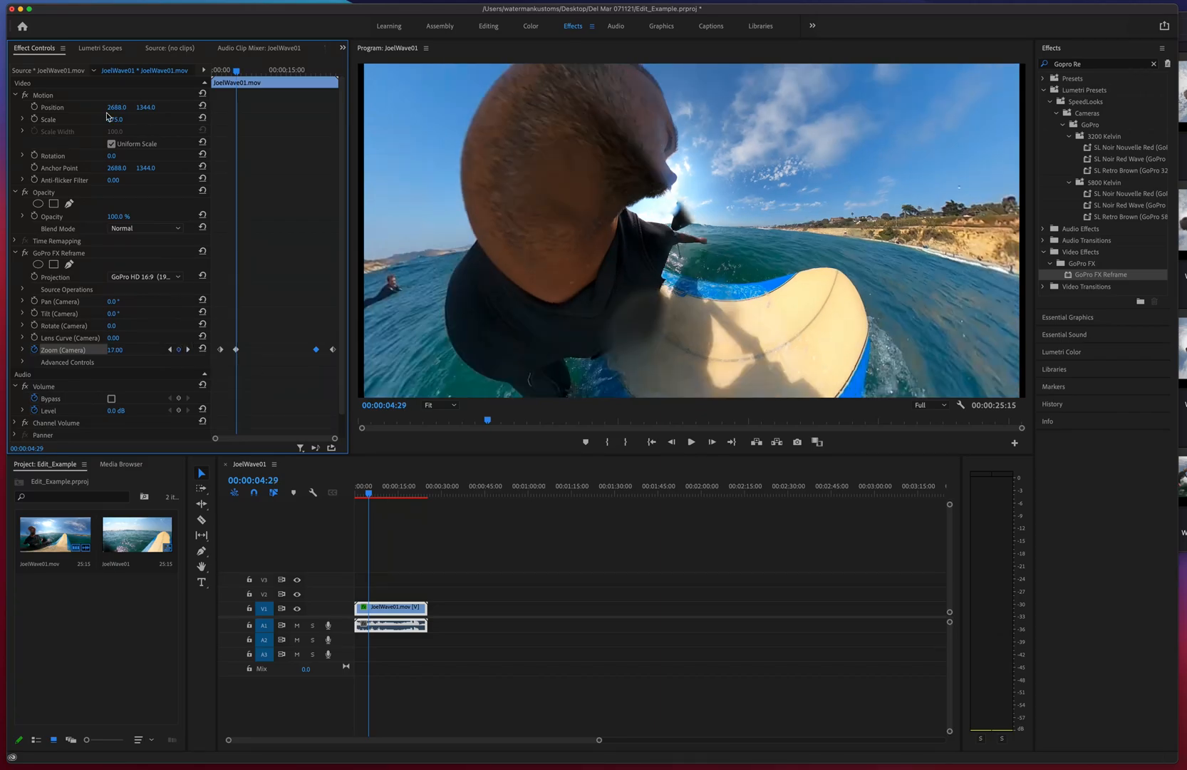
Enable keyframing on the Motion scale alongside the reframe zoom keyframes.
click(47, 118)
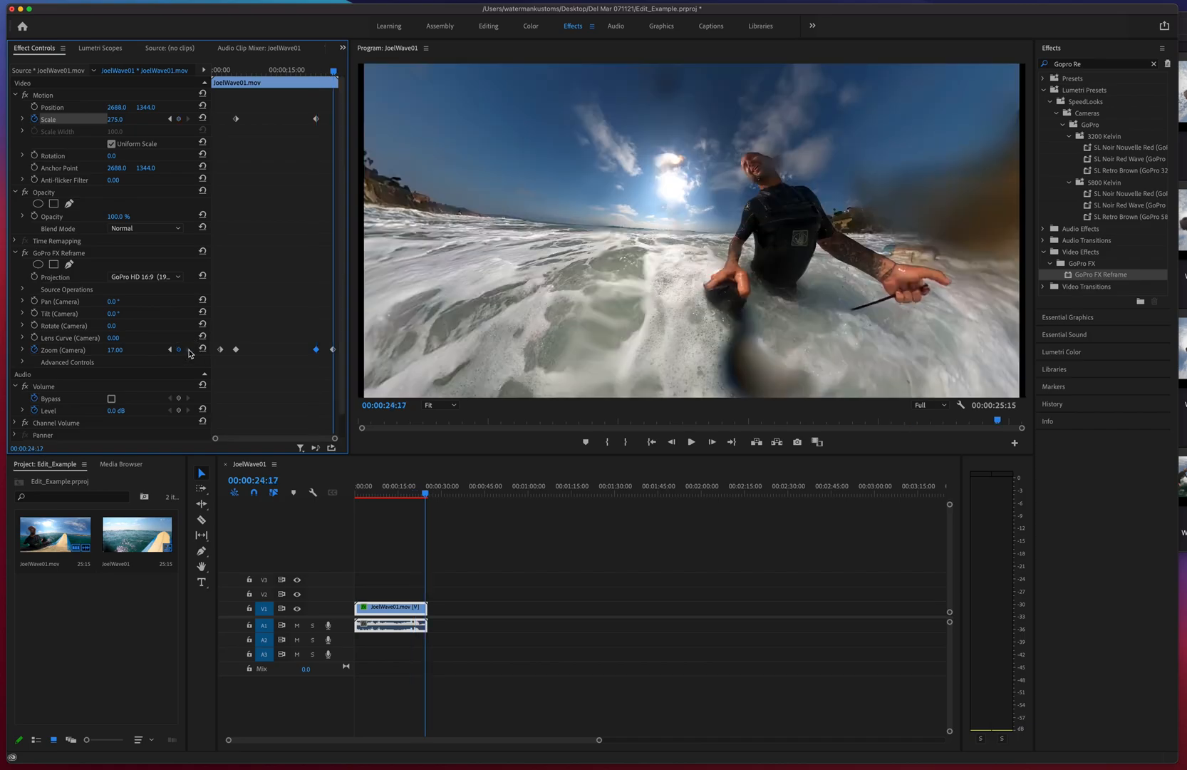
Set the clip's Motion Scale to 275 and return the playhead to an early point.
double_click(115, 118)
text(100)
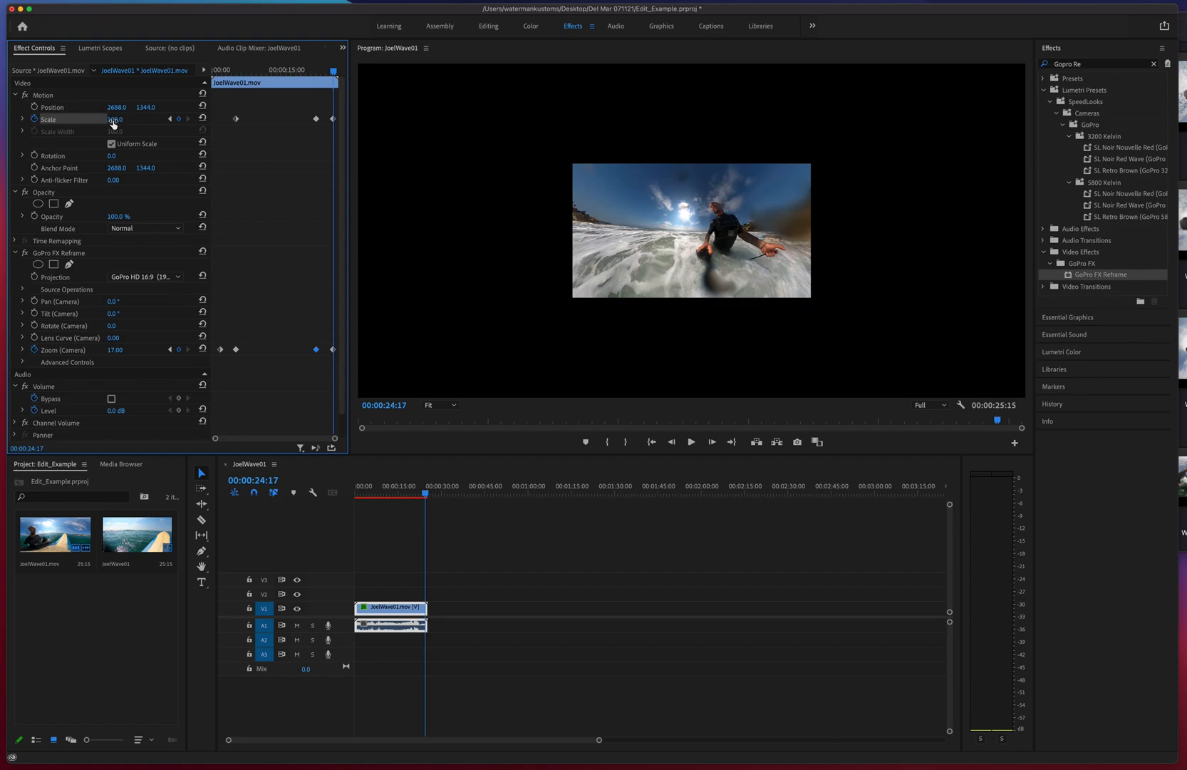
double_click(115, 119)
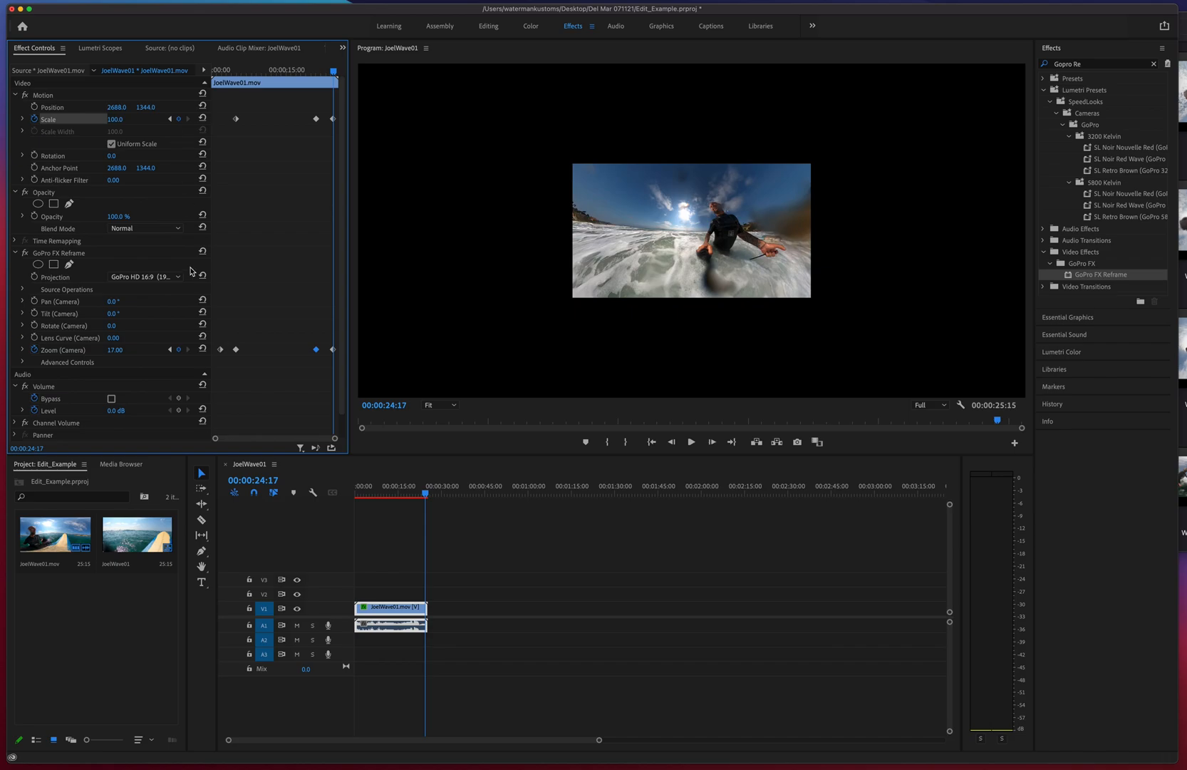
mouse_move(234, 304)
text(275)
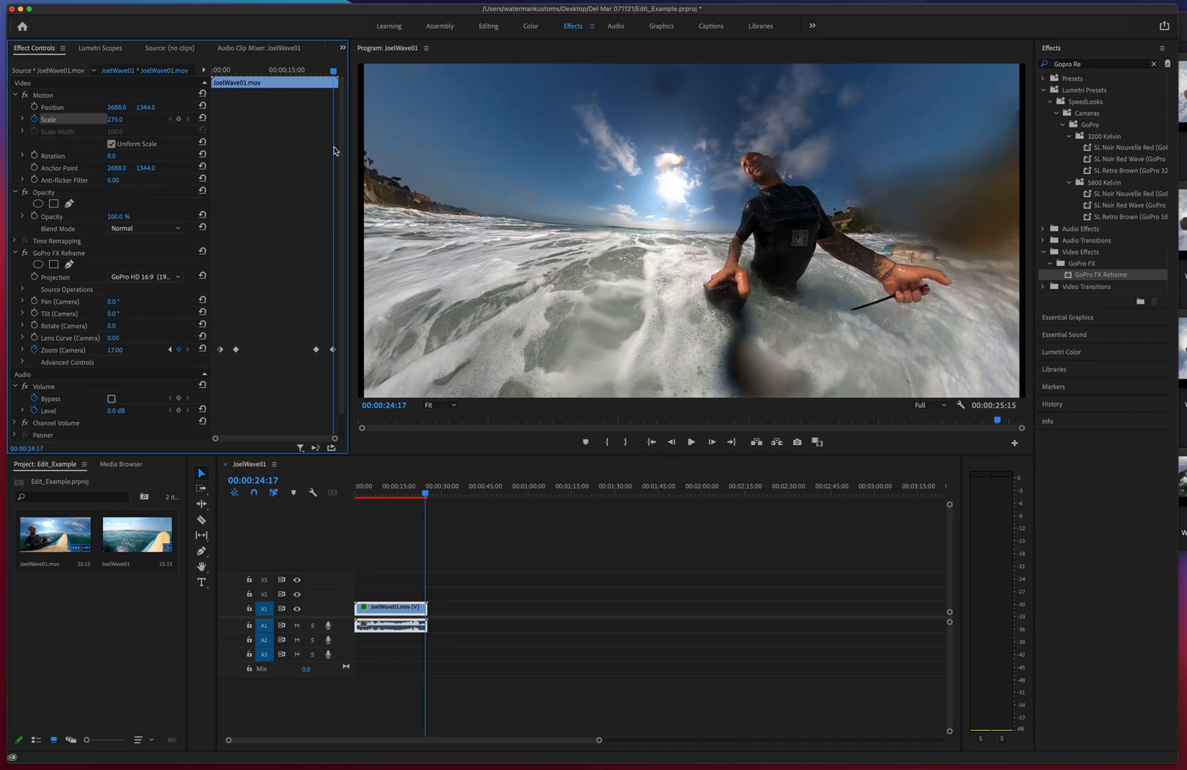
mouse_move(235, 165)
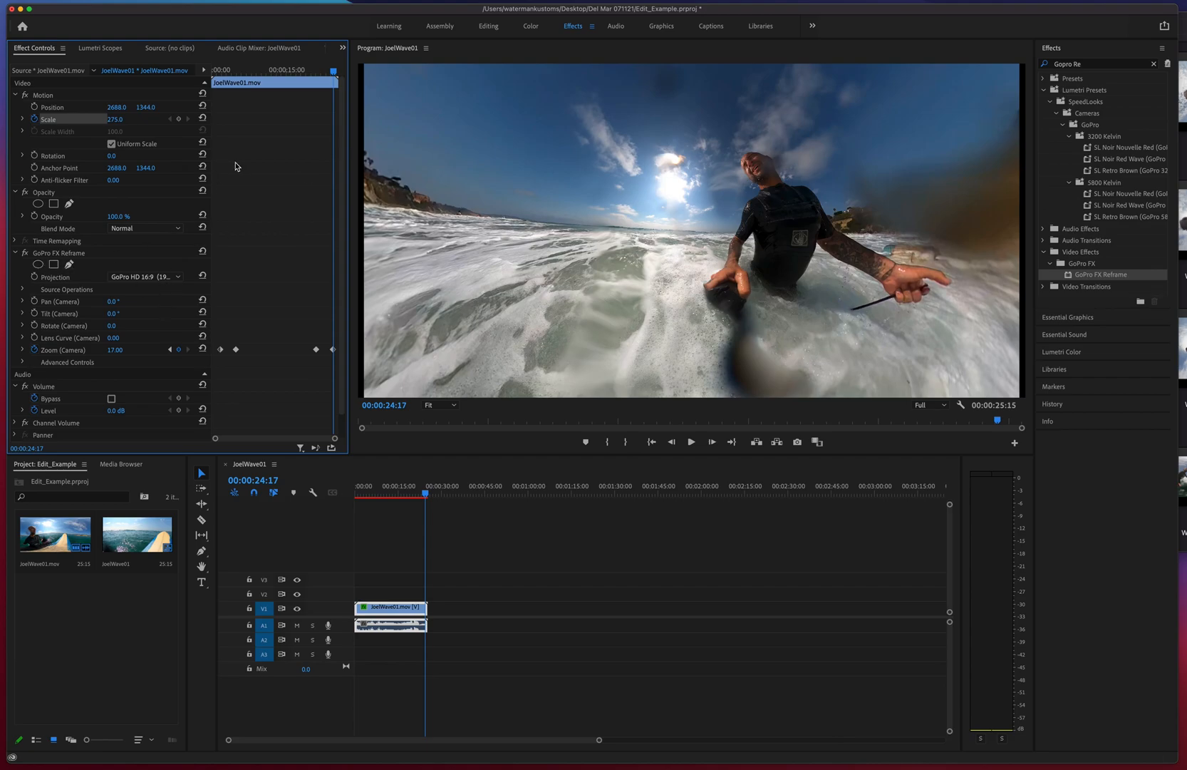
click(415, 493)
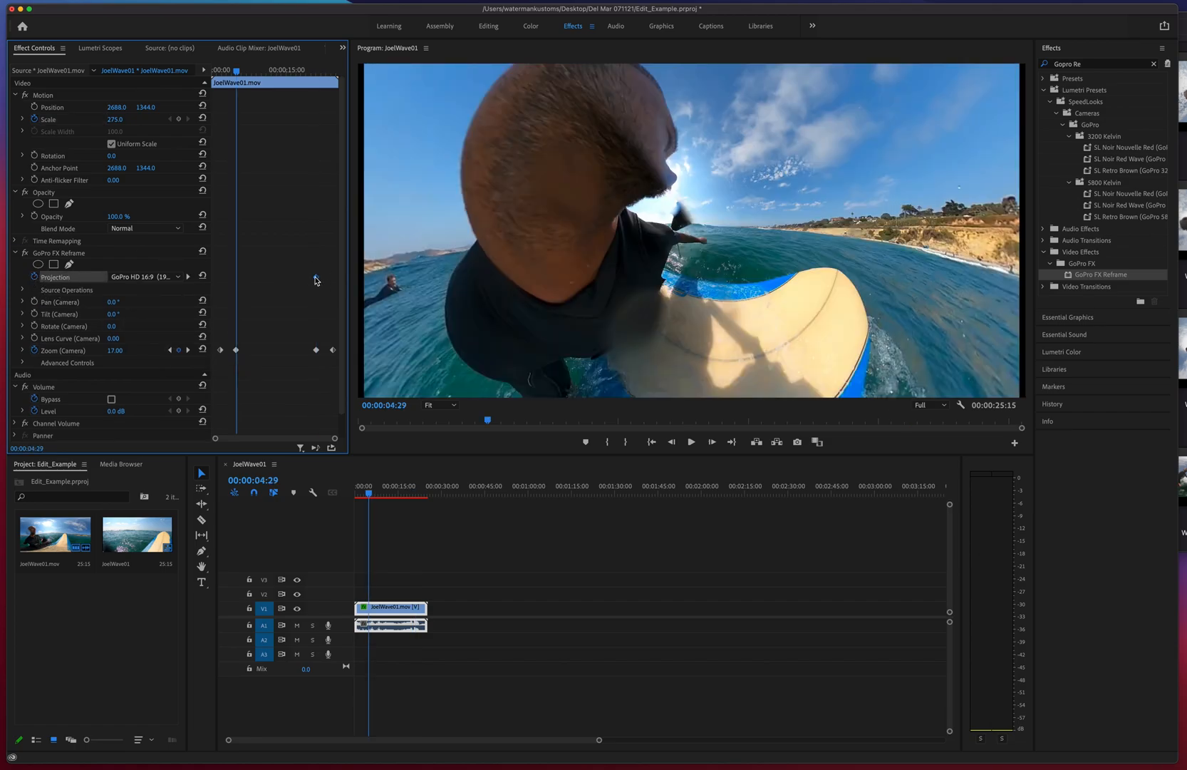
mouse_move(237, 279)
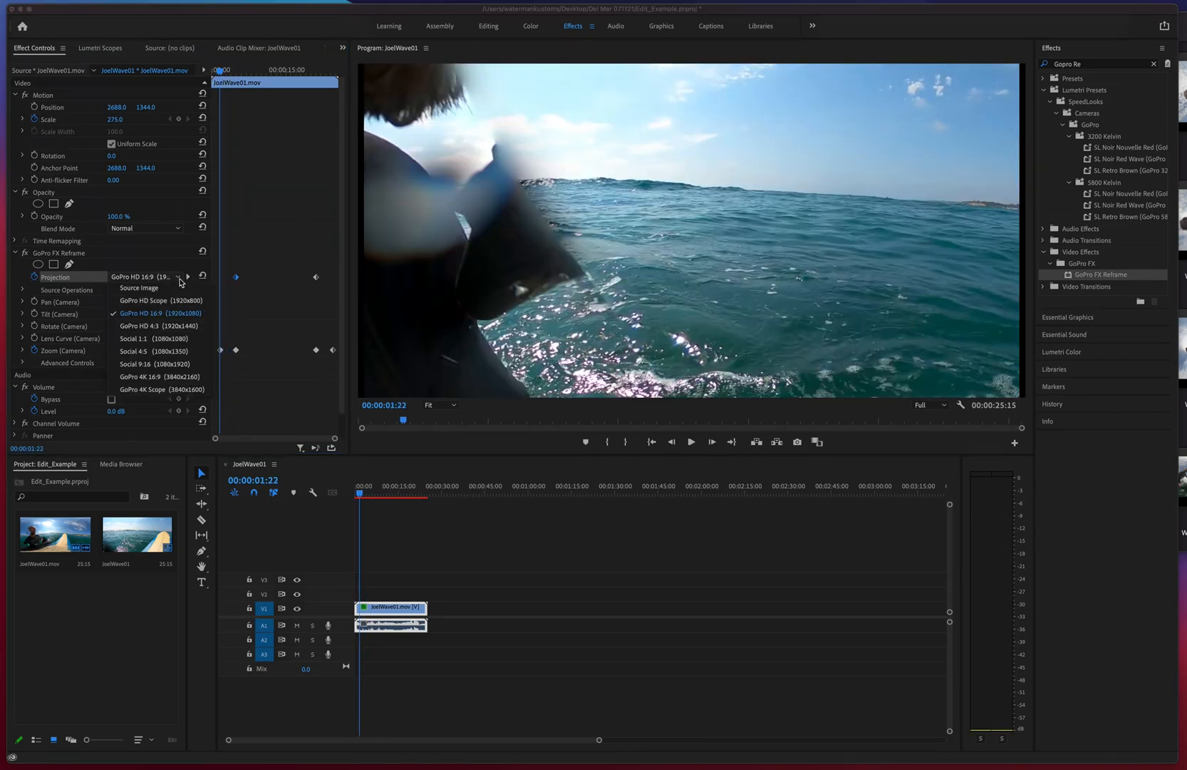
Set Projection to Source Image early, then try a Scale of 100 near the clip's end.
click(138, 286)
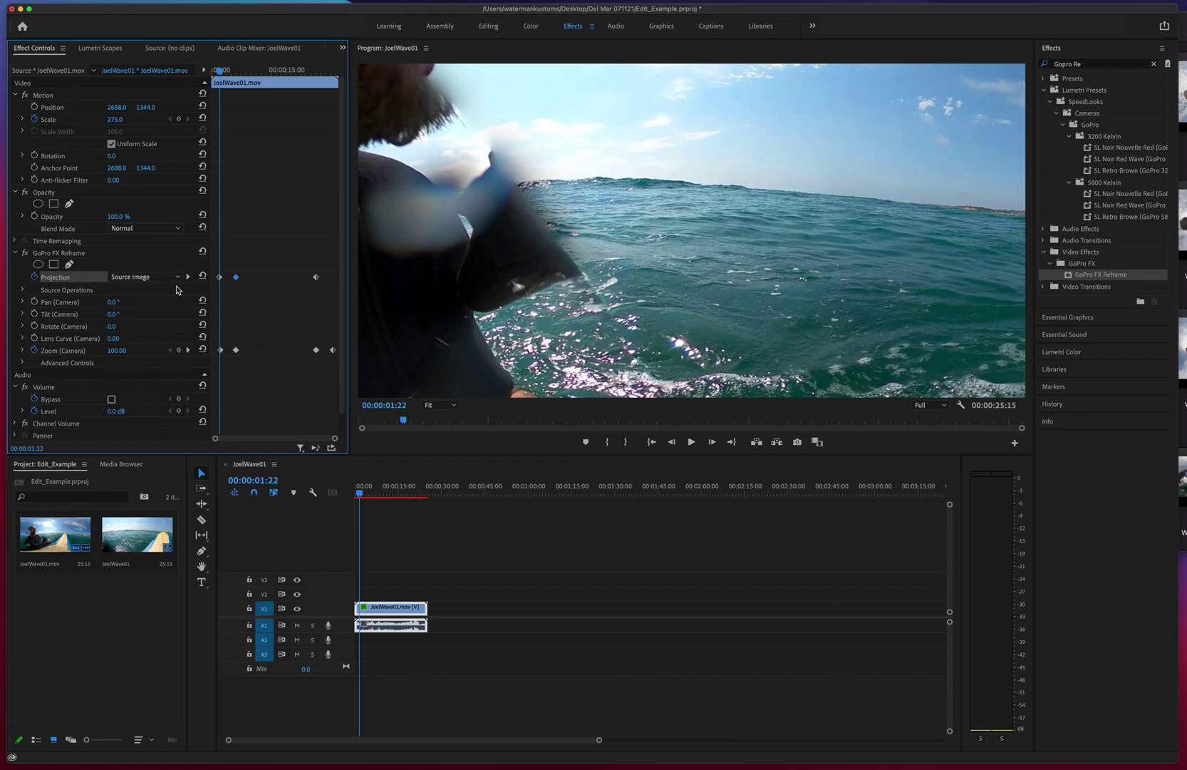
mouse_move(230, 240)
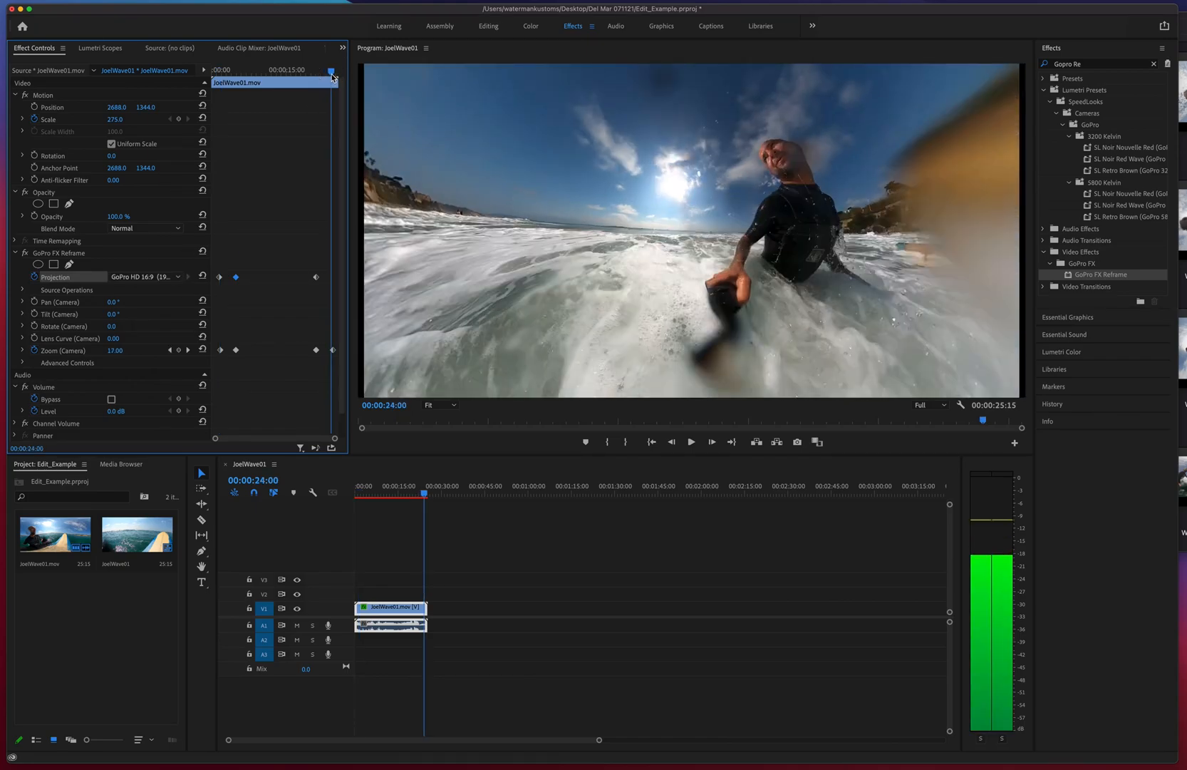
click(145, 276)
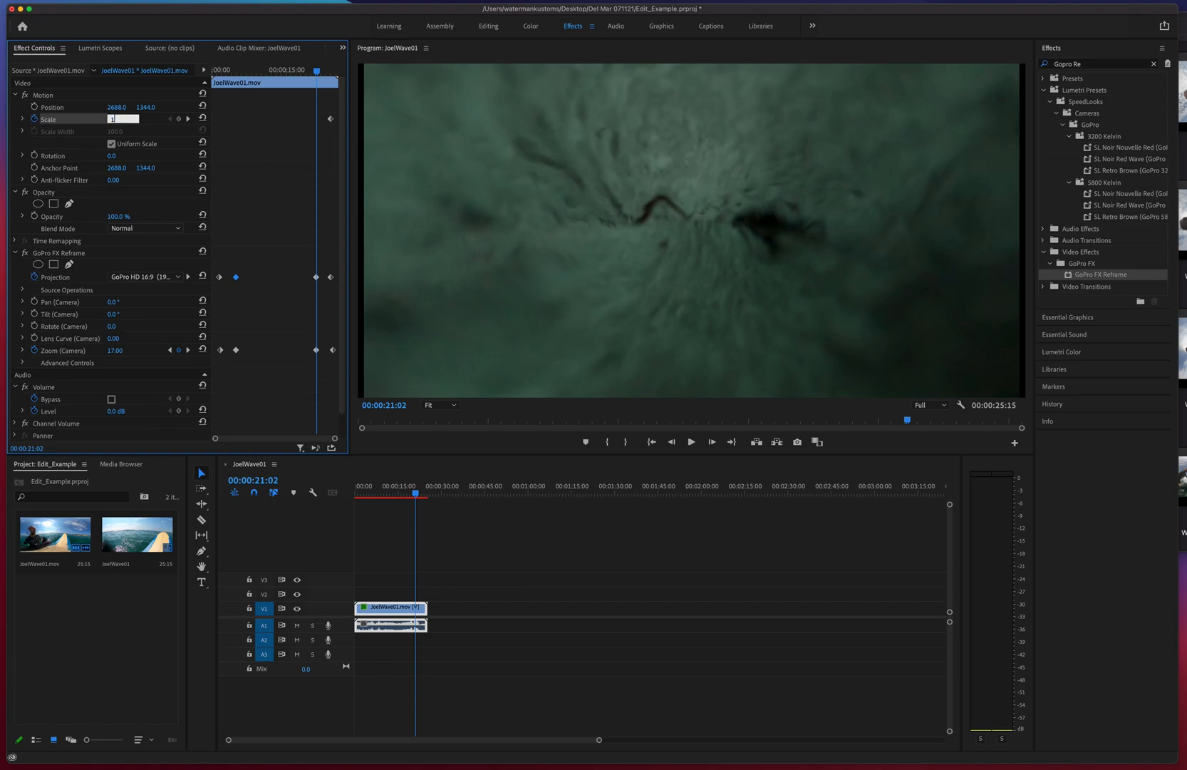
text(100)
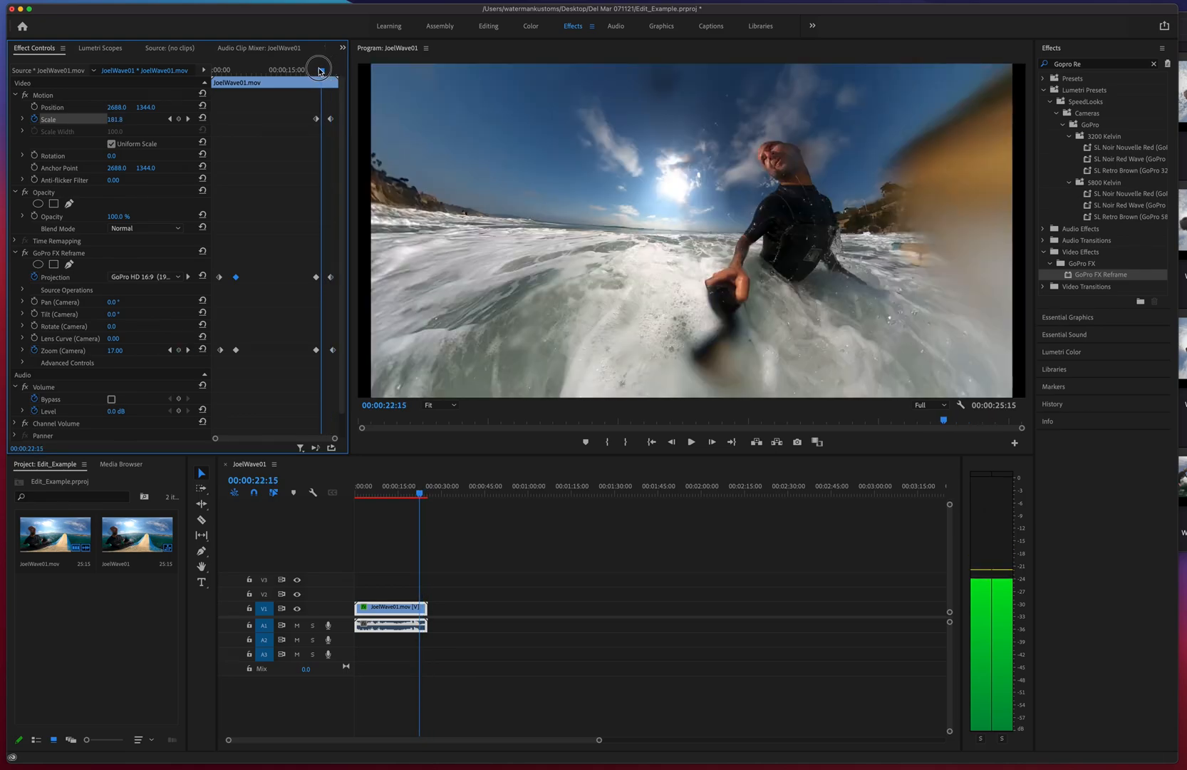
click(201, 118)
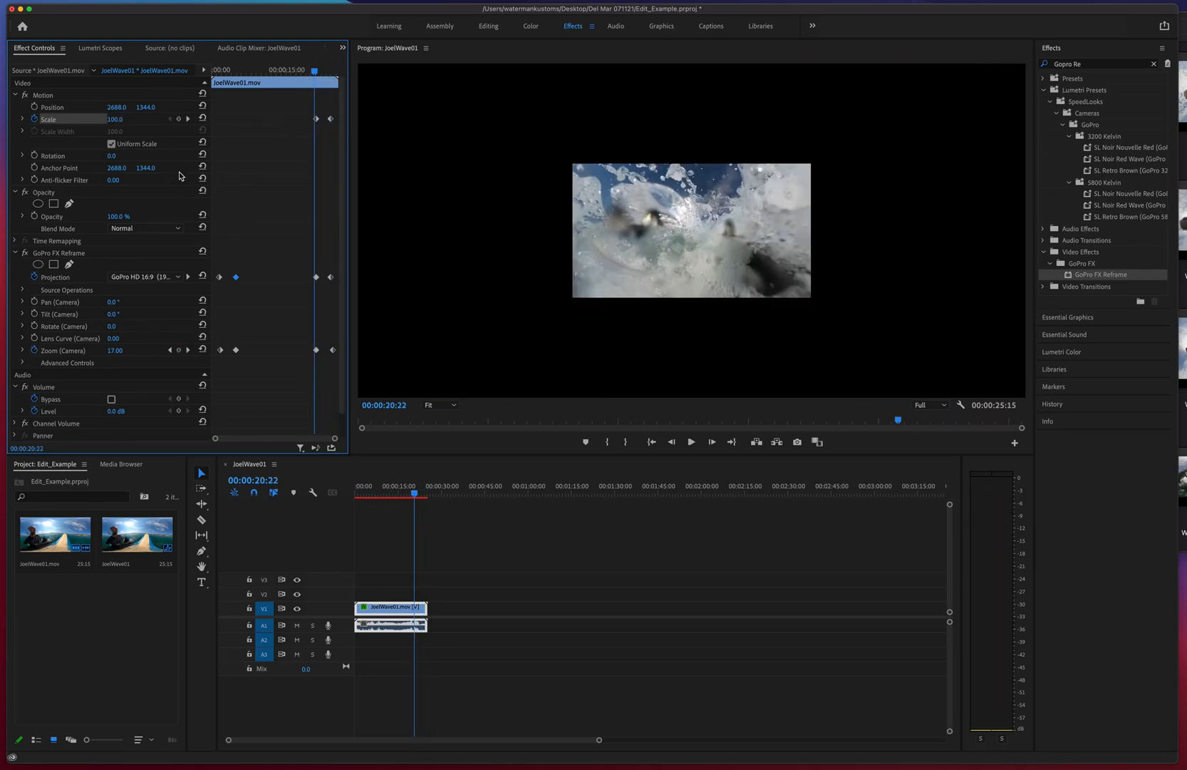
mouse_move(271, 138)
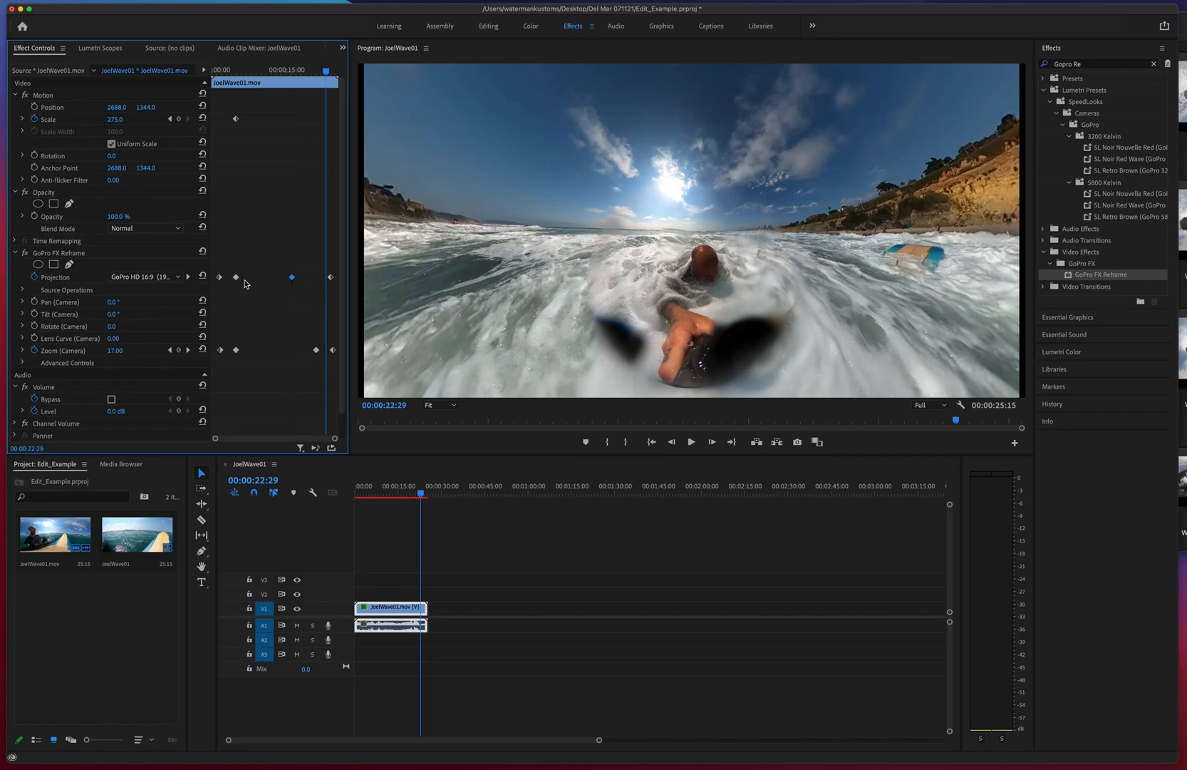
Adjust the early Projection keyframes and scrub through the clip to review the switch to GoPro HD 16:9.
click(237, 276)
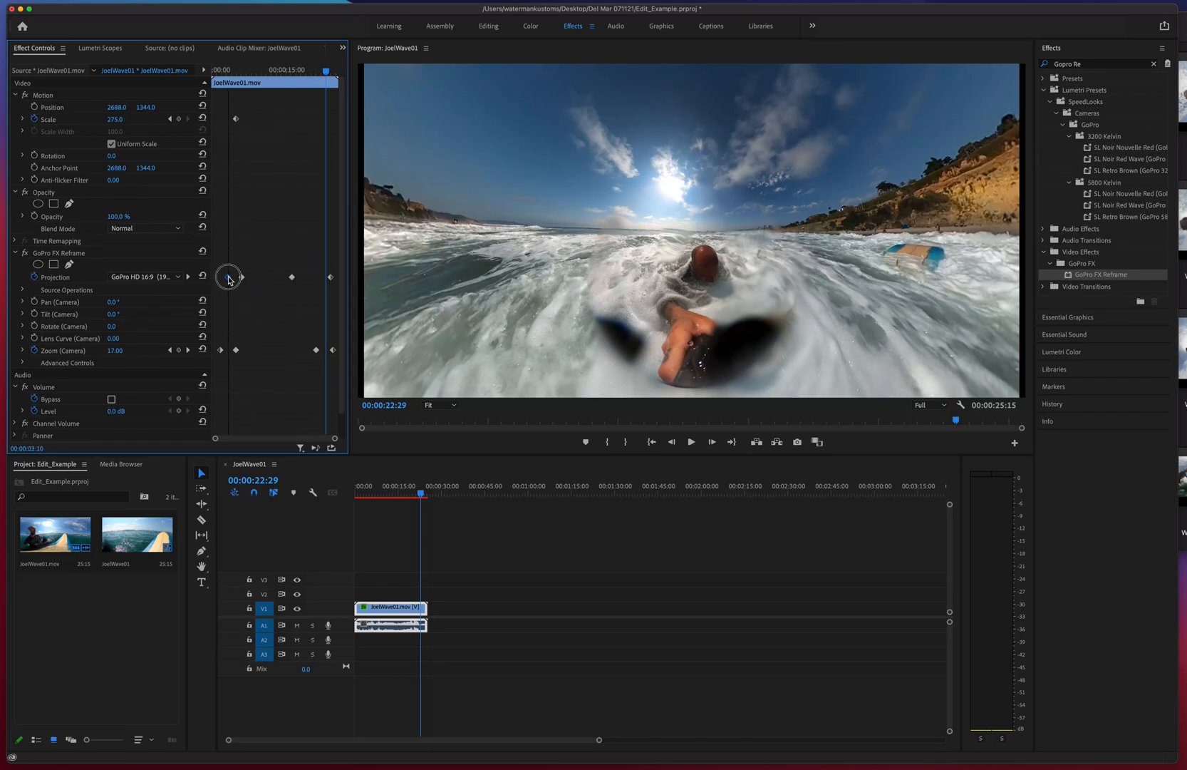
click(146, 275)
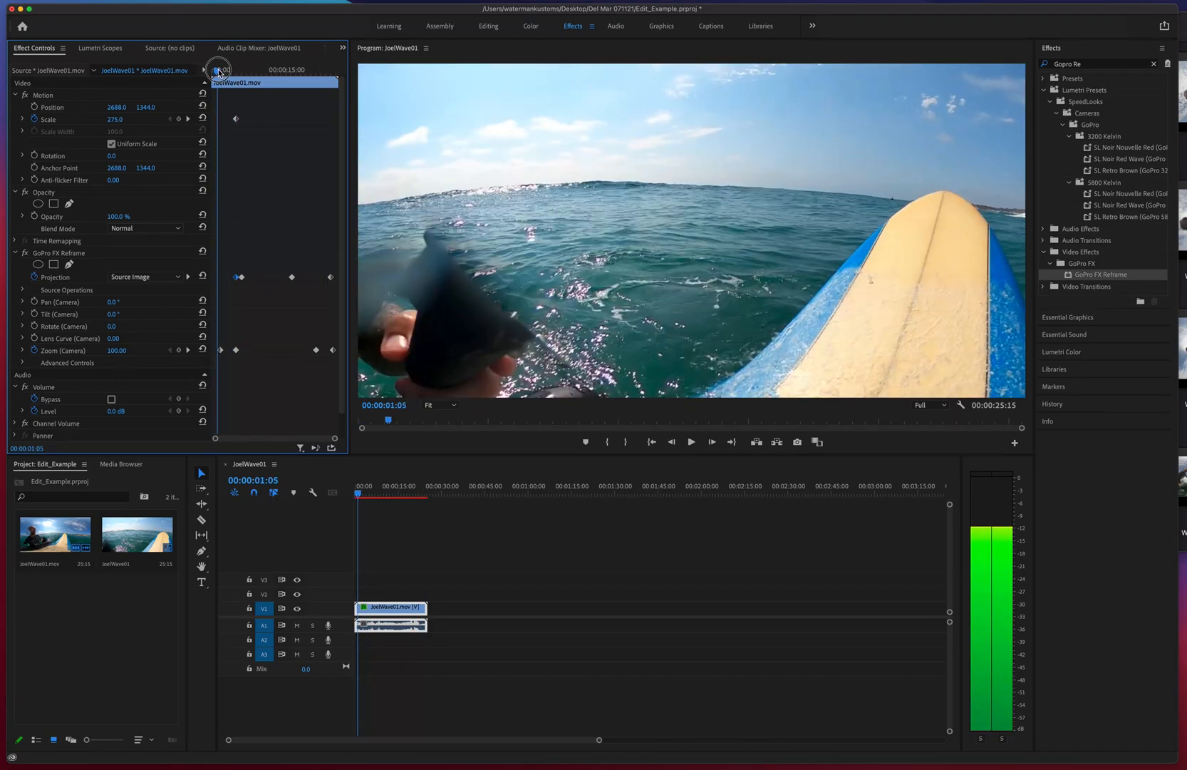
drag(220, 68, 241, 68)
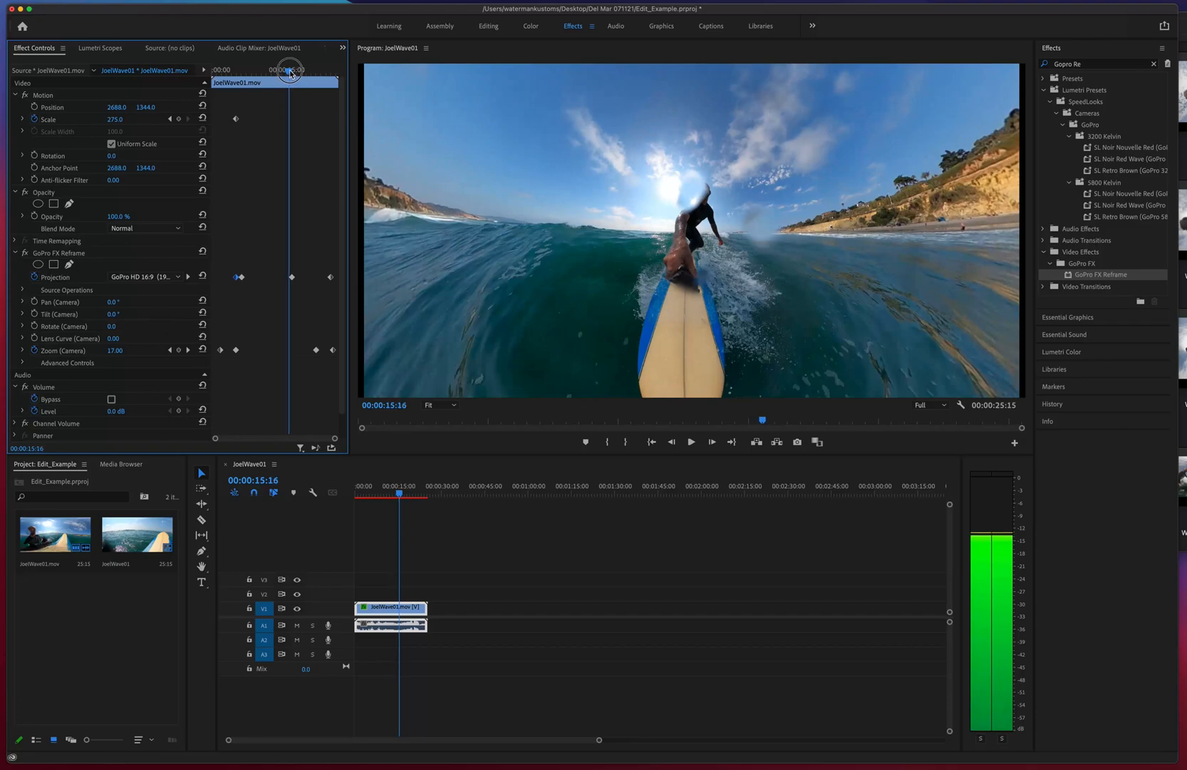
drag(288, 70, 301, 70)
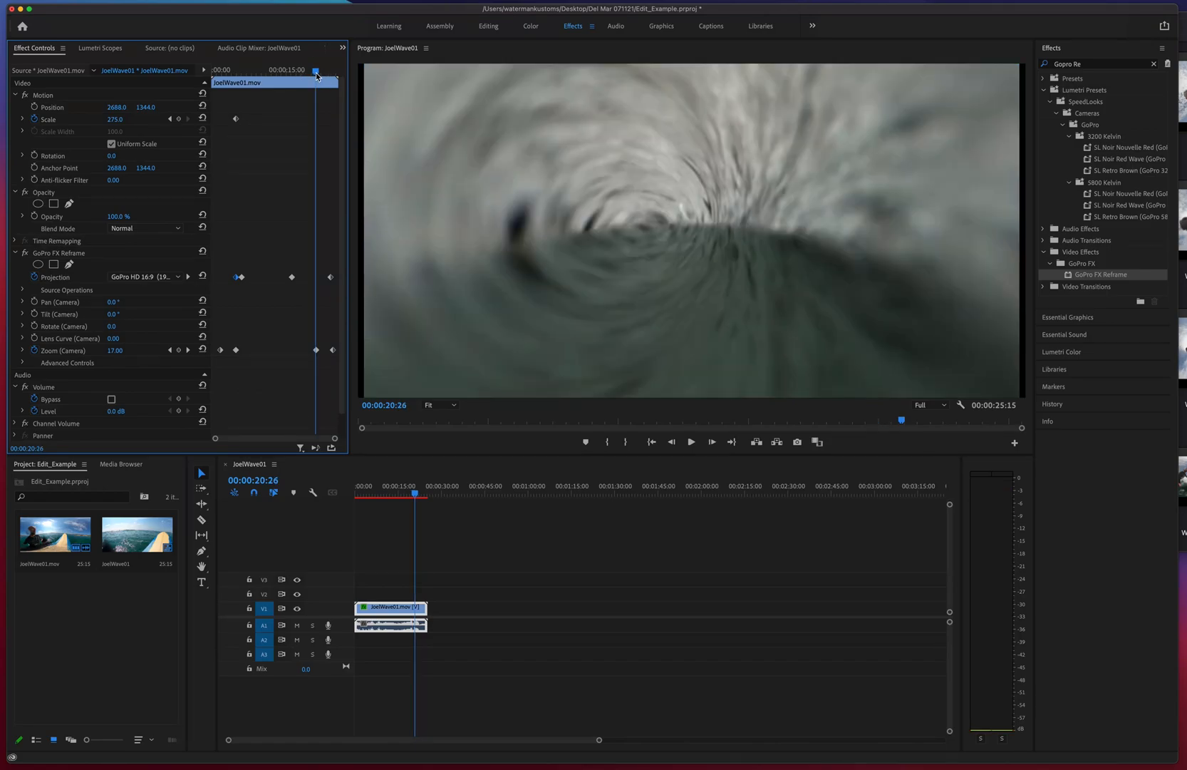
mouse_move(137, 351)
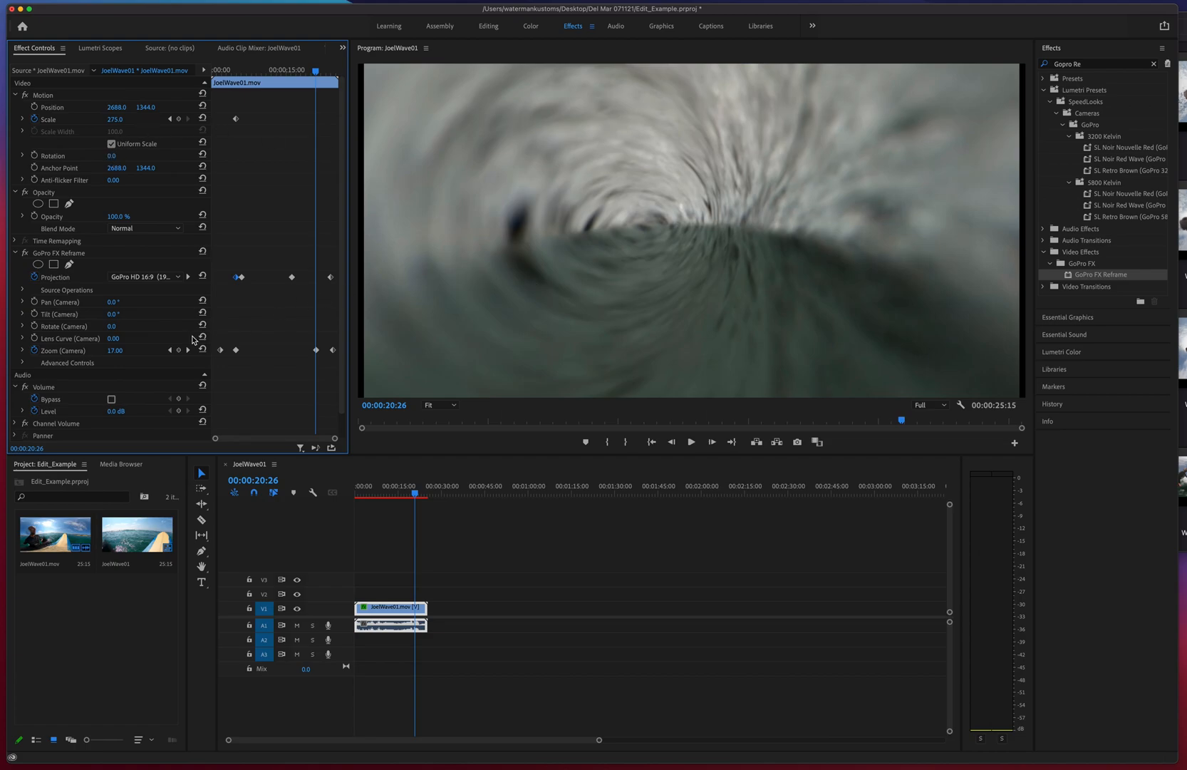
mouse_move(310, 342)
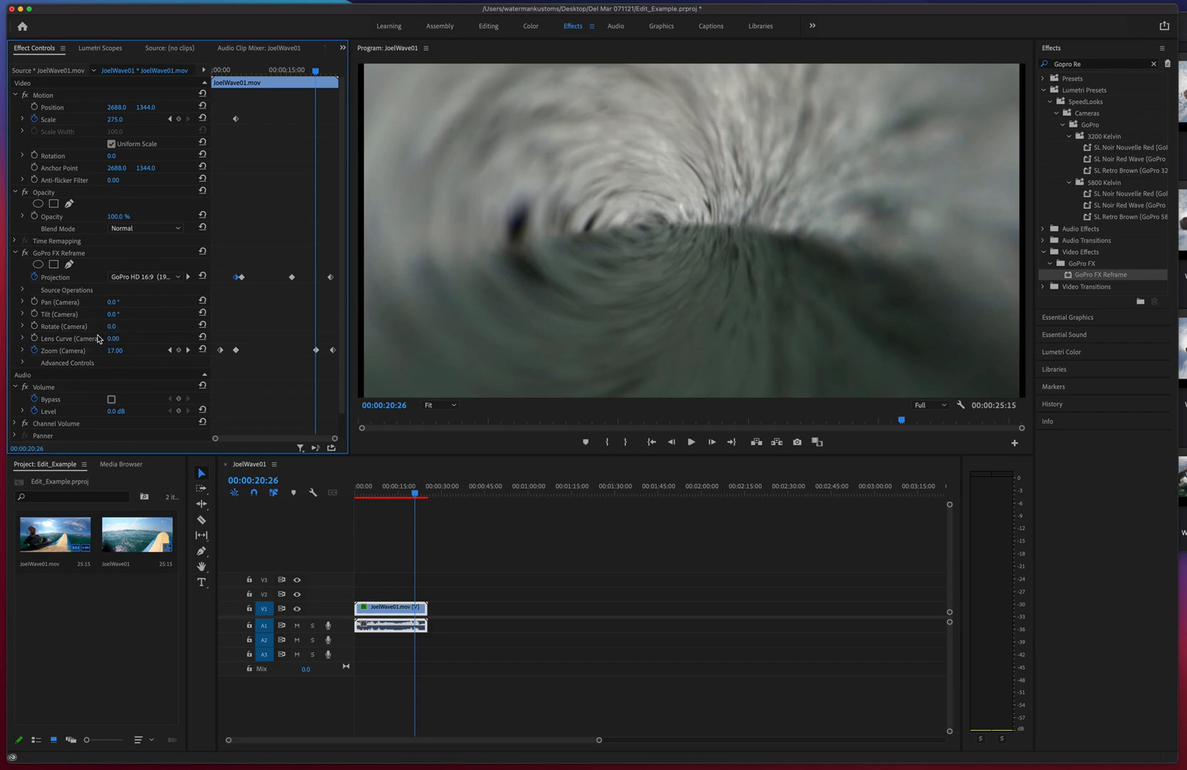
Expand the reframe effect's Advanced Controls and turn Motion Blur on.
click(23, 362)
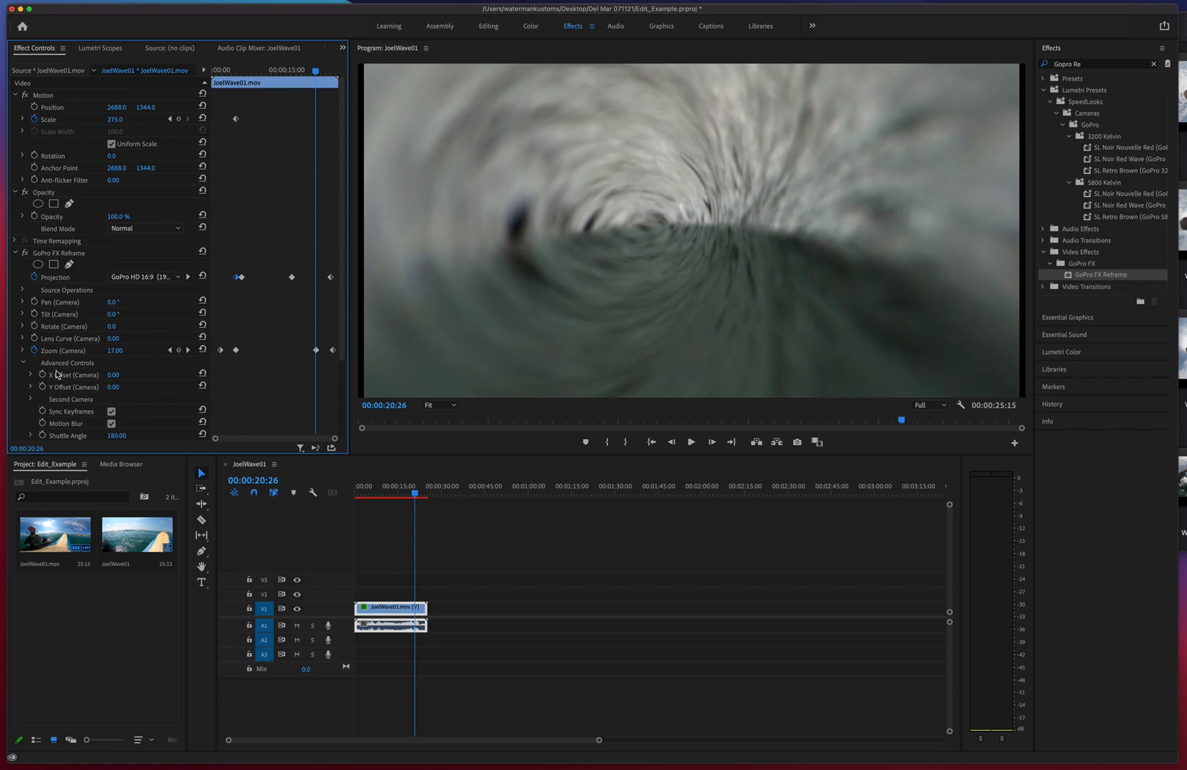
scroll(down, 3)
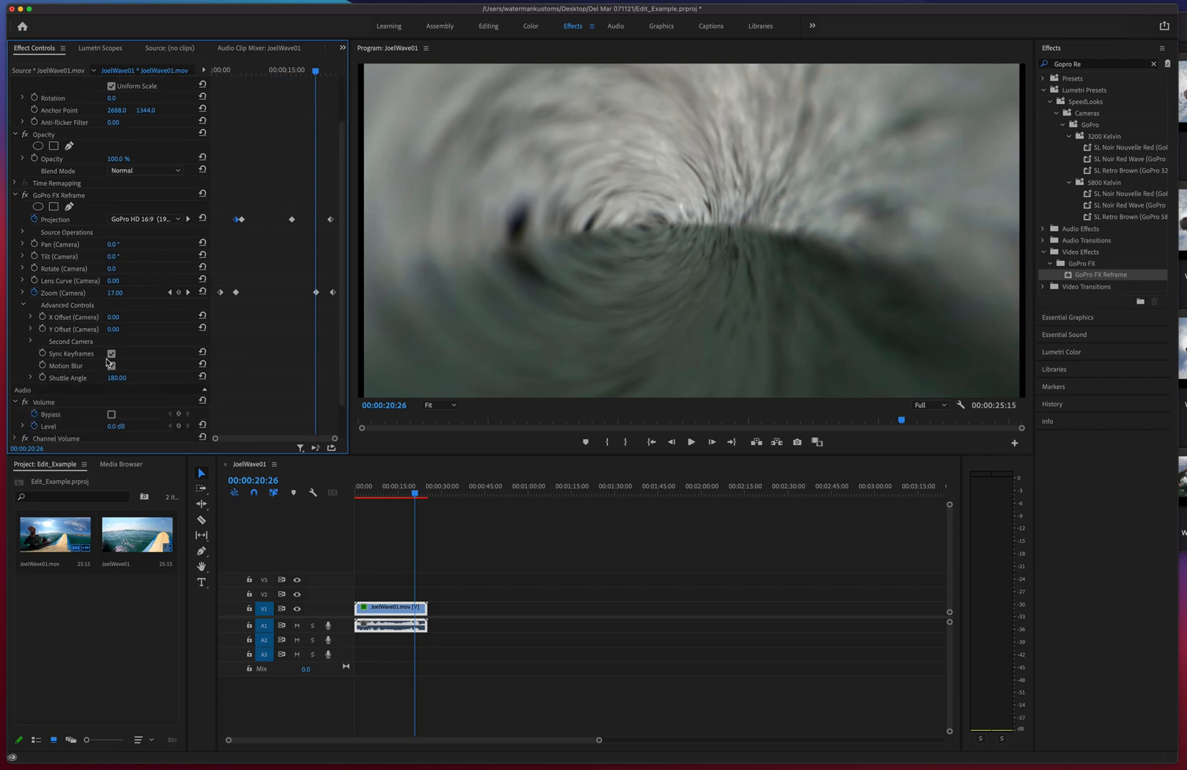
click(111, 366)
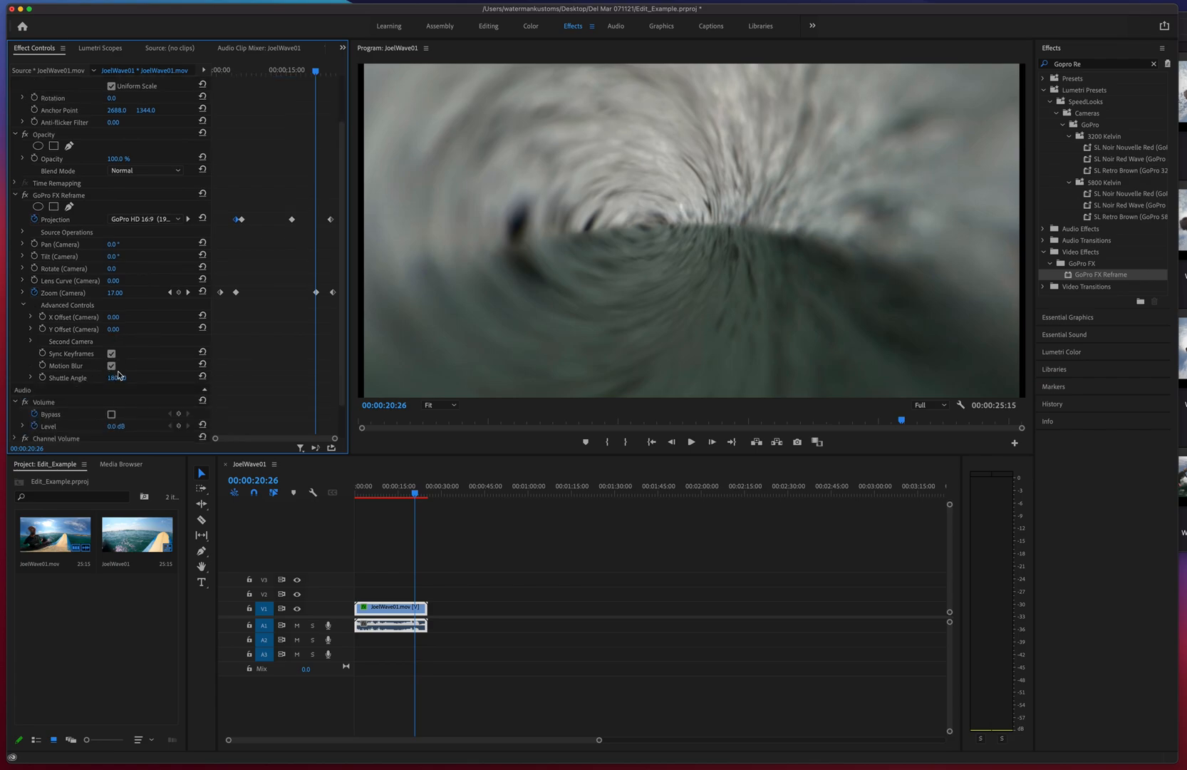
scroll(up, 3)
text(flip)
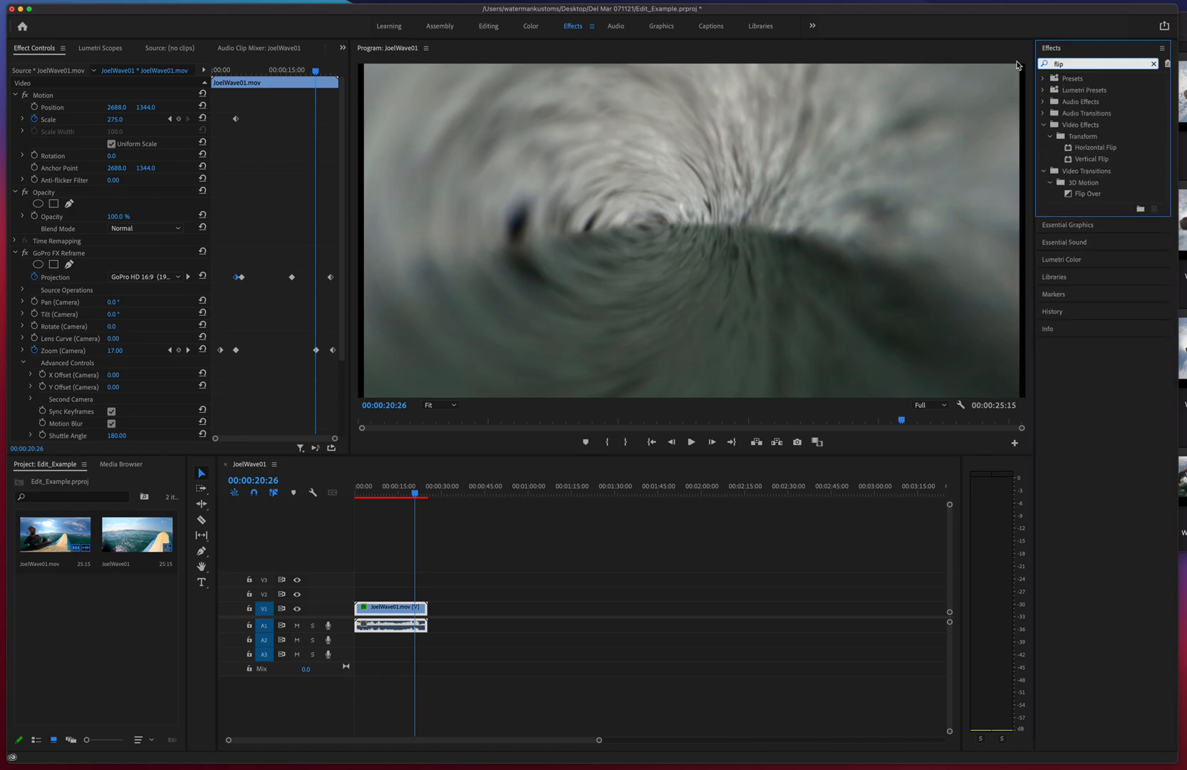
mouse_move(1095, 147)
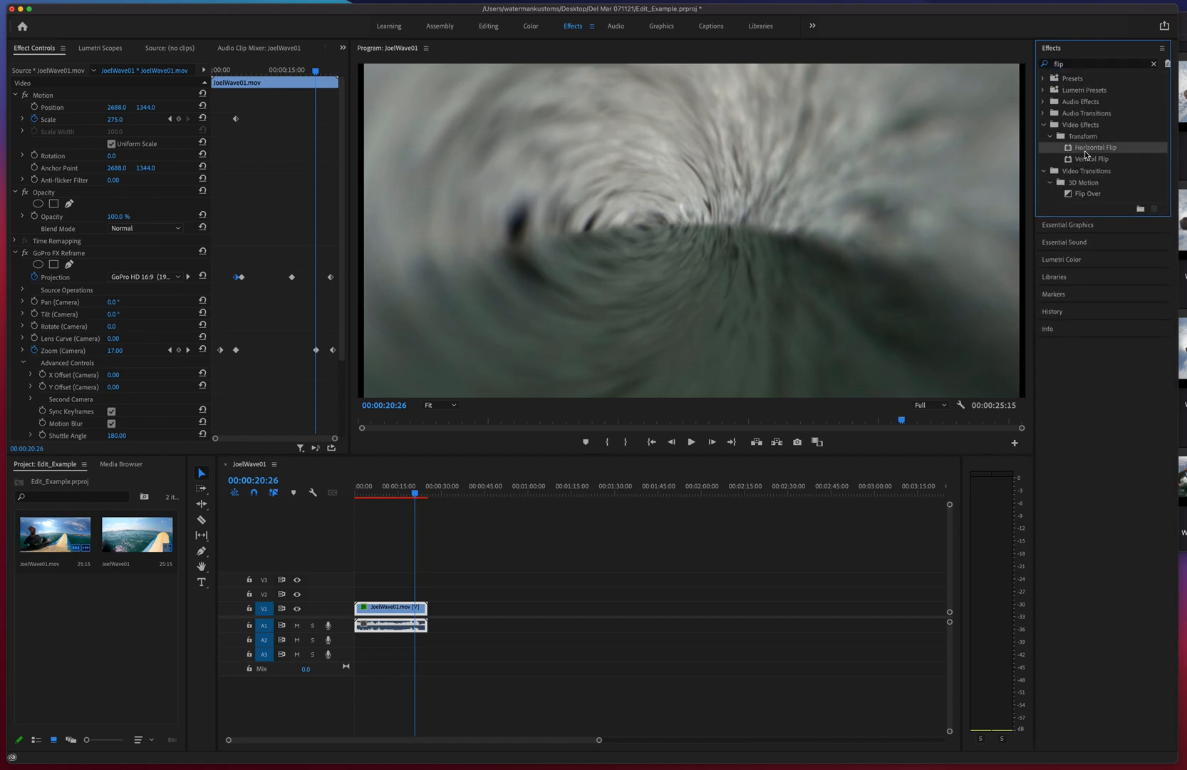
mouse_move(573, 516)
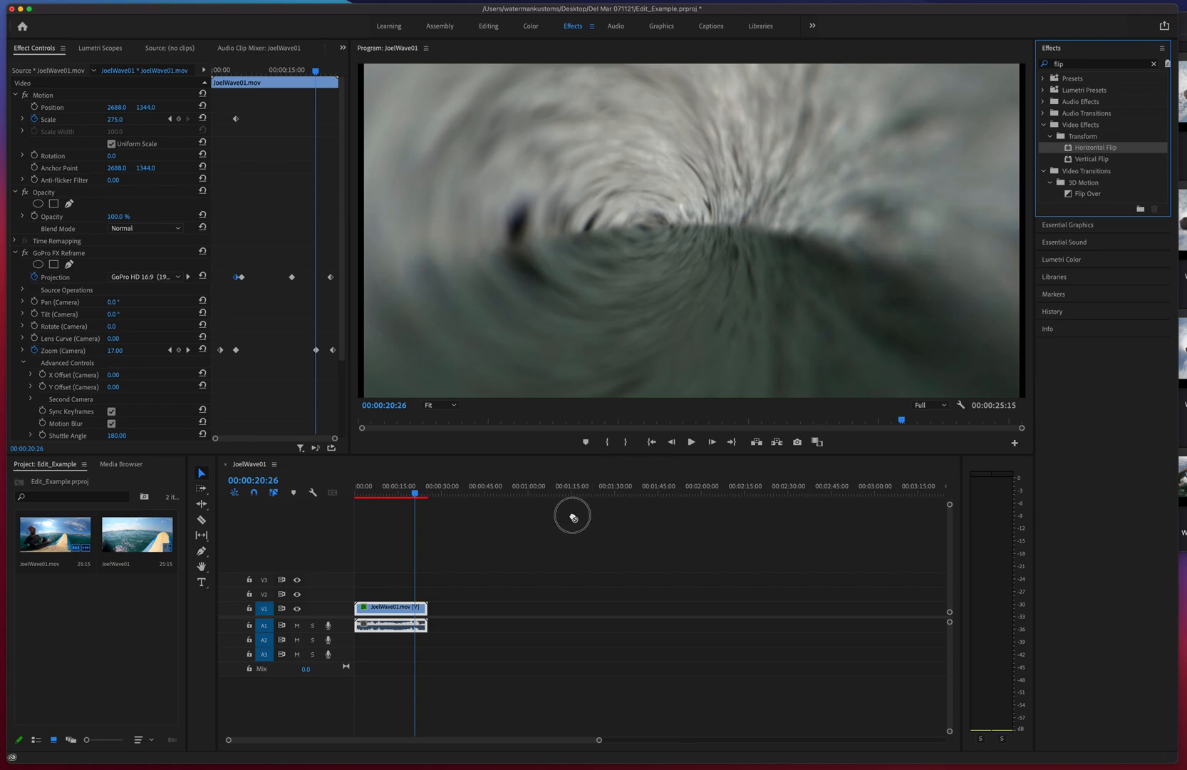
click(397, 494)
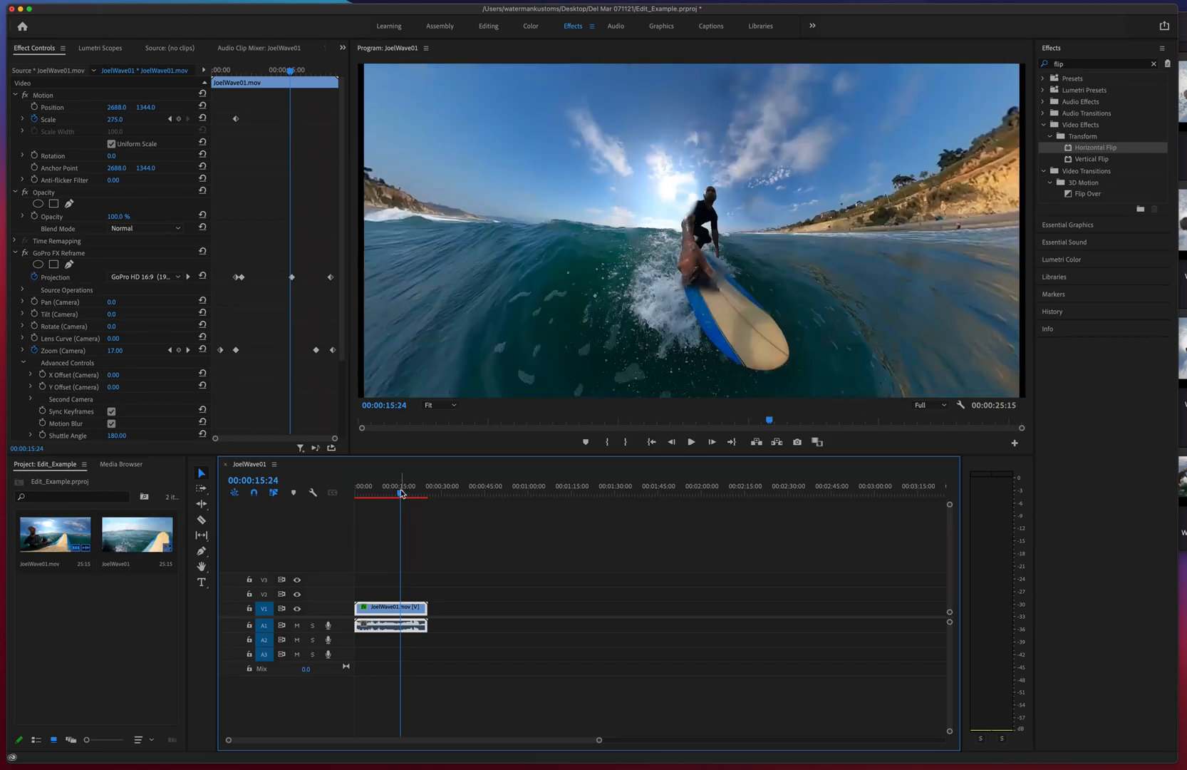
click(688, 441)
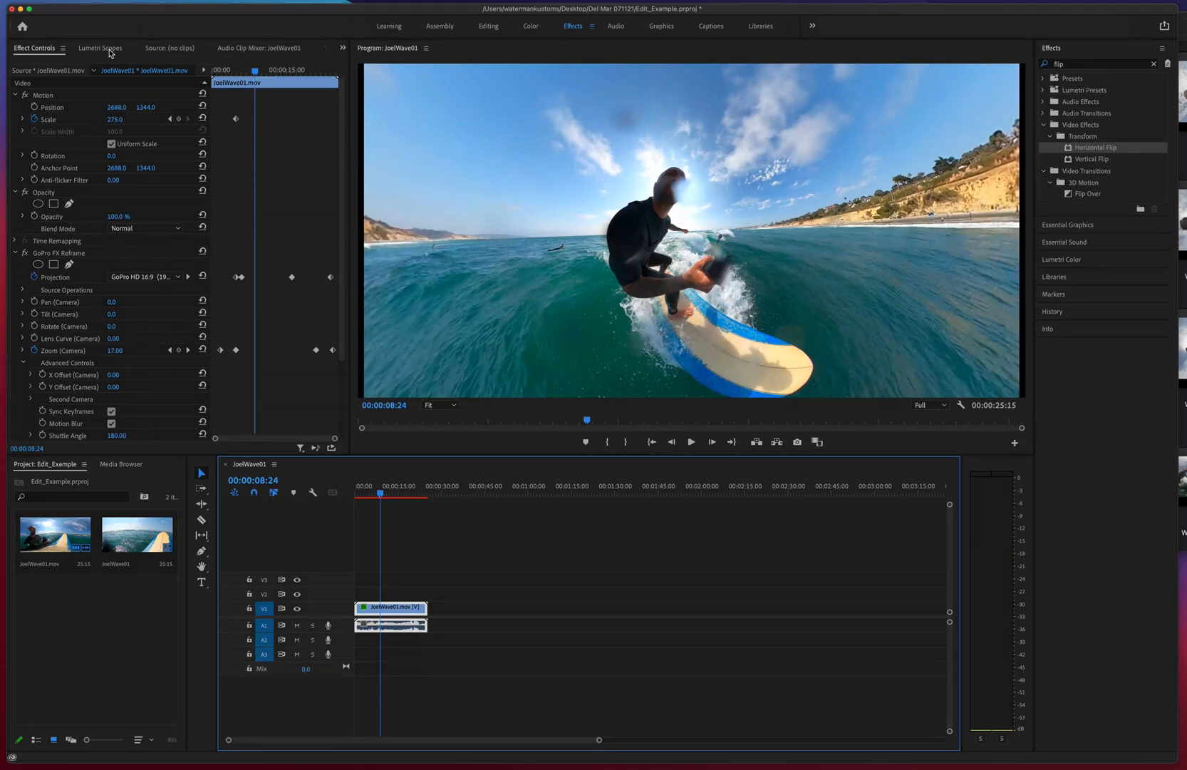
click(30, 8)
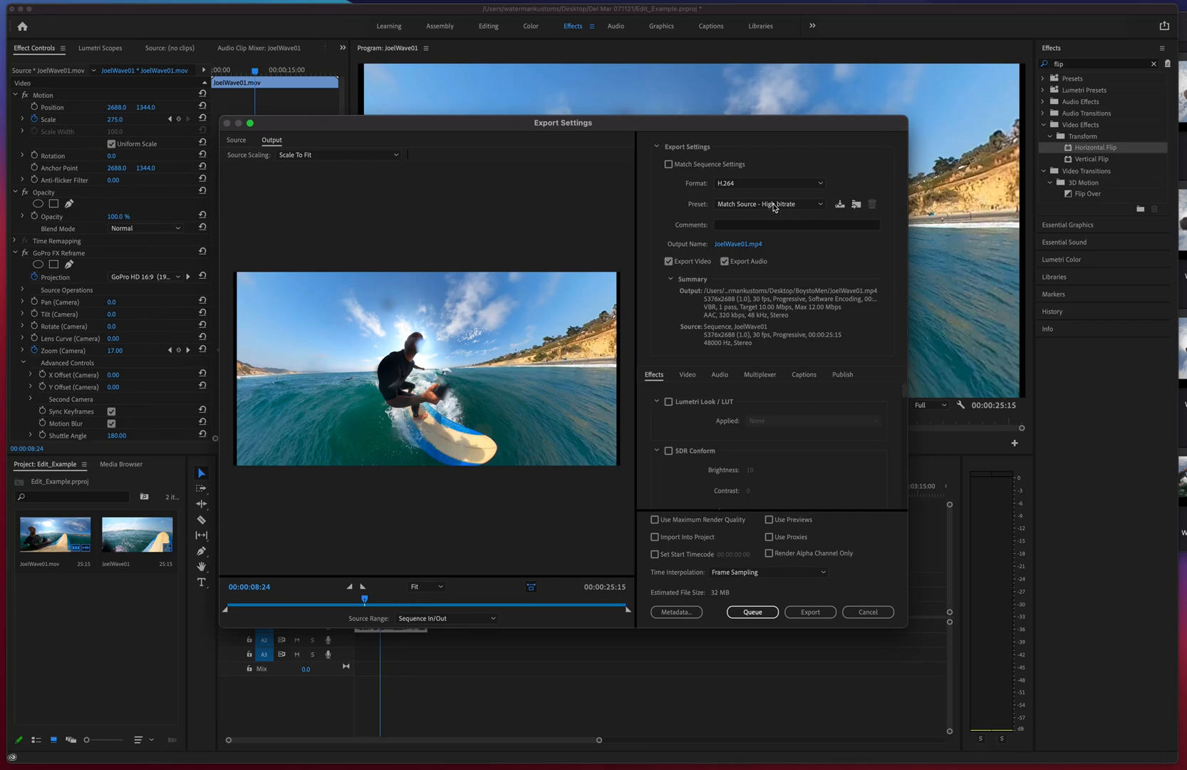
mouse_move(887, 614)
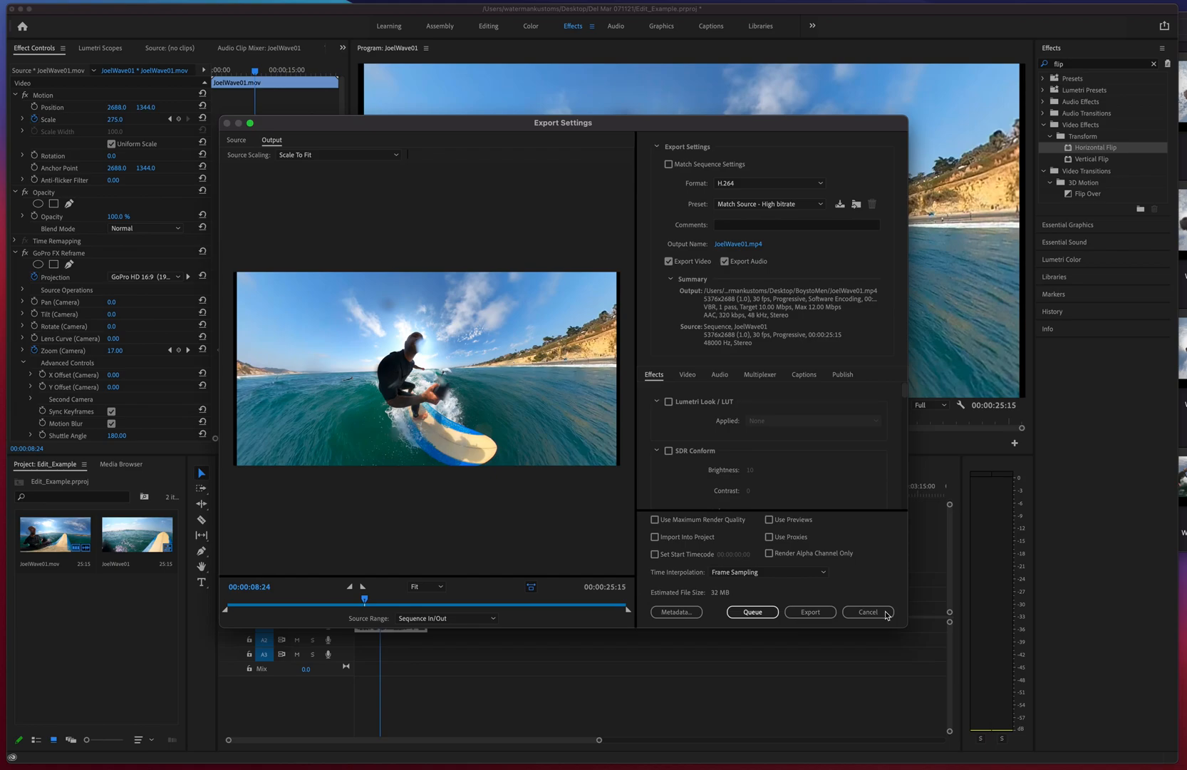
click(868, 611)
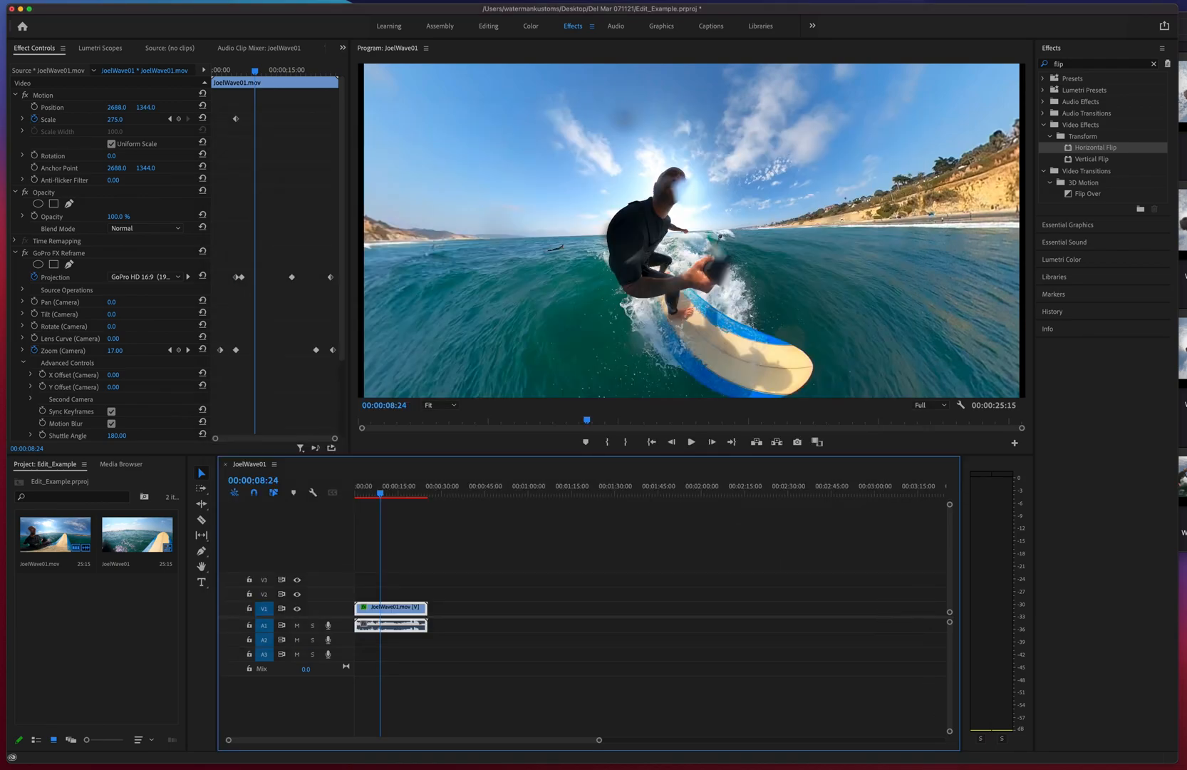